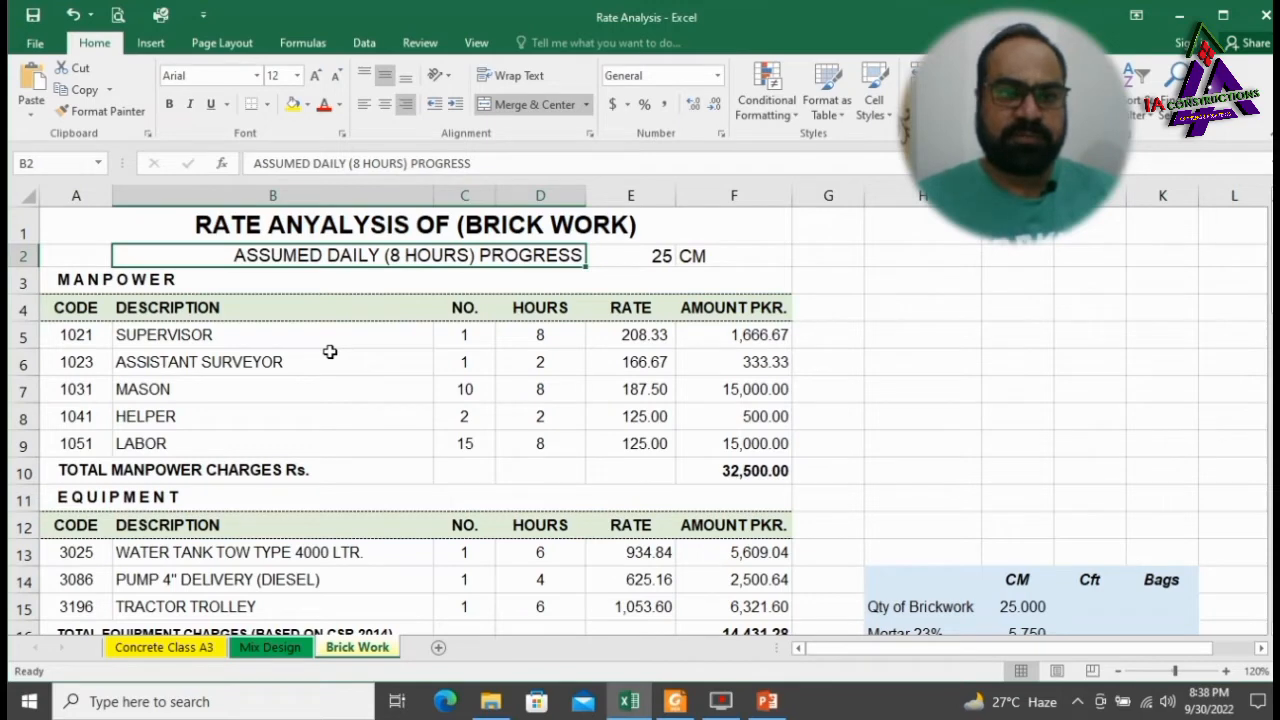
Fill the MANPOWER, EQUIPMENT and MATERIAL heading rows (3, 11, 19) yellow.
{"action": "left_click", "coordinate": [75, 255]}
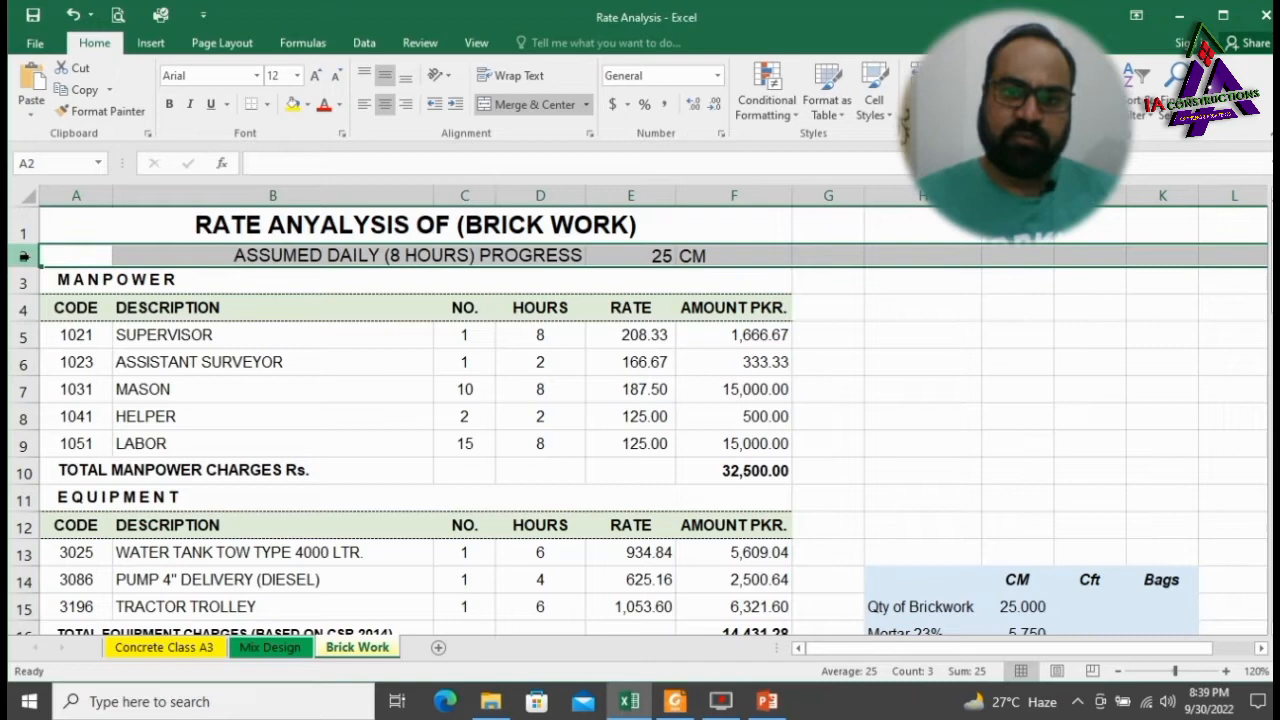
{"action": "left_click", "coordinate": [115, 279]}
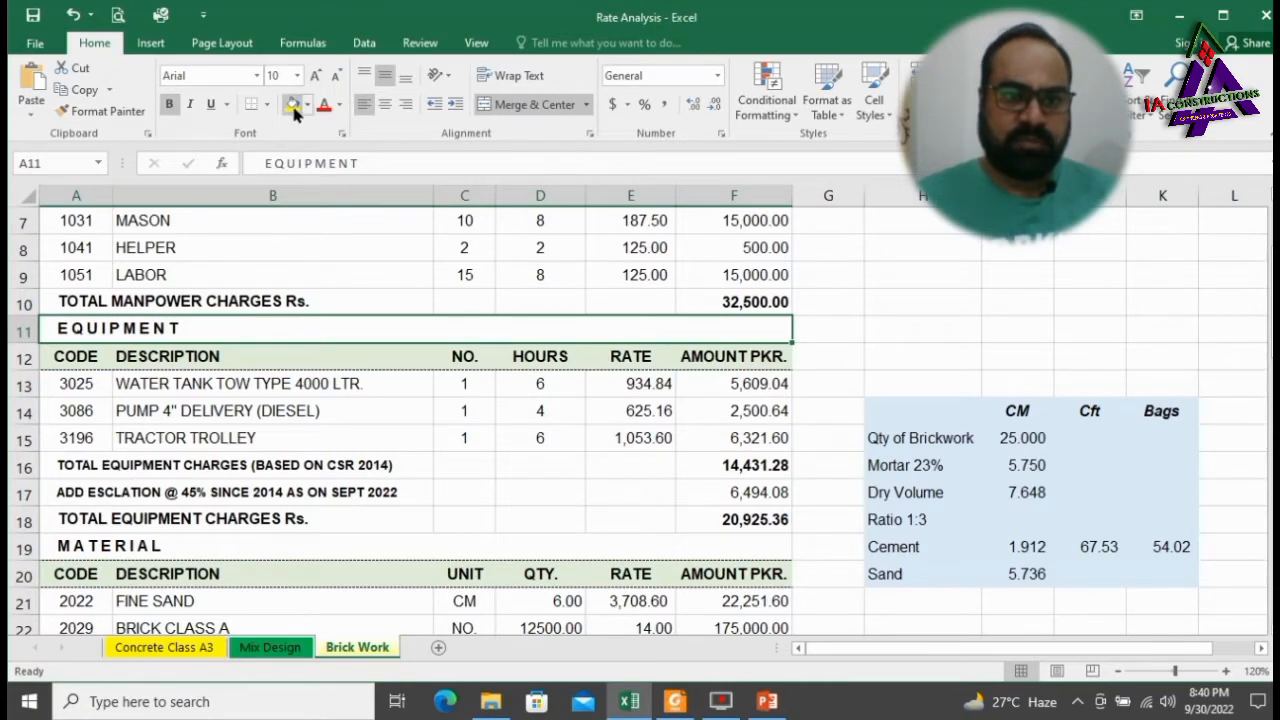
{"action": "scroll", "scroll_direction": "down", "scroll_amount": 3}
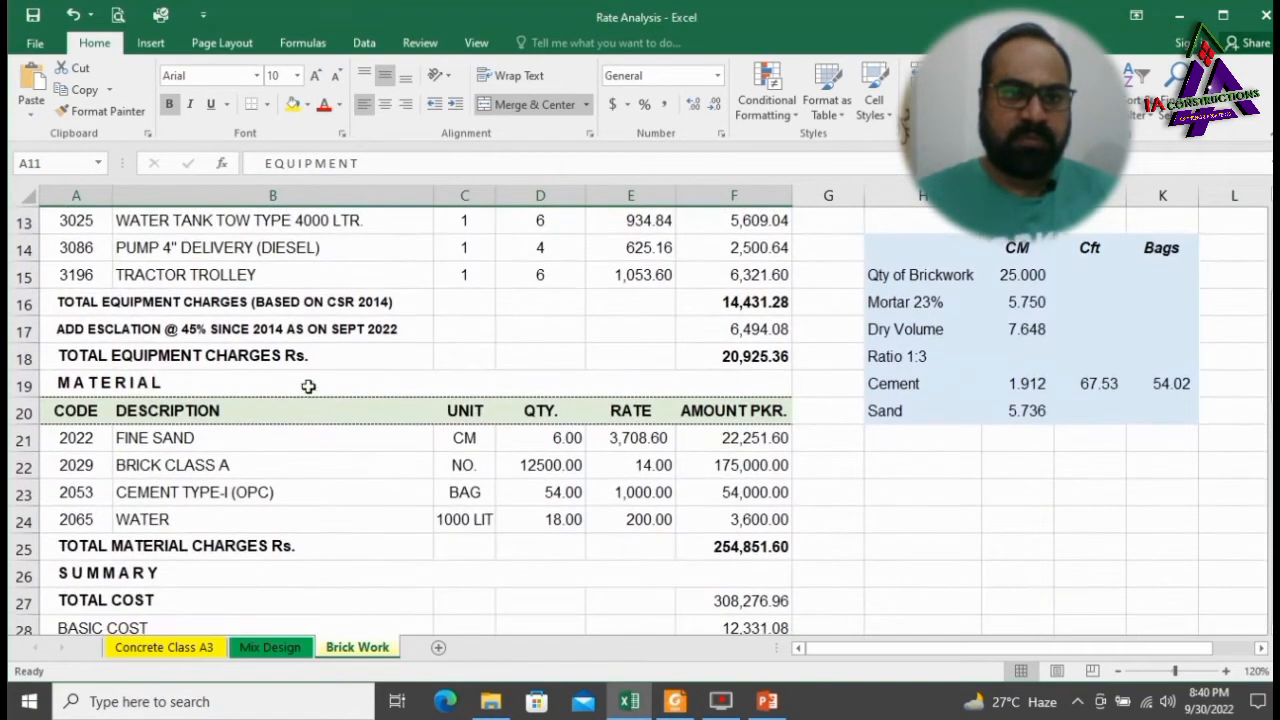
{"action": "left_click", "coordinate": [294, 104]}
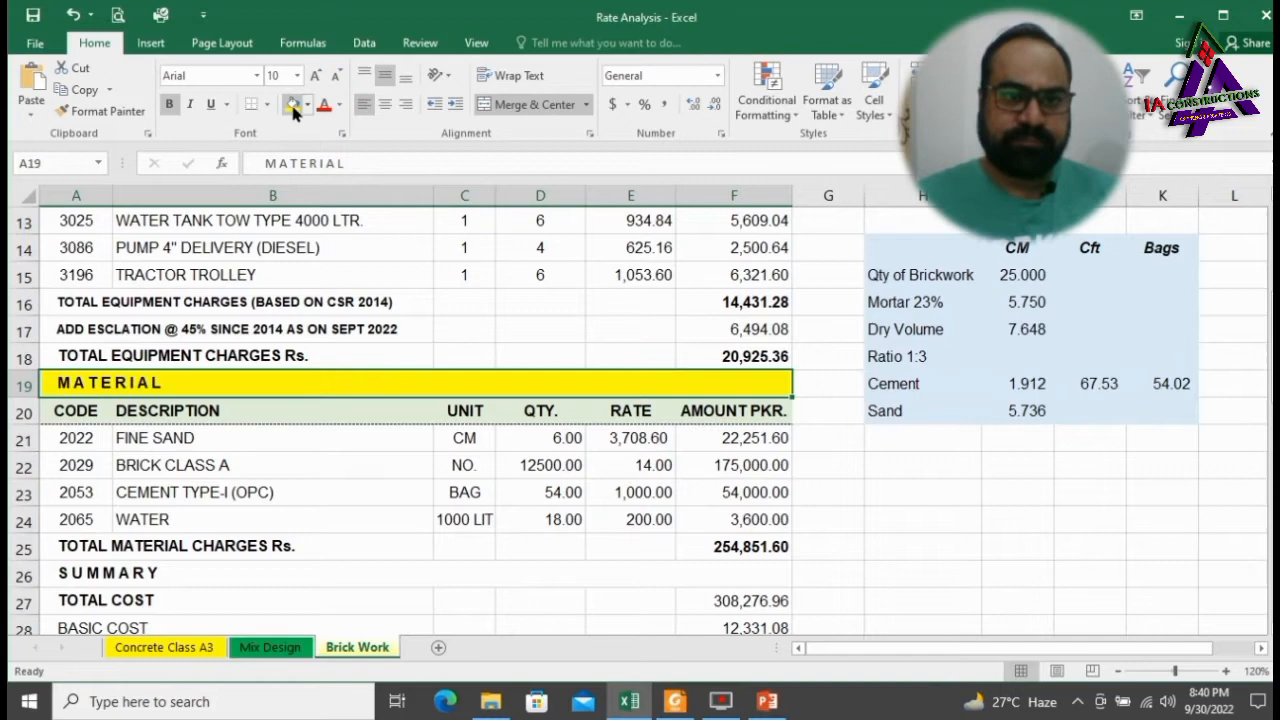
{"action": "scroll", "scroll_direction": "up", "scroll_amount": 3}
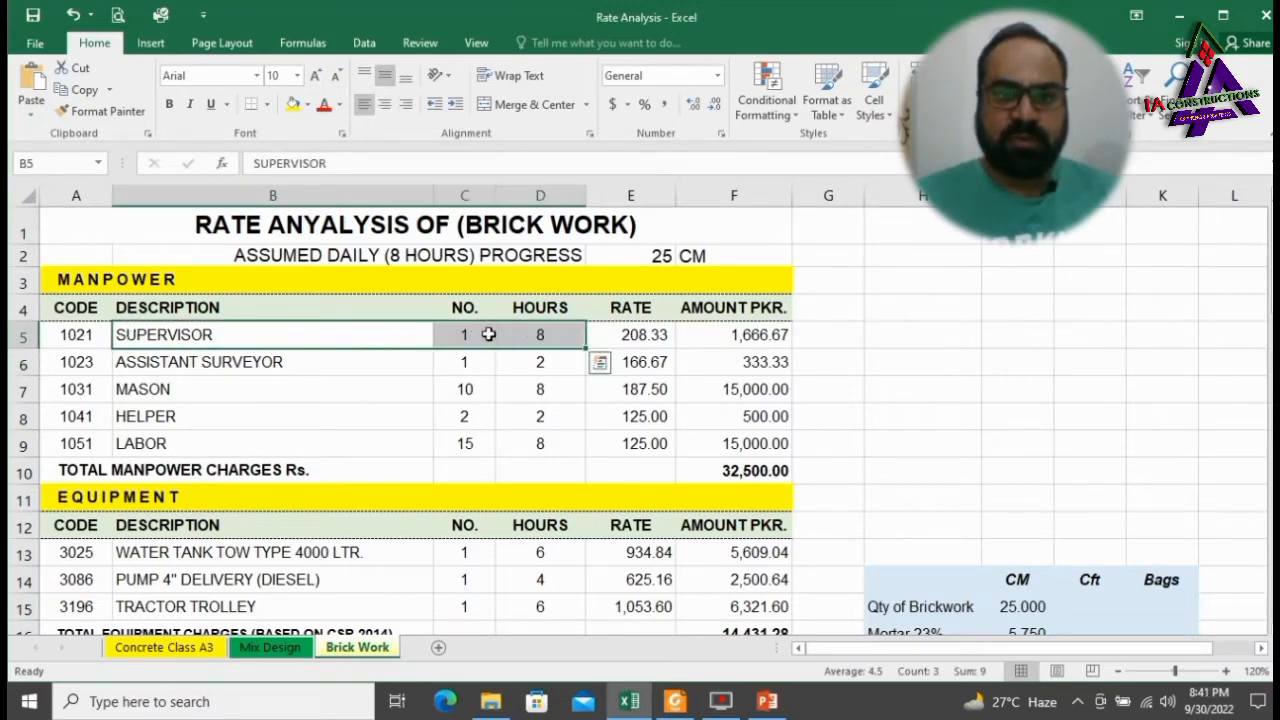
Fill the SUPERVISOR and ASSISTANT SURVEYOR rows yellow from description through rate and amount.
{"action": "left_click", "coordinate": [293, 104]}
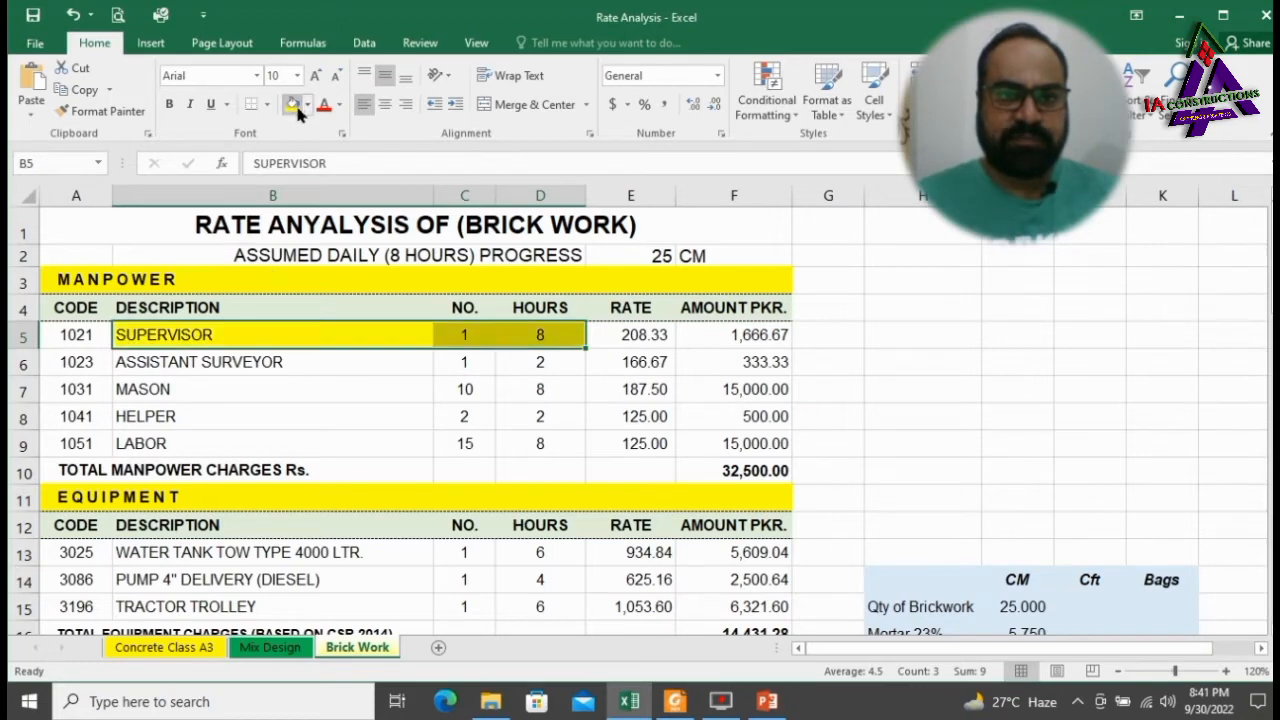
{"action": "left_click", "coordinate": [630, 334]}
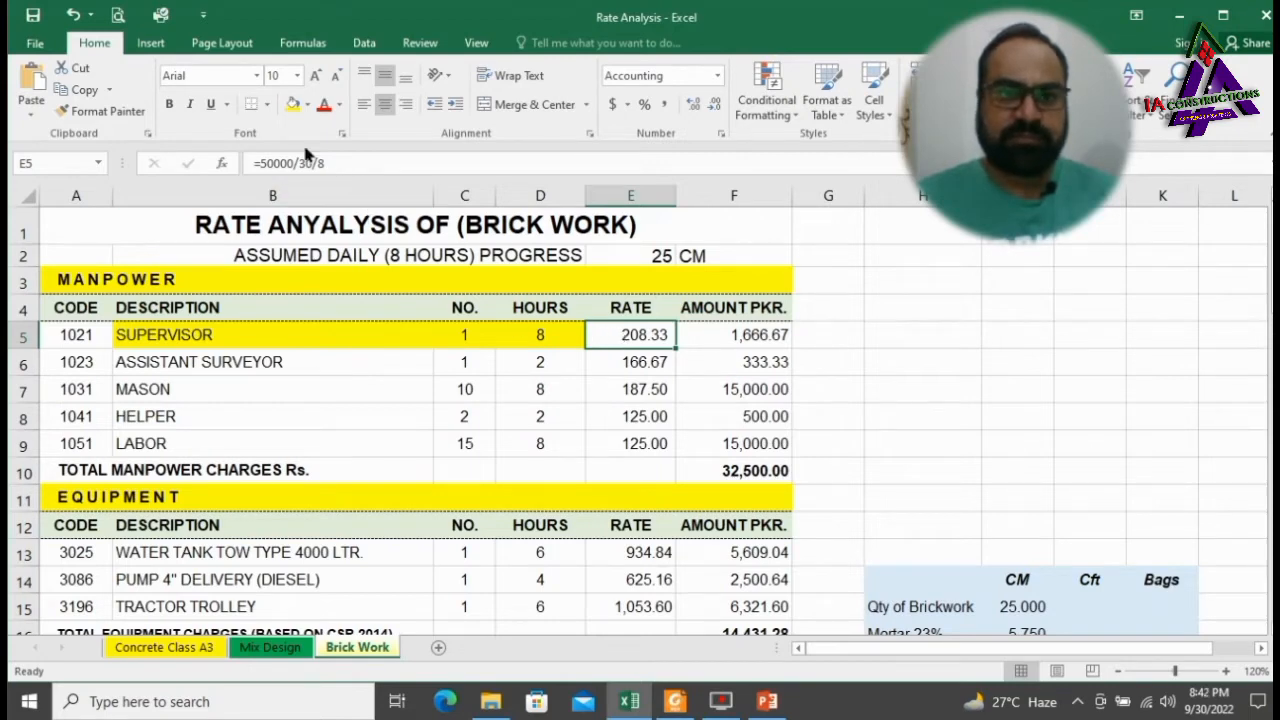
{"action": "left_click", "coordinate": [734, 335]}
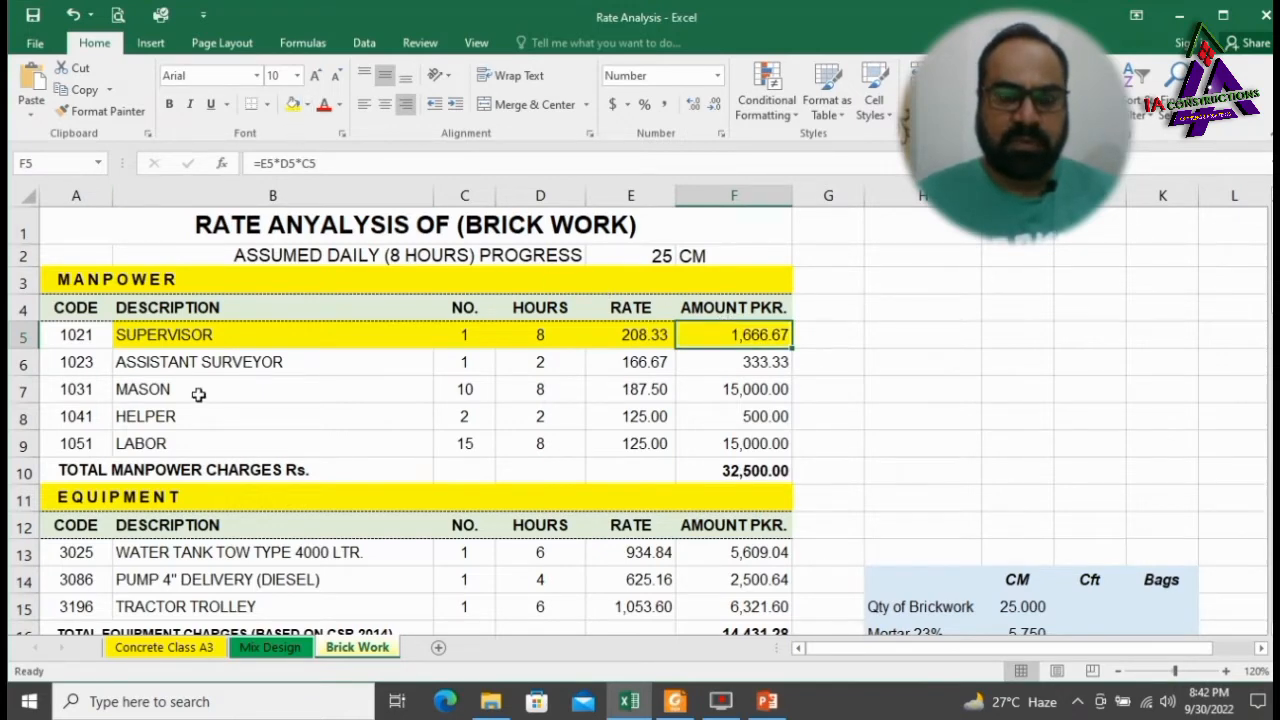
{"action": "left_click", "coordinate": [273, 361]}
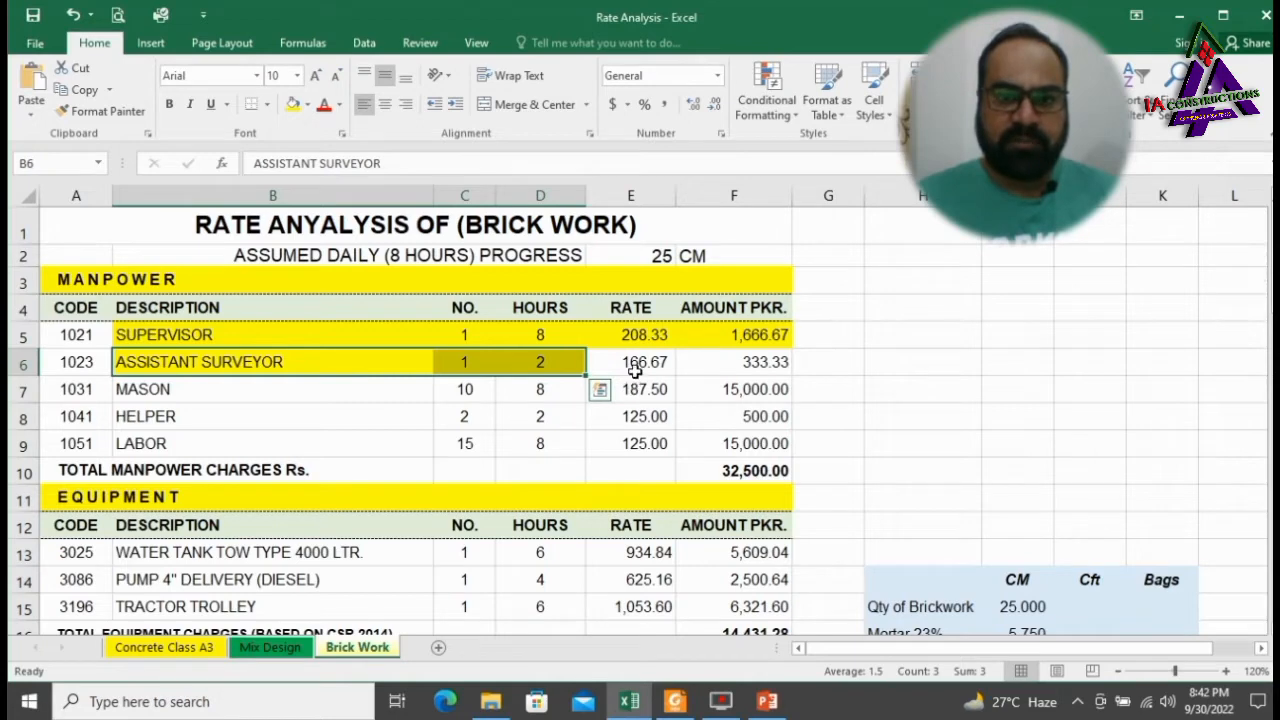
{"action": "left_click", "coordinate": [630, 362]}
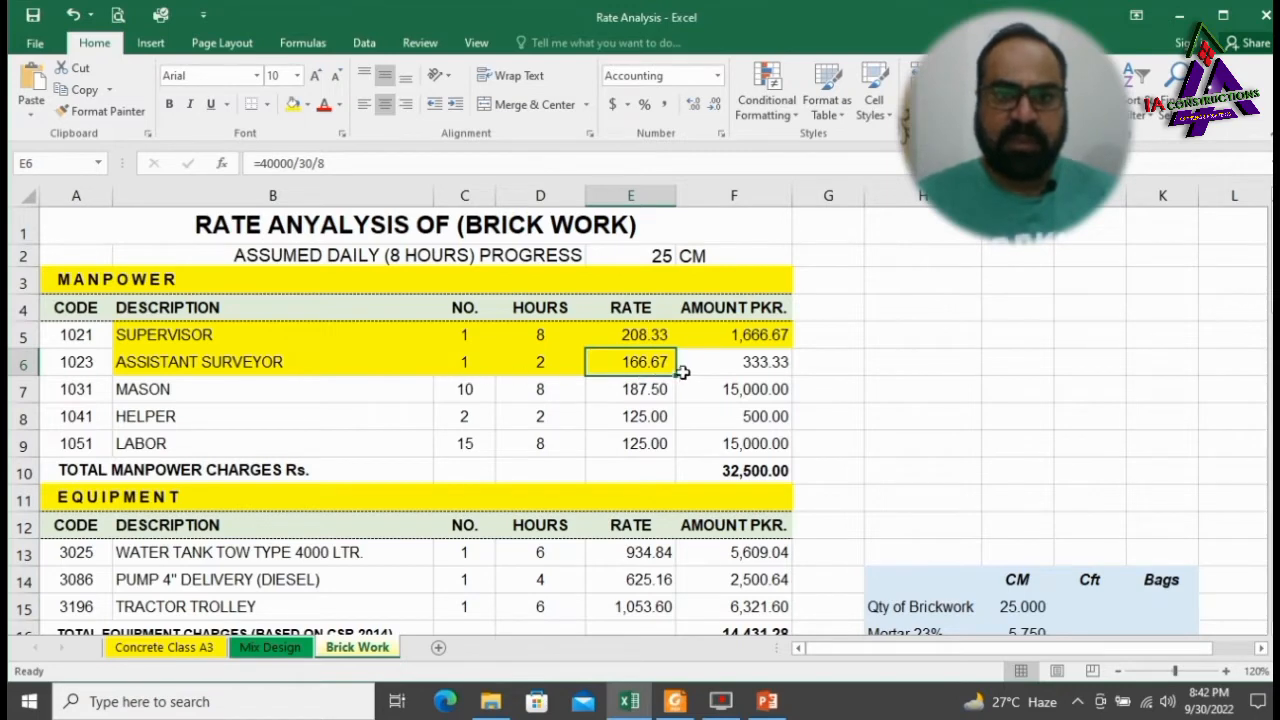
{"action": "left_click", "coordinate": [734, 361]}
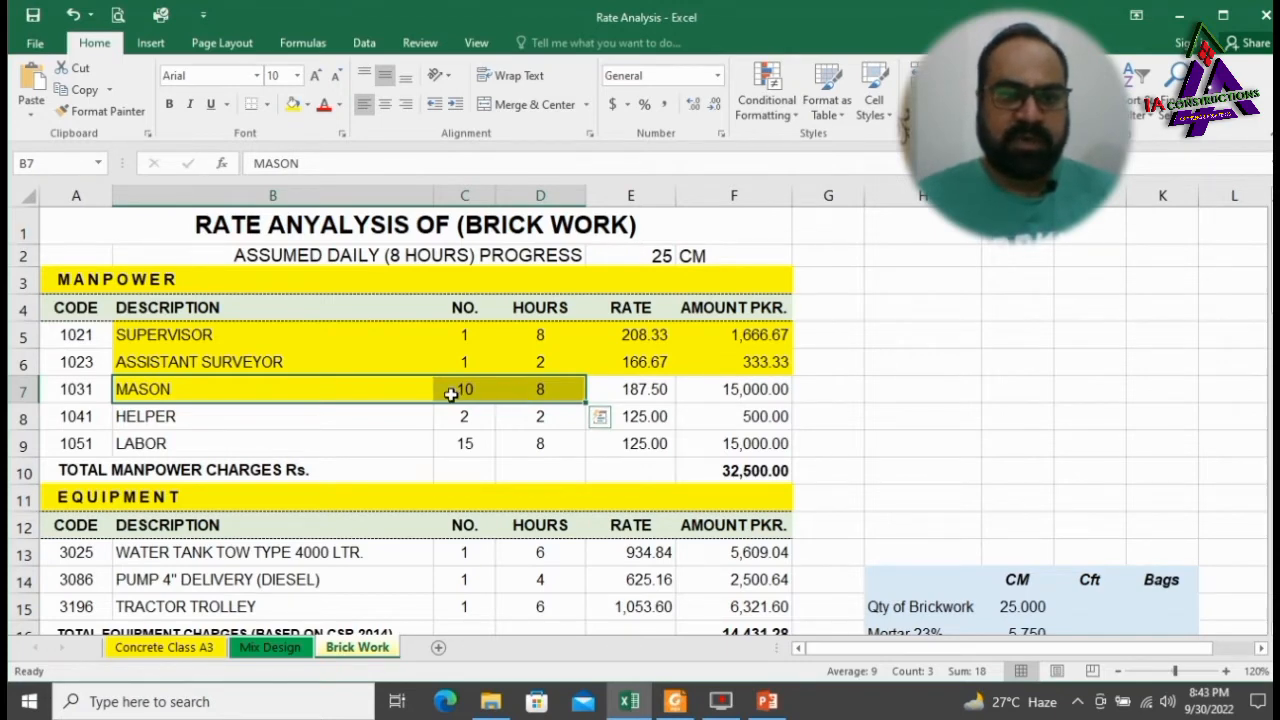
Fill the MASON, HELPER and LABOR rows (B7:F7, B8:F8, B9:F9) yellow.
{"action": "left_click", "coordinate": [630, 389]}
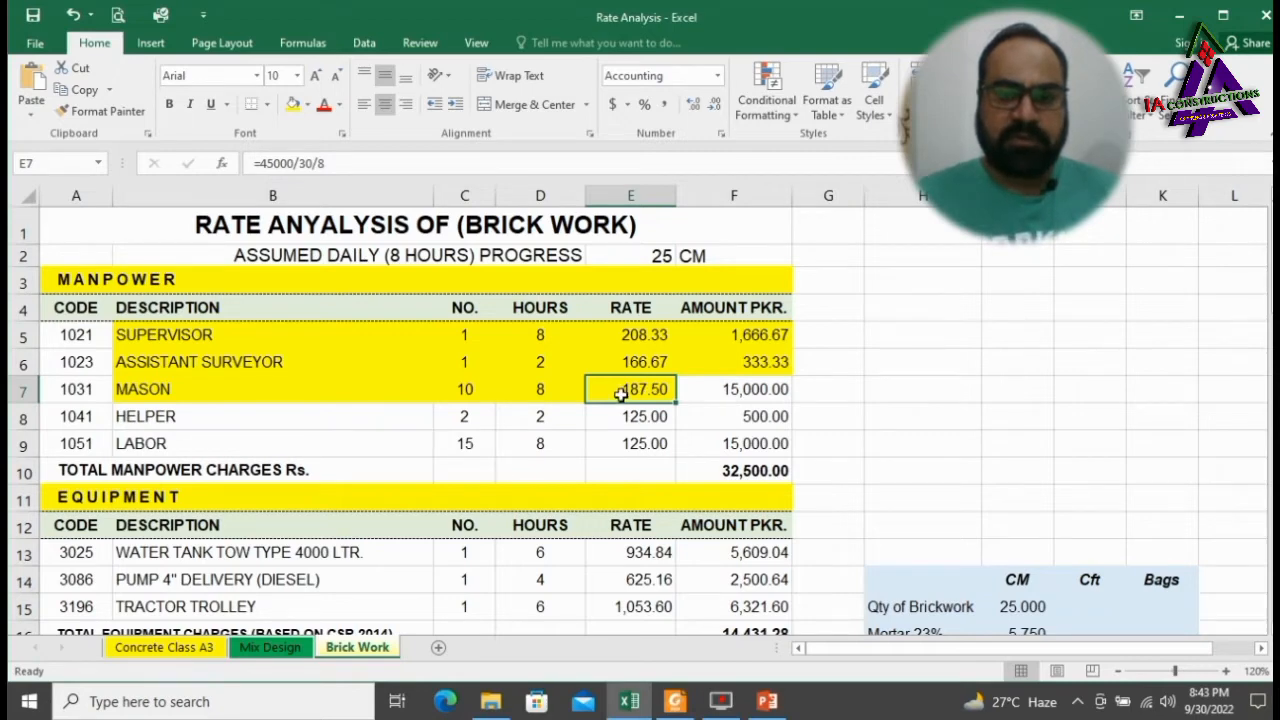
{"action": "left_click", "coordinate": [734, 389]}
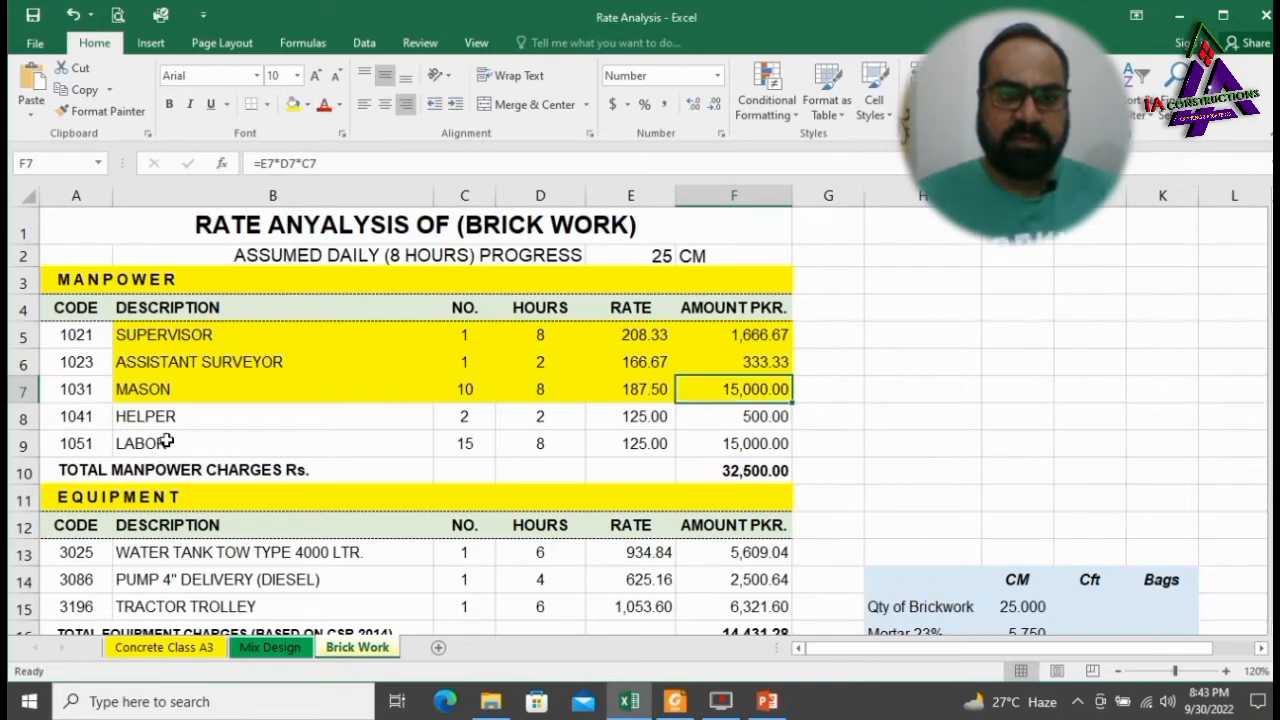
{"action": "left_click", "coordinate": [273, 416]}
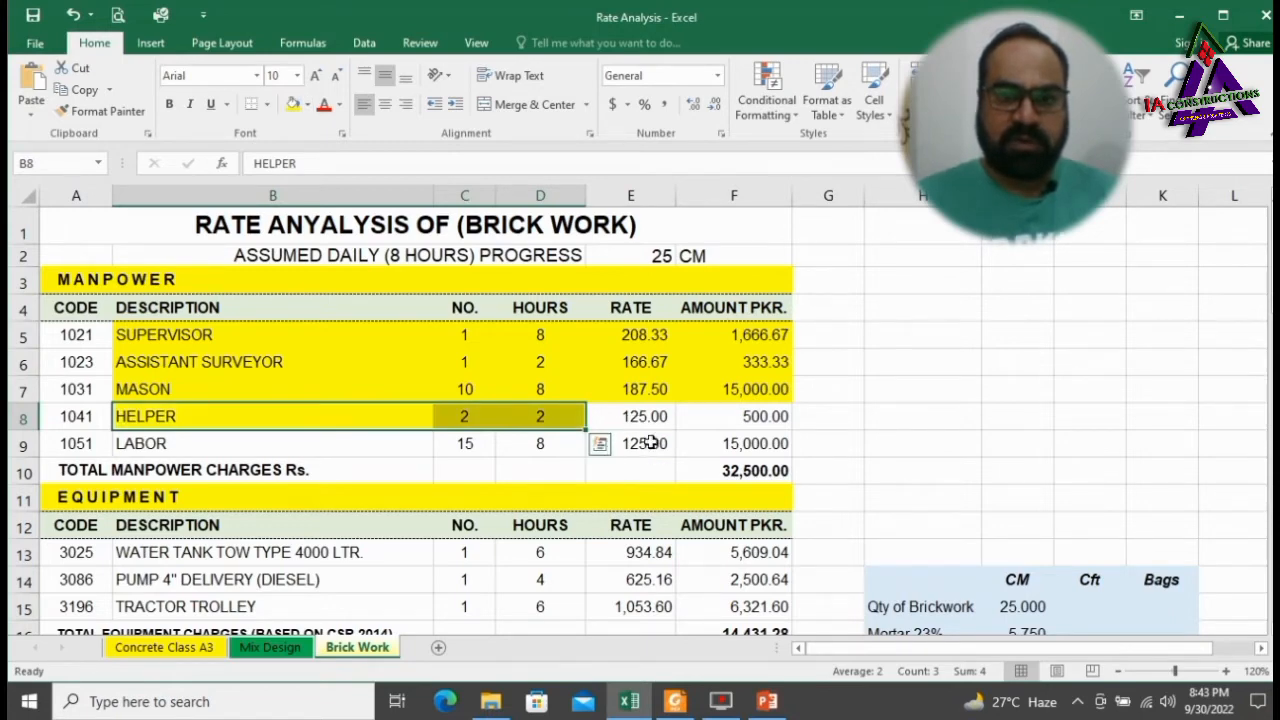
{"action": "left_click", "coordinate": [630, 443]}
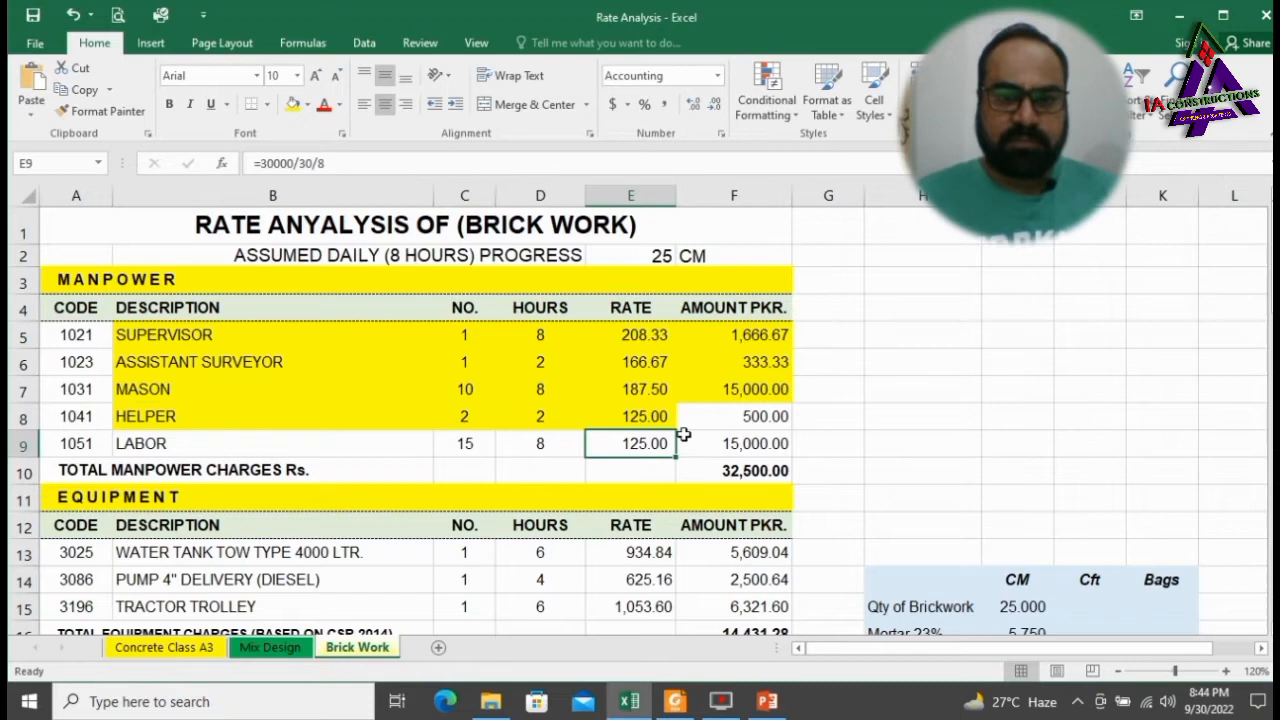
{"action": "left_click", "coordinate": [734, 416]}
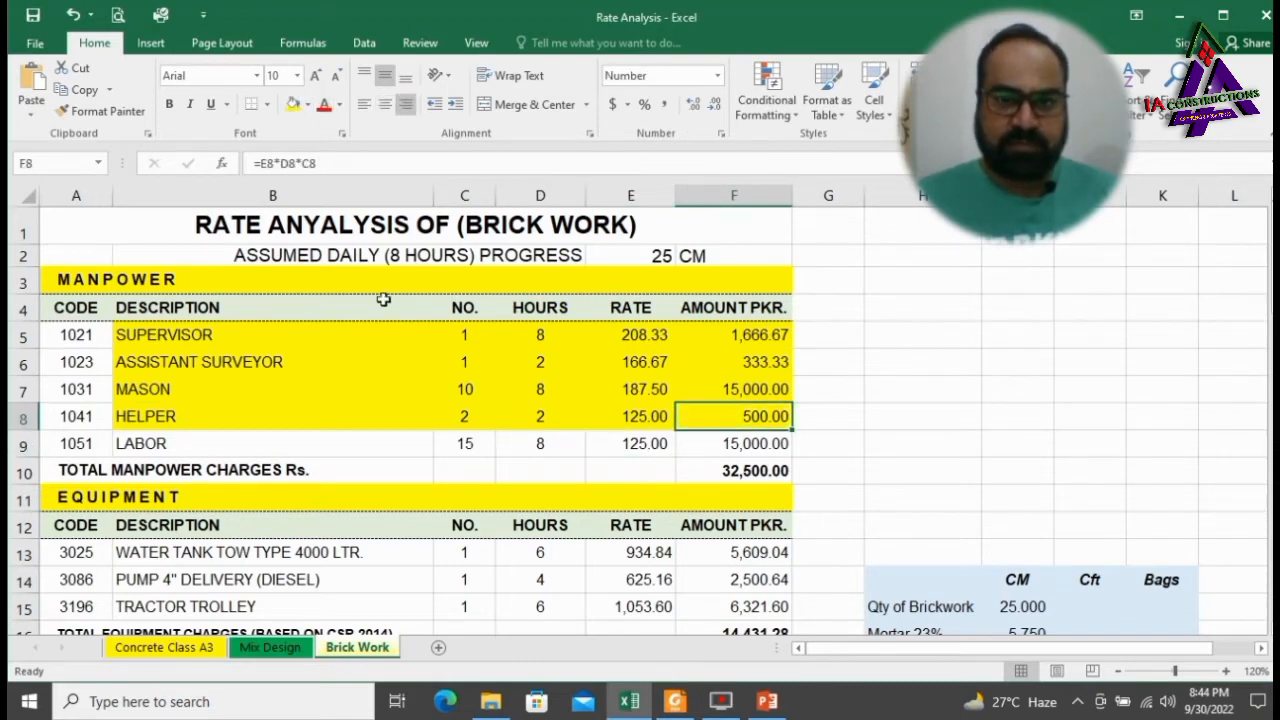
{"action": "left_click", "coordinate": [630, 443]}
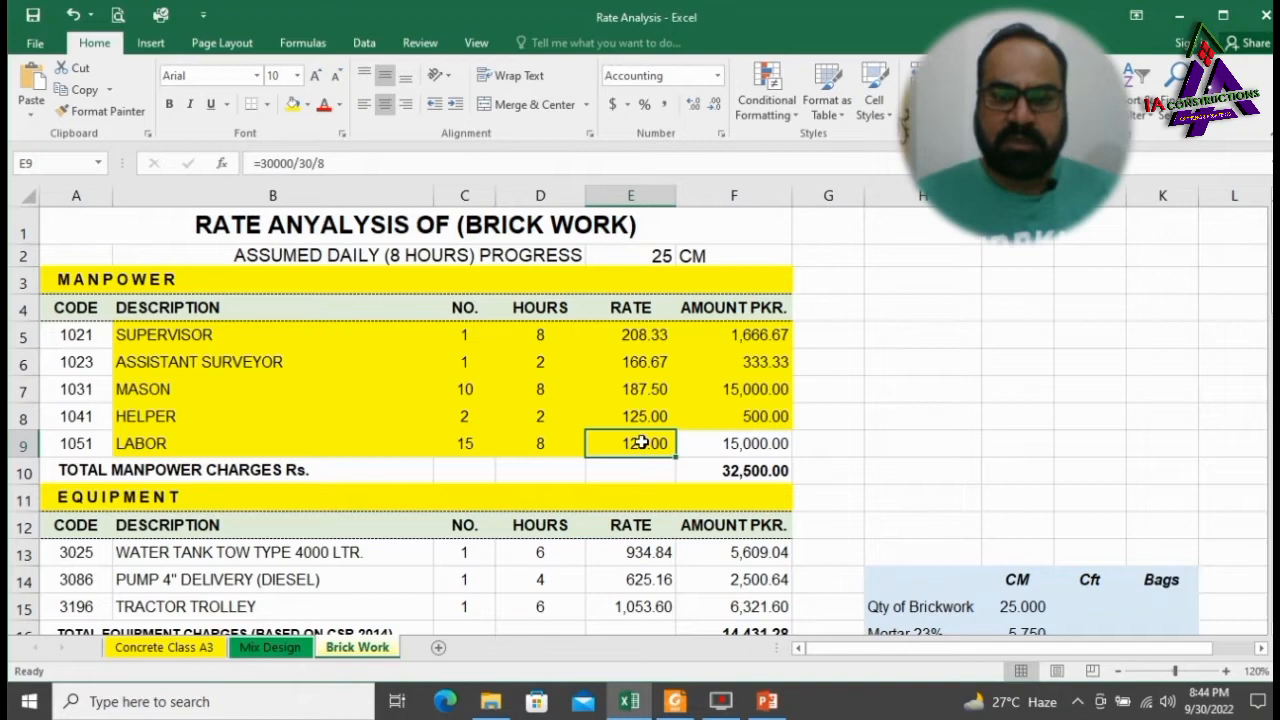
{"action": "left_click", "coordinate": [540, 470]}
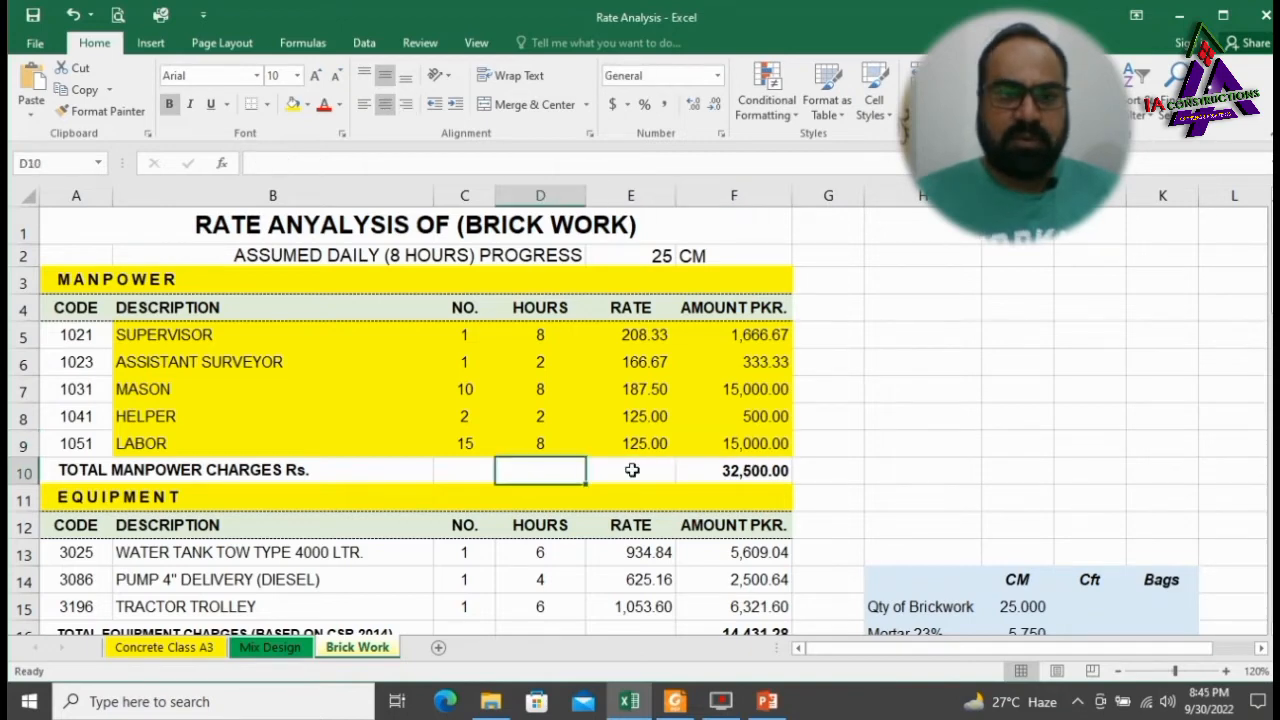
{"action": "left_click", "coordinate": [733, 470]}
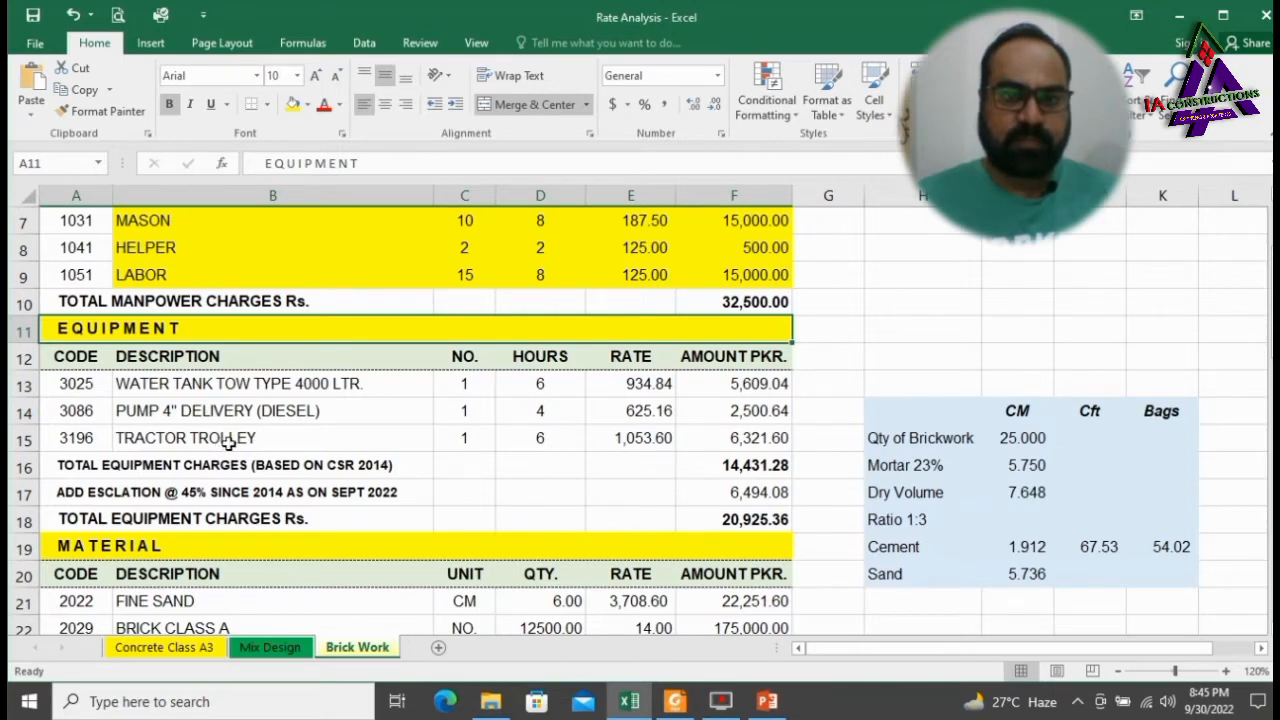
{"action": "left_click", "coordinate": [240, 383]}
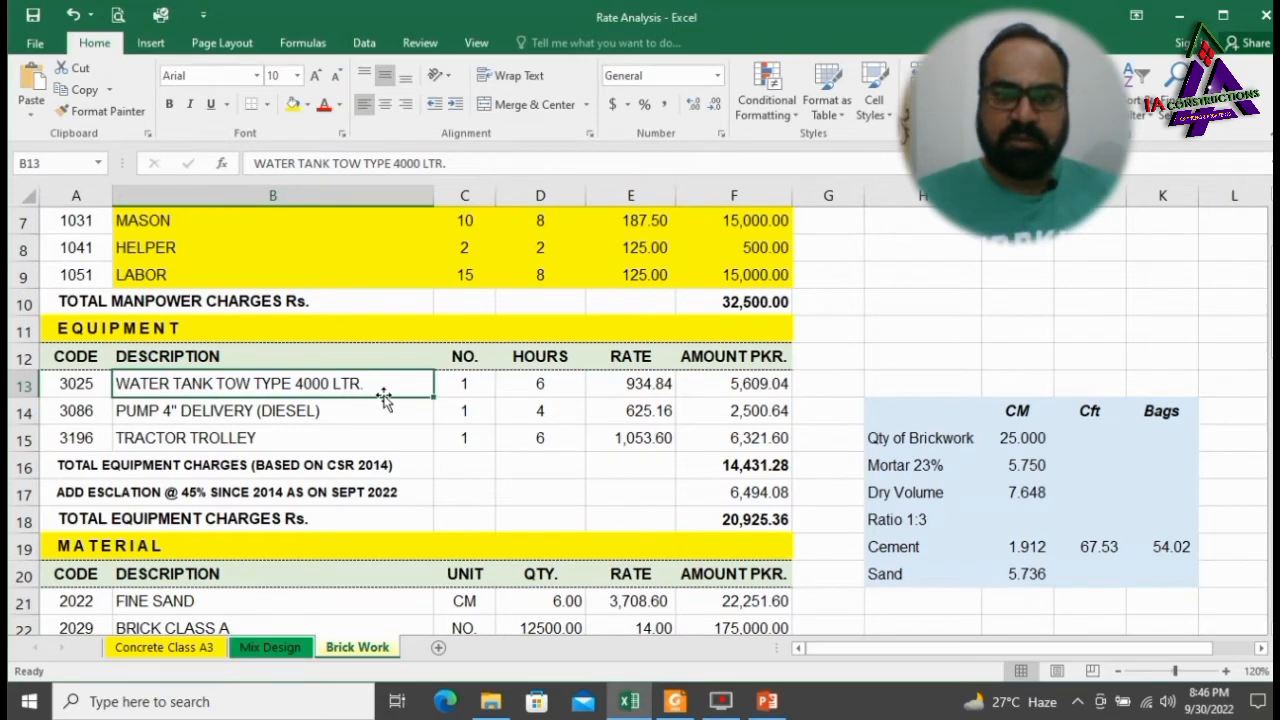
{"action": "mouse_move", "coordinate": [635, 384]}
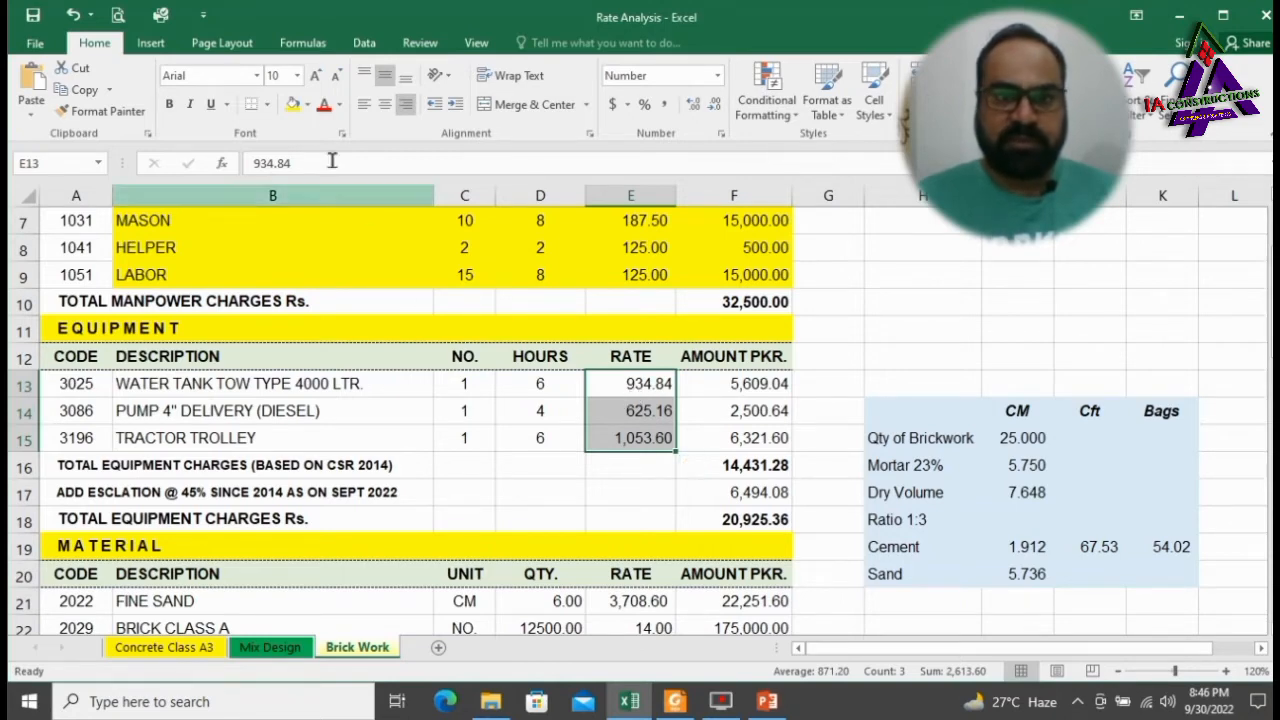
{"action": "left_click", "coordinate": [630, 383]}
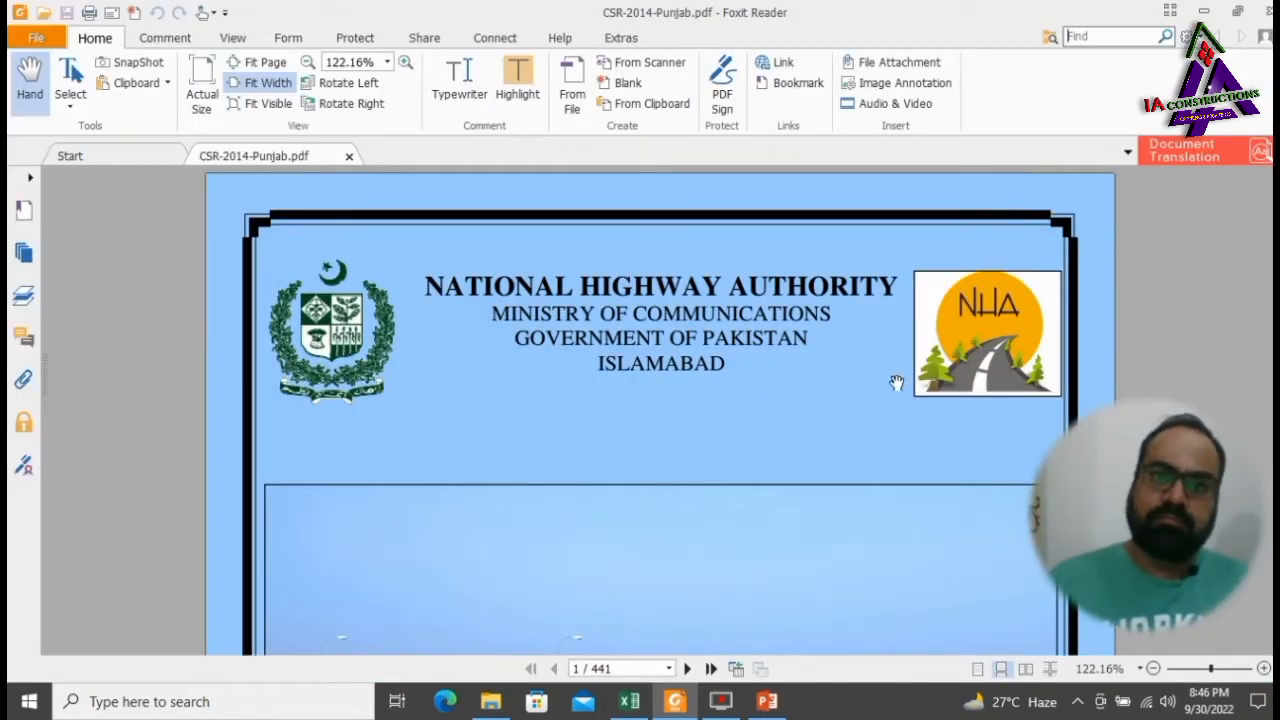
{"action": "mouse_move", "coordinate": [743, 390]}
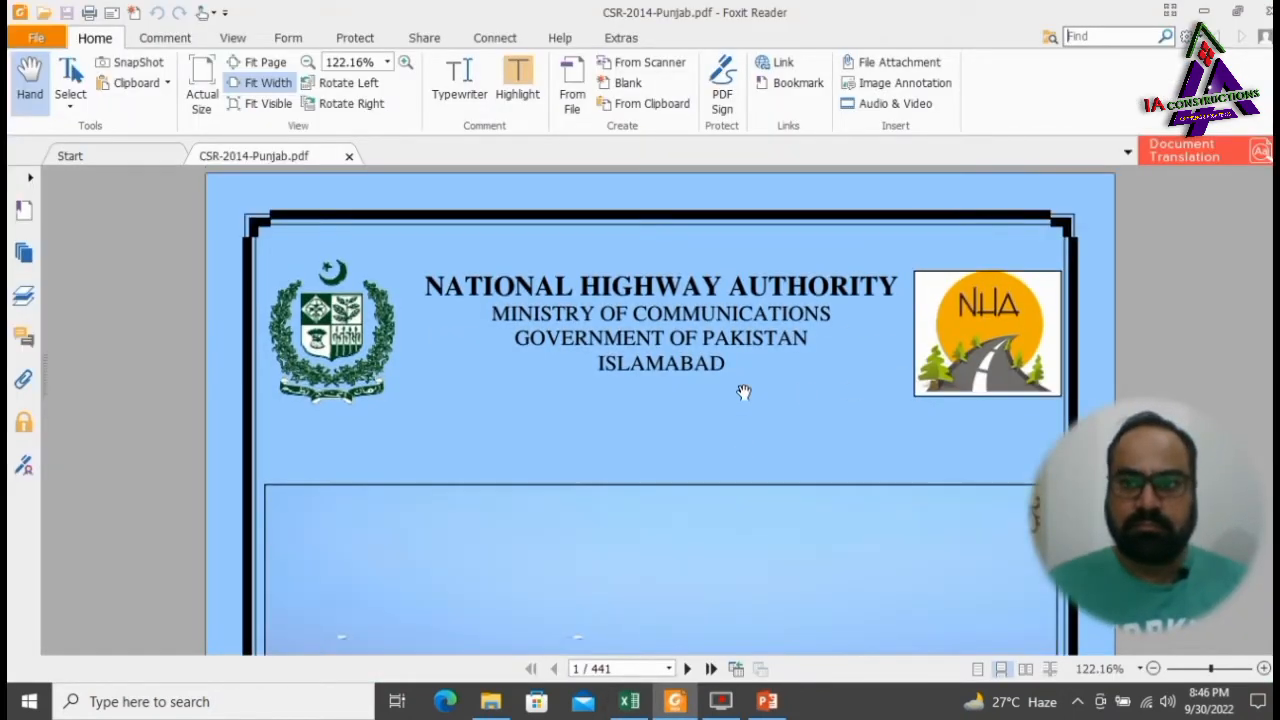
Locate item 3025 Water Tank Tow Type 4000 Ltr and select its 196.11 and 738.73 figures.
{"action": "scroll", "scroll_direction": "down", "scroll_amount": 3}
{"action": "type", "text": "3025"}
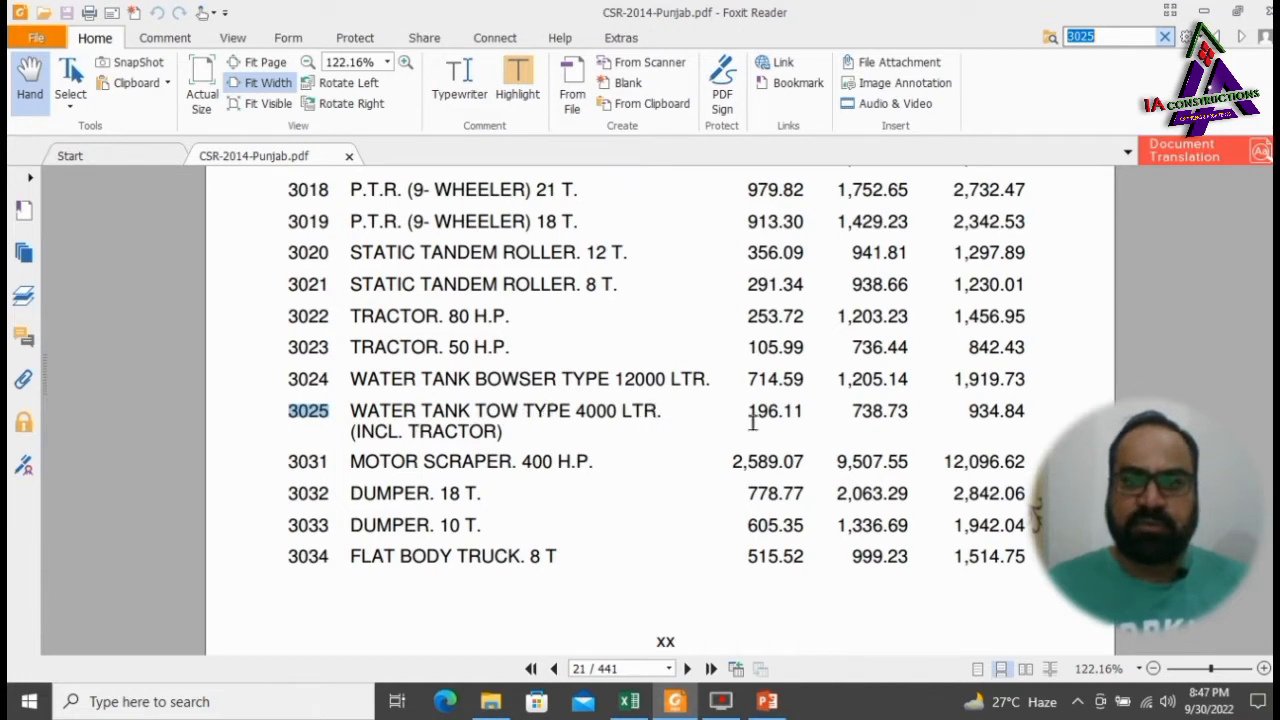
{"action": "mouse_move", "coordinate": [743, 419]}
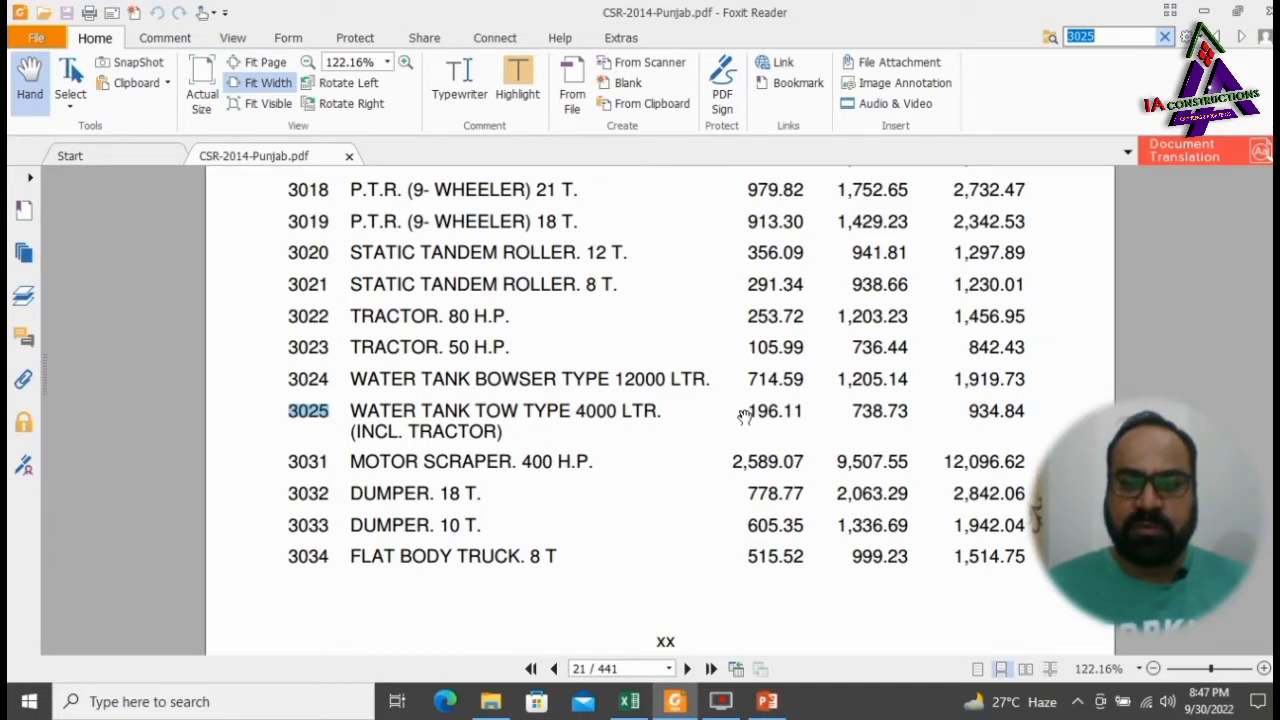
{"action": "double_click", "coordinate": [772, 411]}
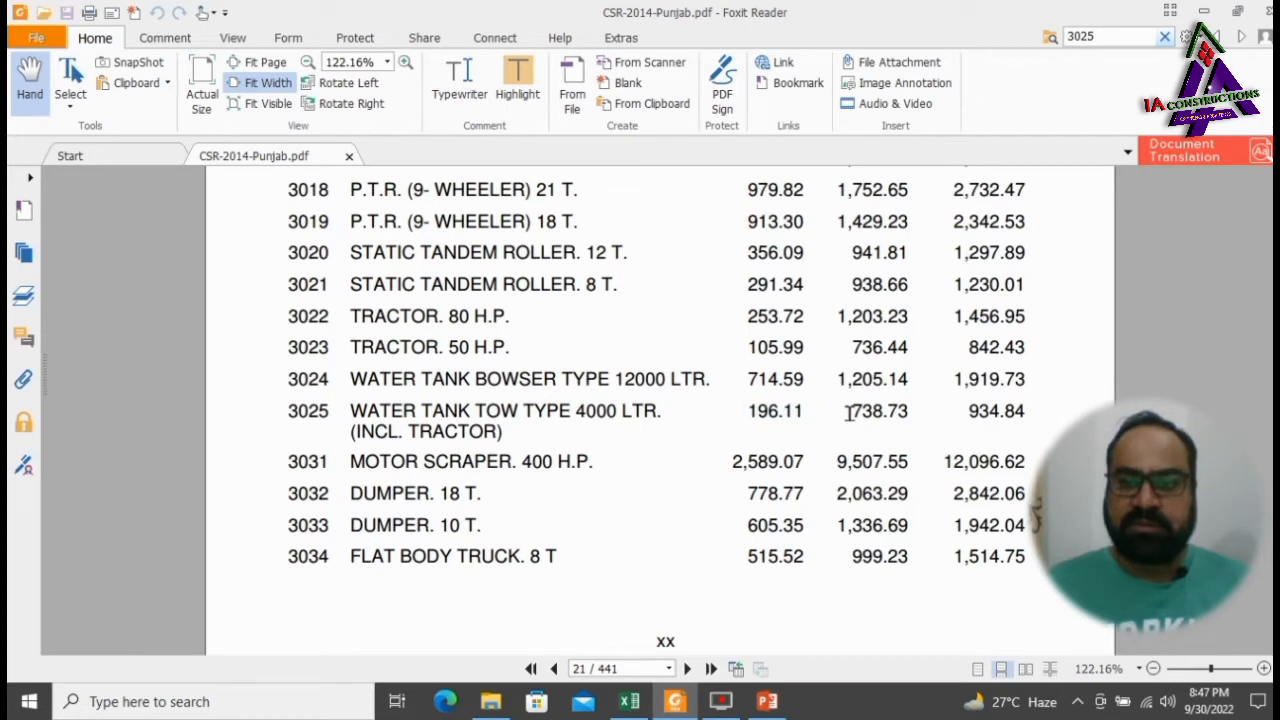
{"action": "double_click", "coordinate": [878, 411]}
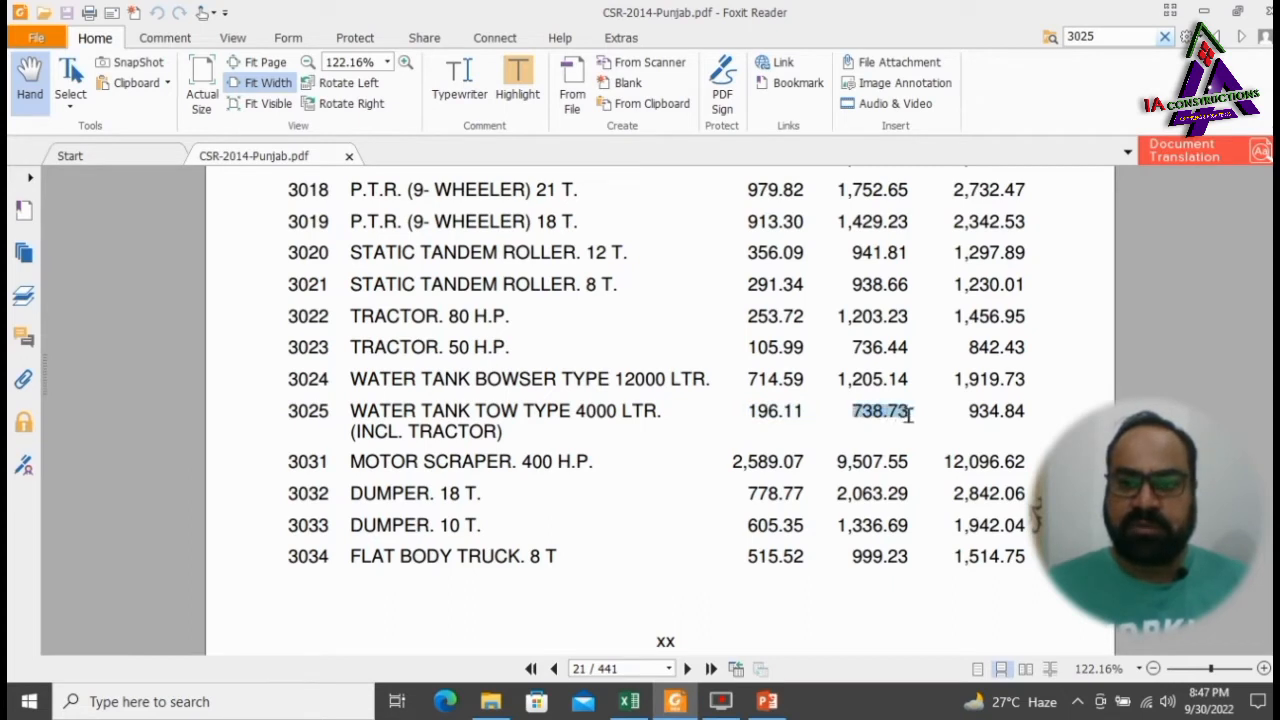
{"action": "mouse_move", "coordinate": [935, 418]}
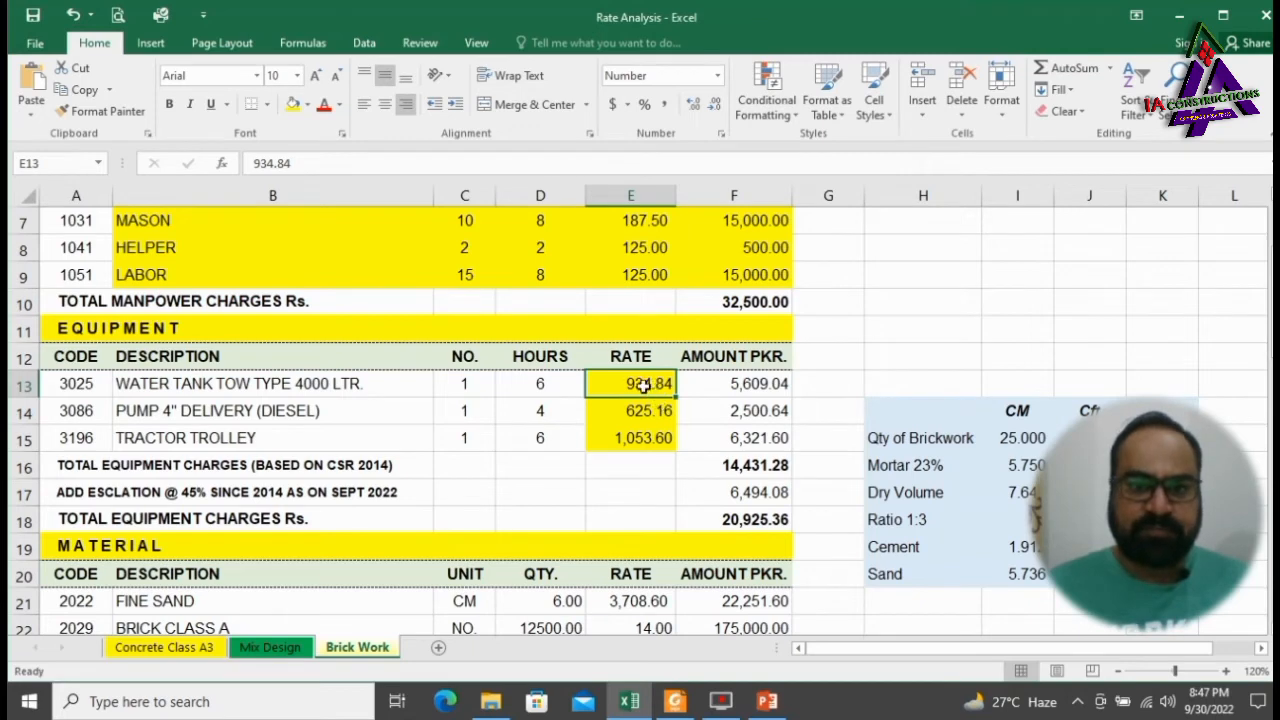
Fill the Water Tank Tow 3025 row A13:D13 and its amount F13 yellow.
{"action": "left_click", "coordinate": [76, 383]}
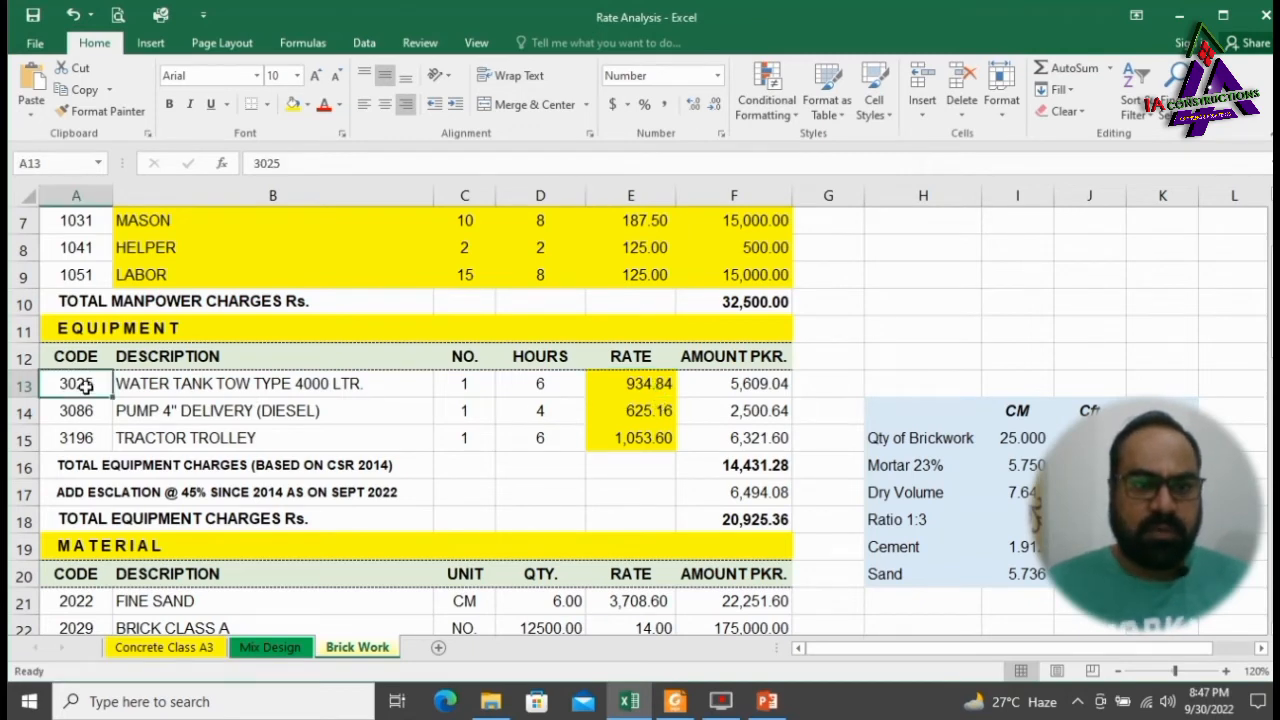
{"action": "left_click_drag", "start_coordinate": [76, 383], "coordinate": [464, 383]}
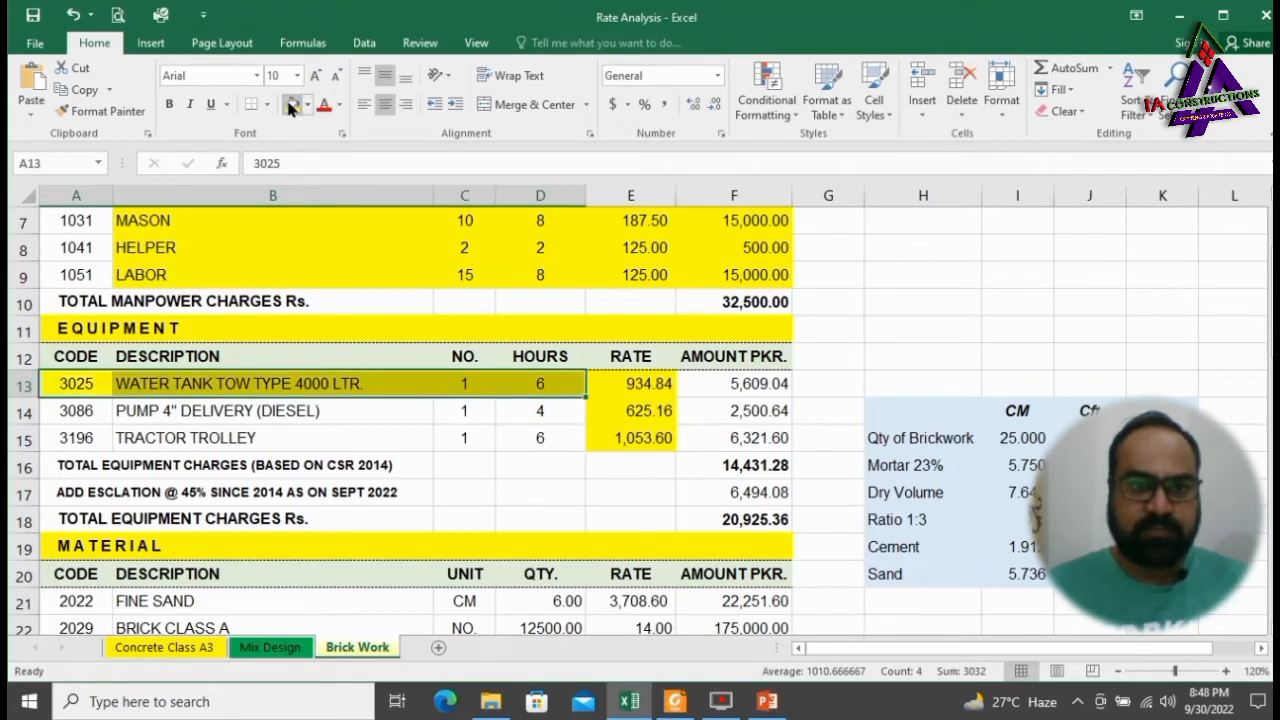
{"action": "left_click", "coordinate": [630, 383]}
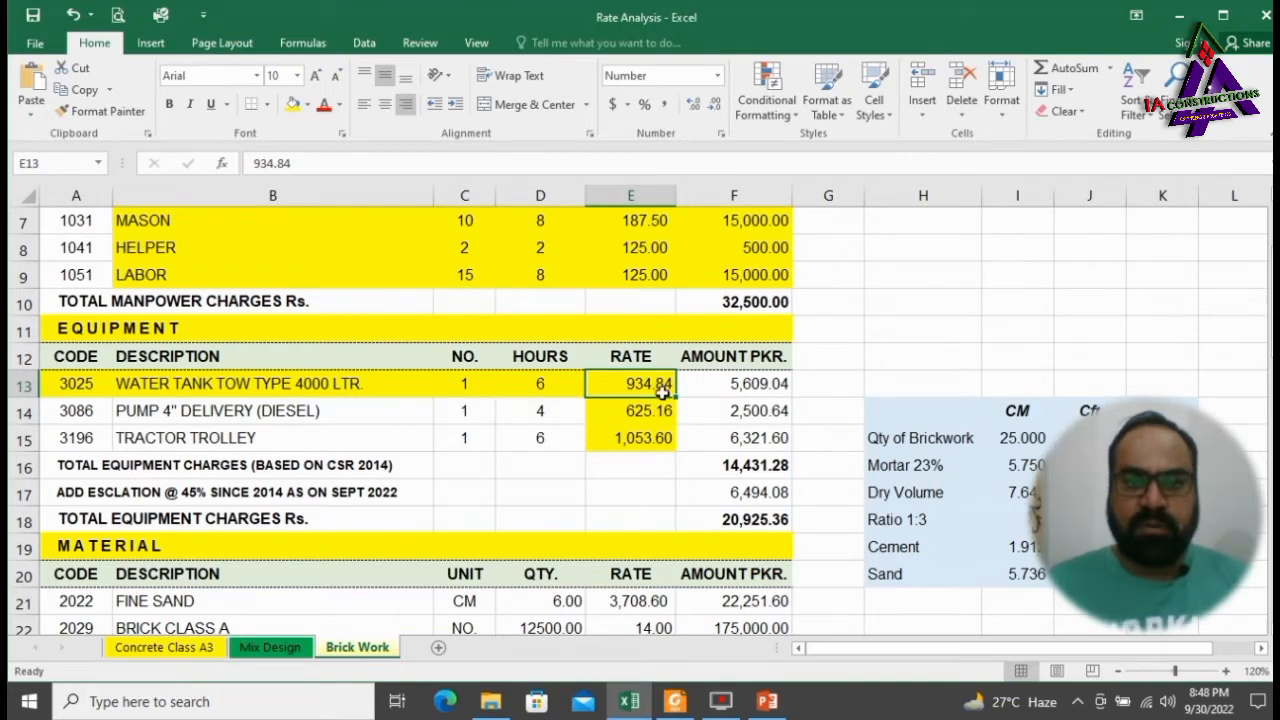
{"action": "left_click", "coordinate": [734, 383]}
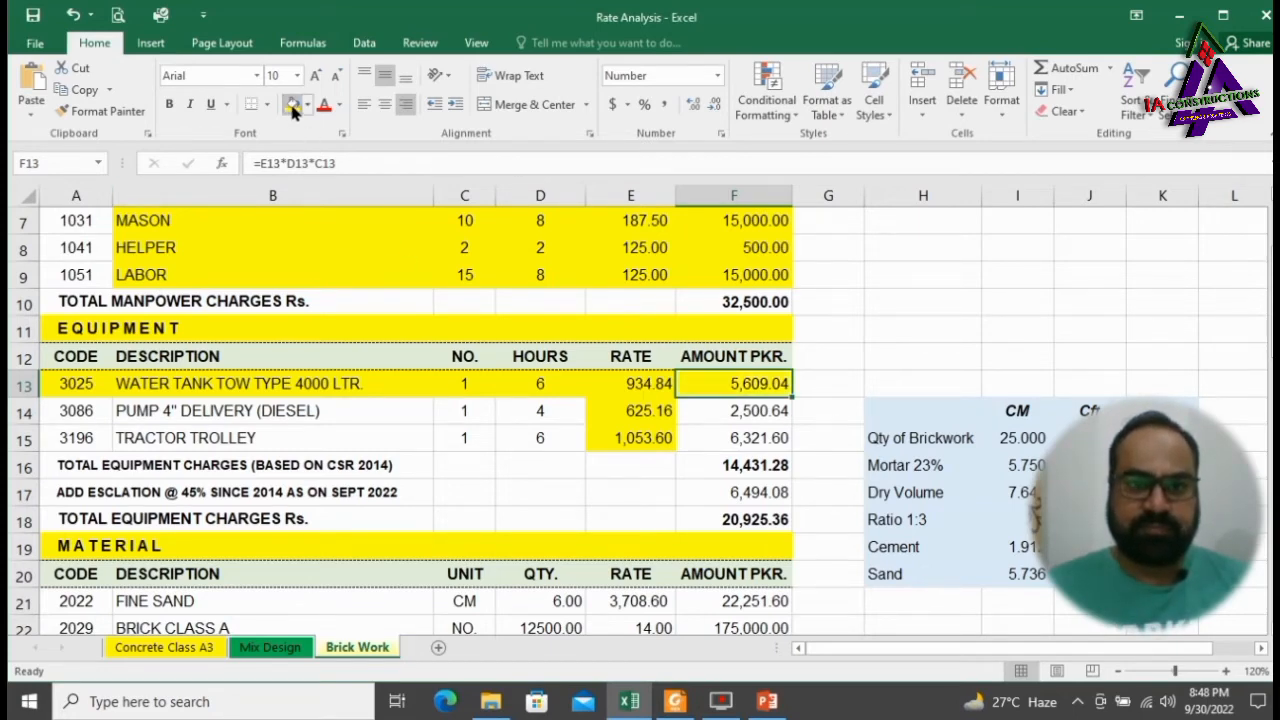
{"action": "left_click", "coordinate": [75, 437]}
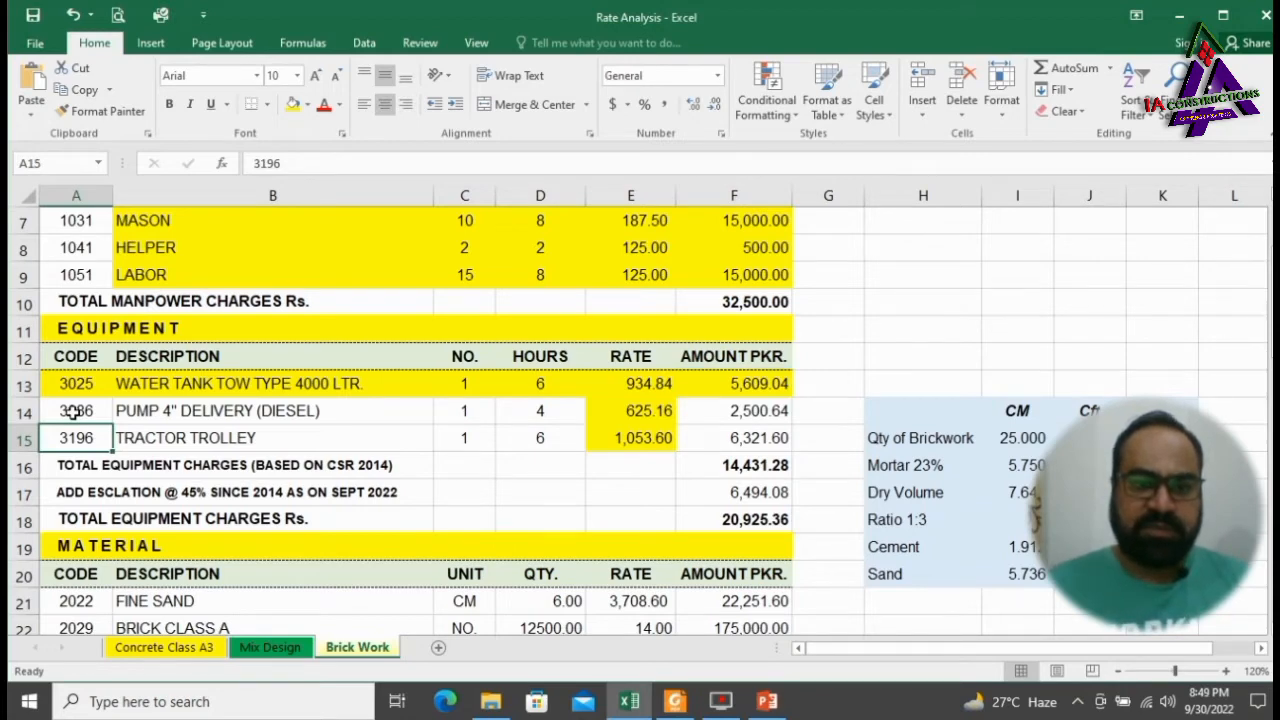
Fill the Pump 4" Delivery and Tractor Trolley rows (A14:F14, A15:F15) yellow.
{"action": "left_click_drag", "start_coordinate": [76, 410], "coordinate": [464, 437]}
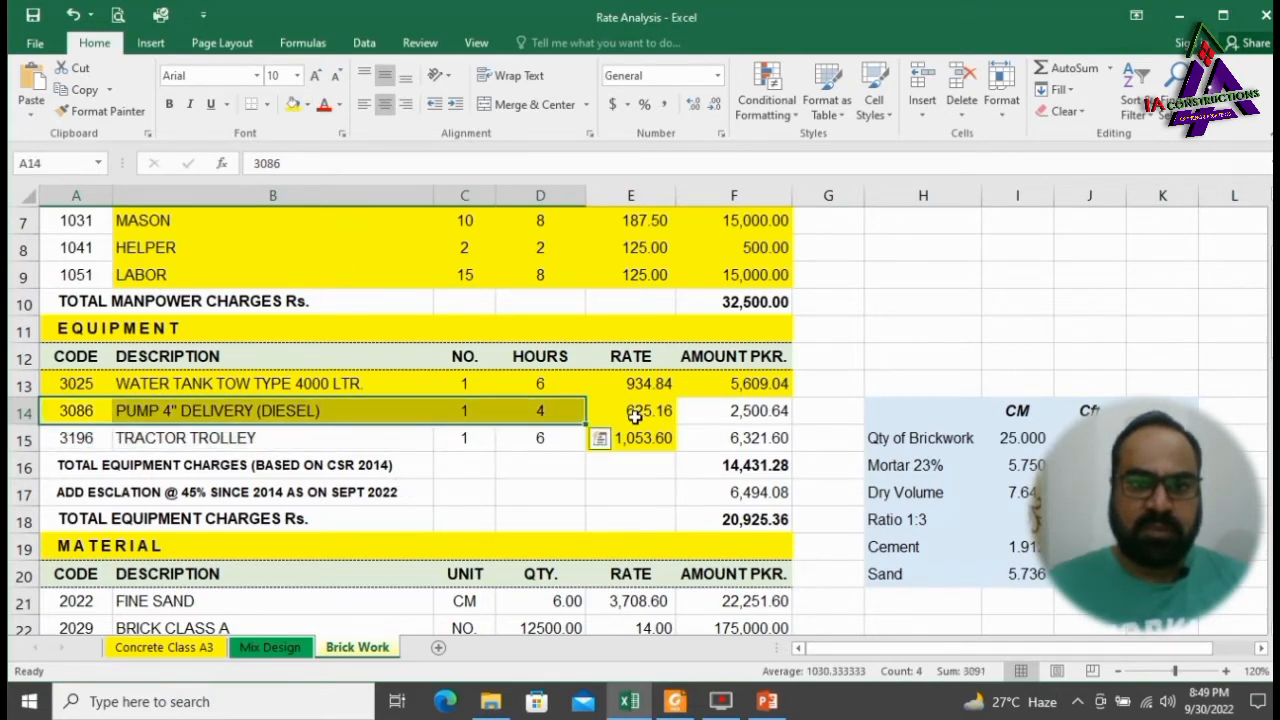
{"action": "left_click", "coordinate": [630, 410]}
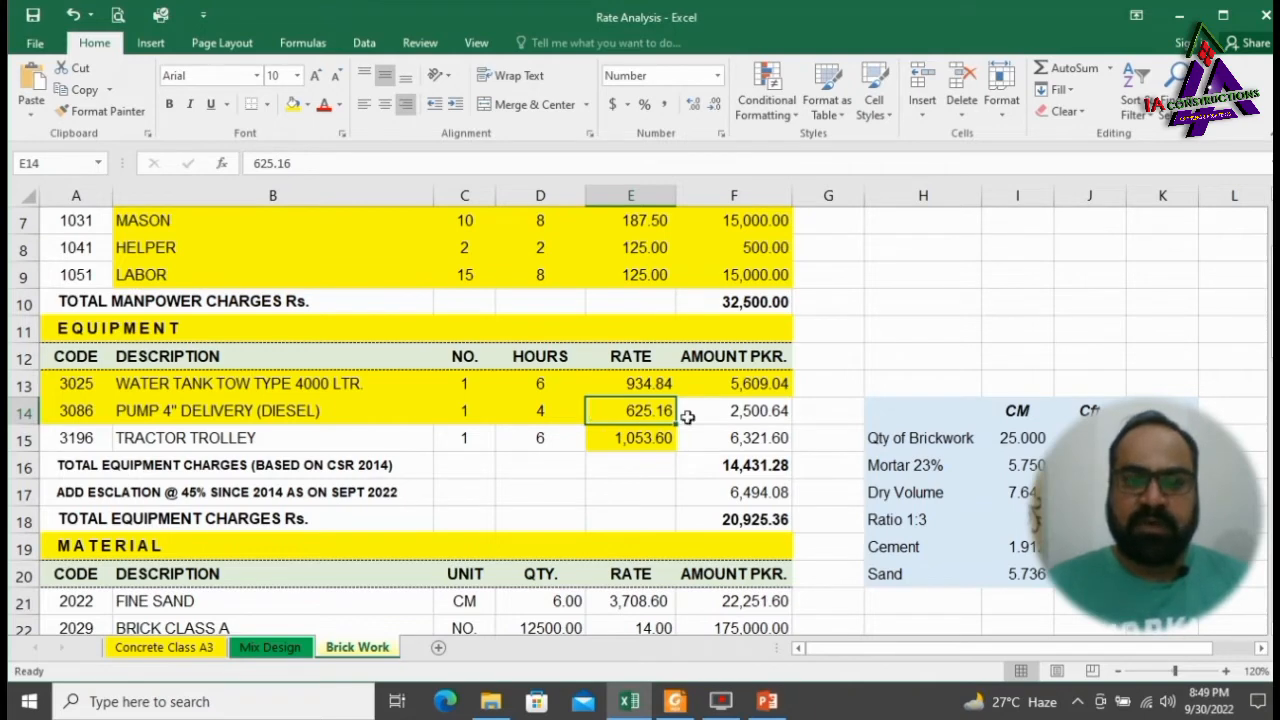
{"action": "left_click", "coordinate": [734, 410]}
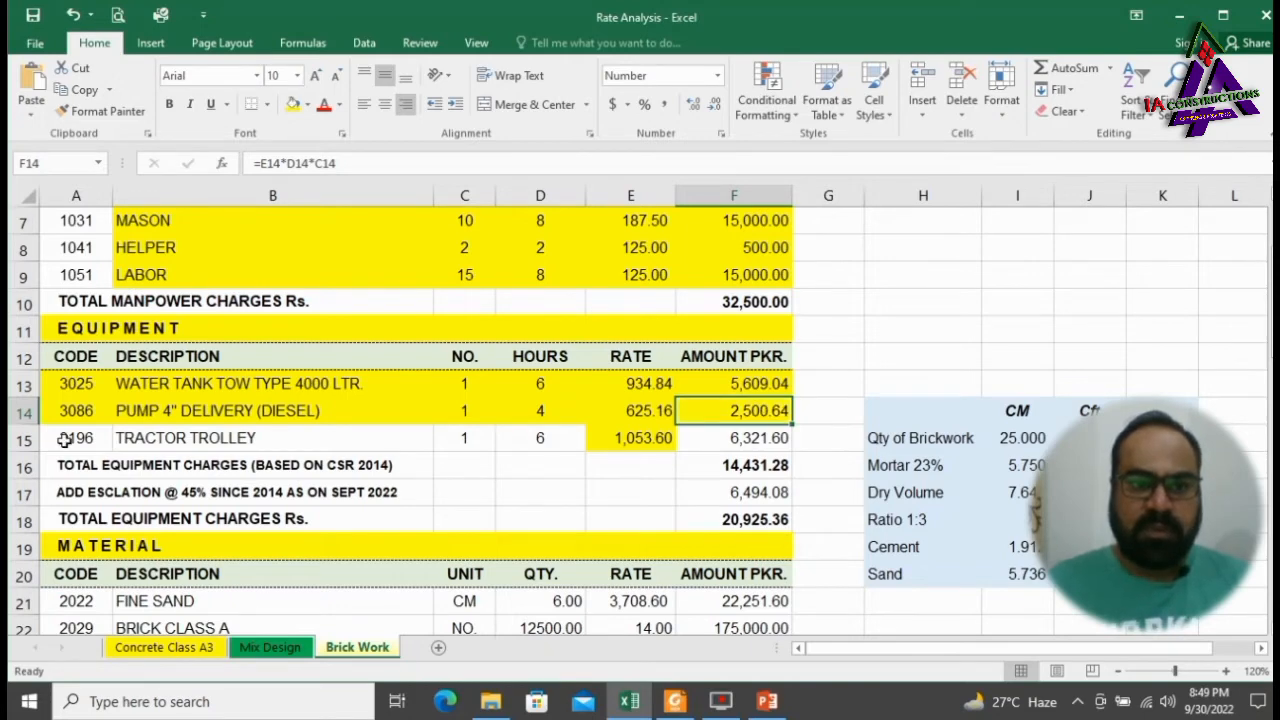
{"action": "left_click", "coordinate": [76, 437]}
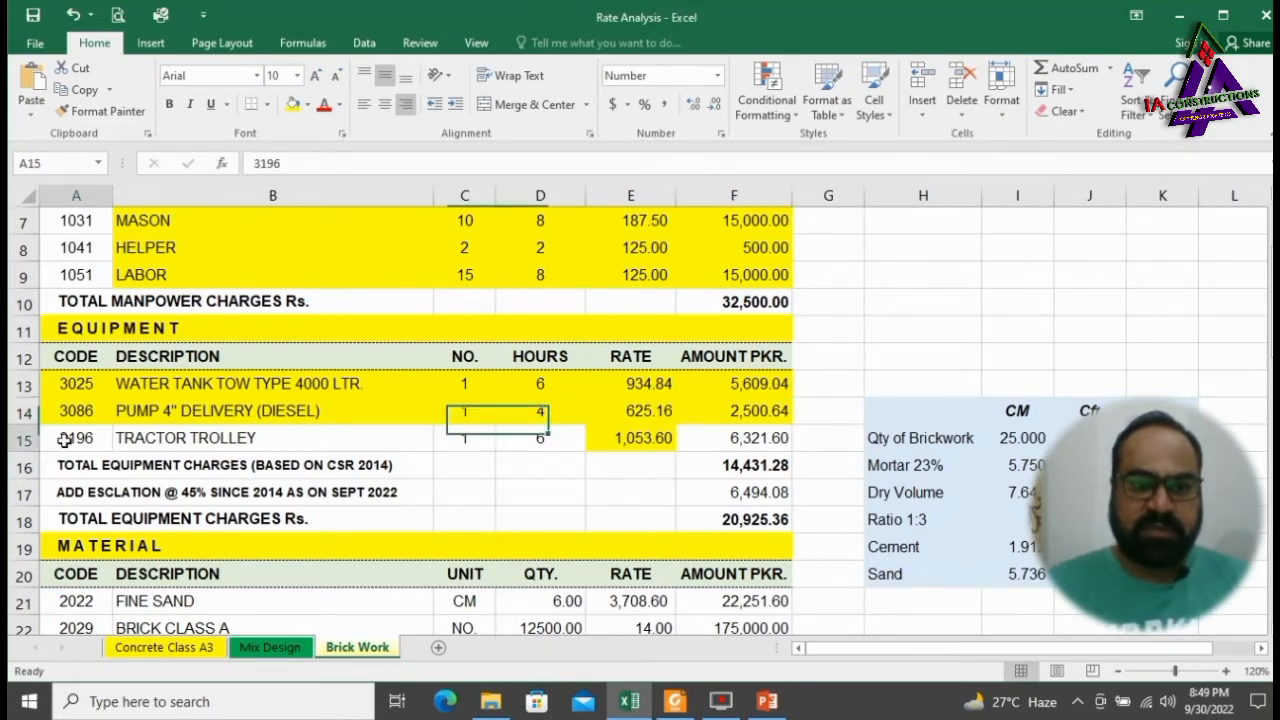
{"action": "left_click_drag", "start_coordinate": [76, 437], "coordinate": [540, 437]}
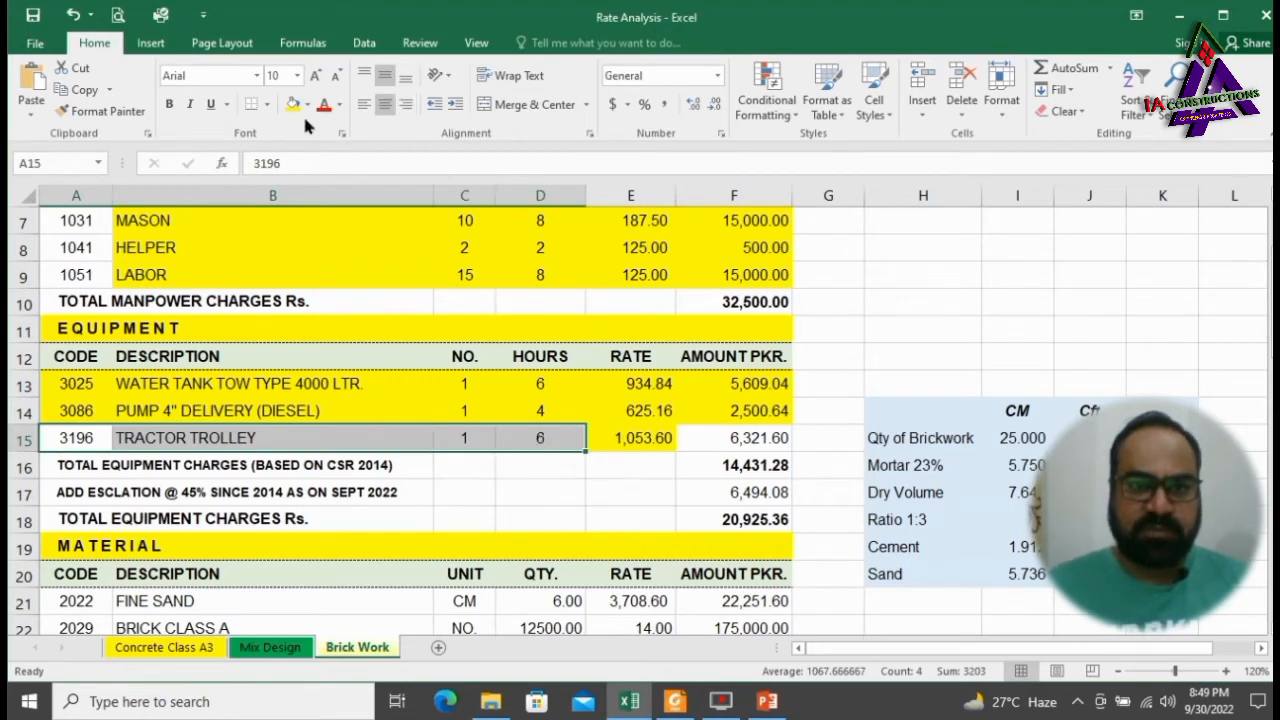
{"action": "left_click", "coordinate": [630, 437]}
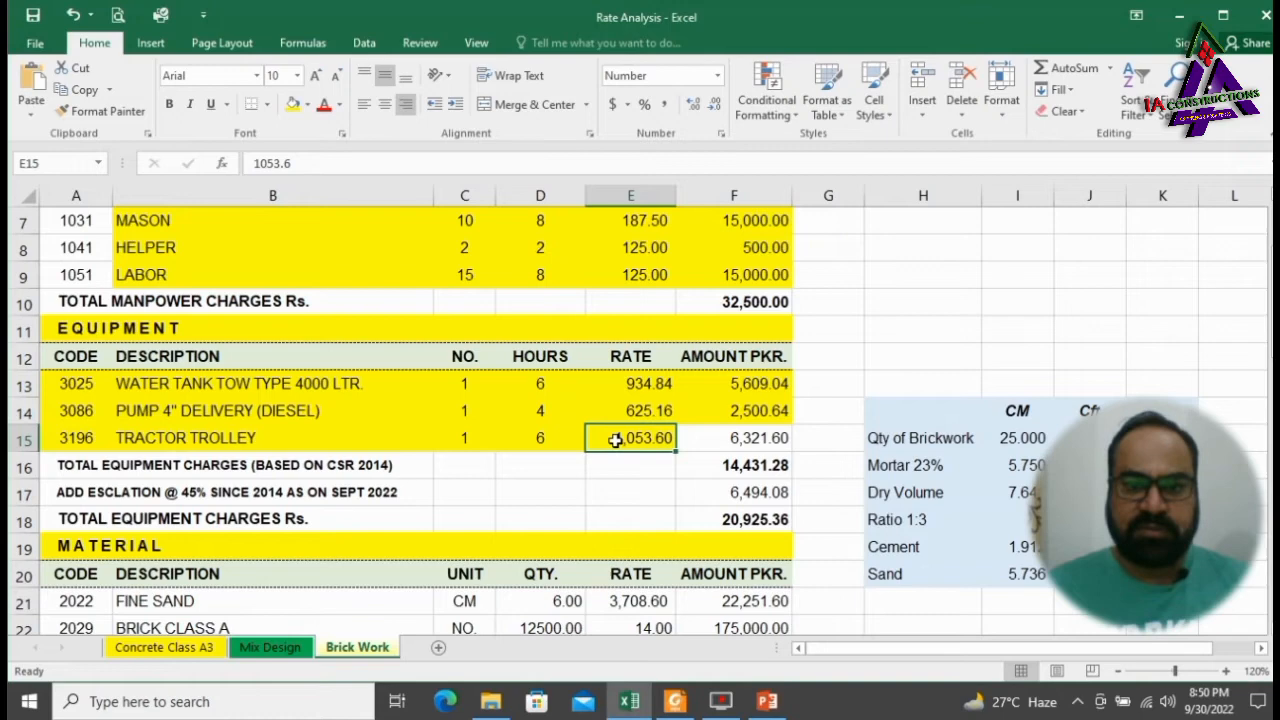
{"action": "left_click", "coordinate": [734, 437]}
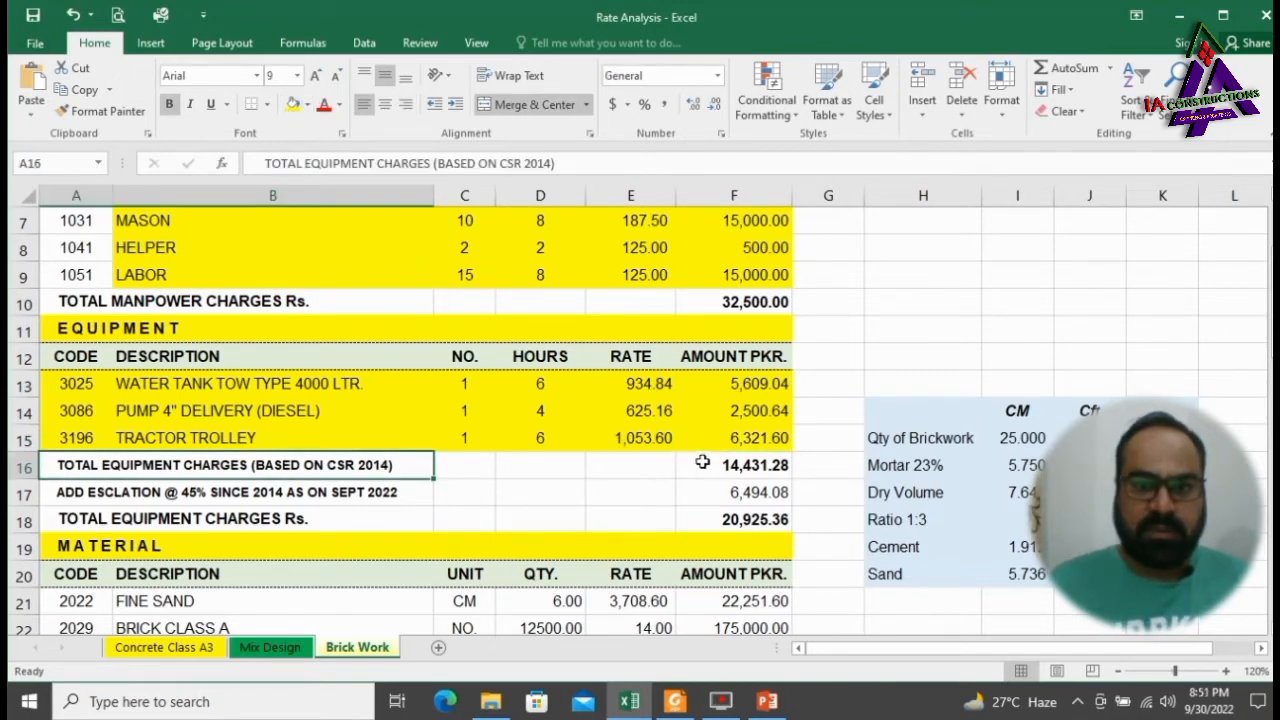
Shade the total equipment charges F16 and 45% escalation F17 amounts yellow.
{"action": "left_click", "coordinate": [734, 464]}
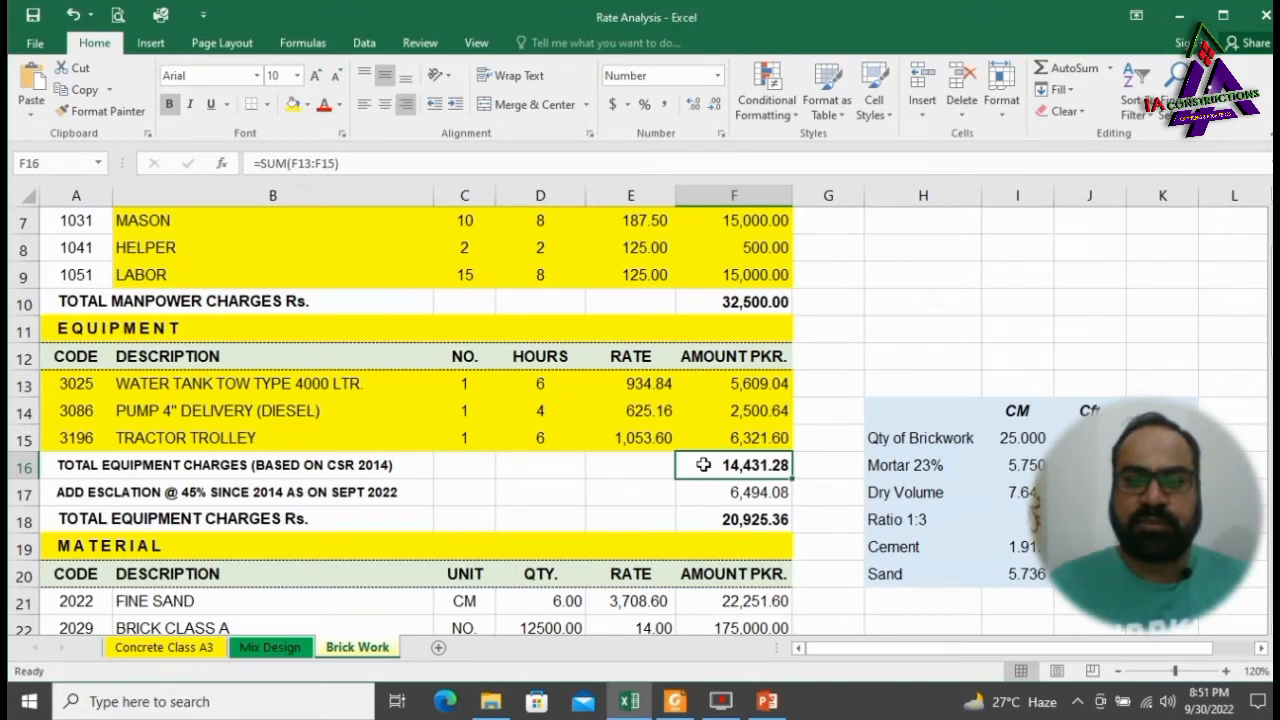
{"action": "left_click", "coordinate": [734, 492]}
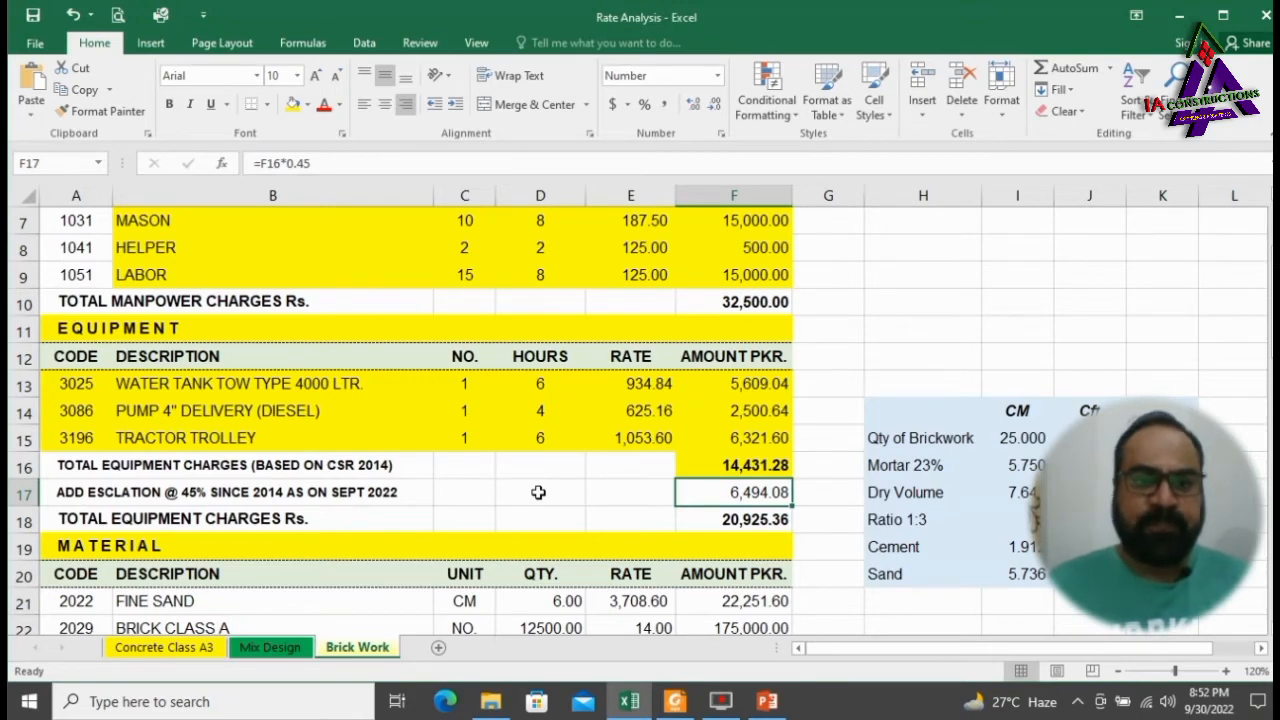
{"action": "mouse_move", "coordinate": [597, 494]}
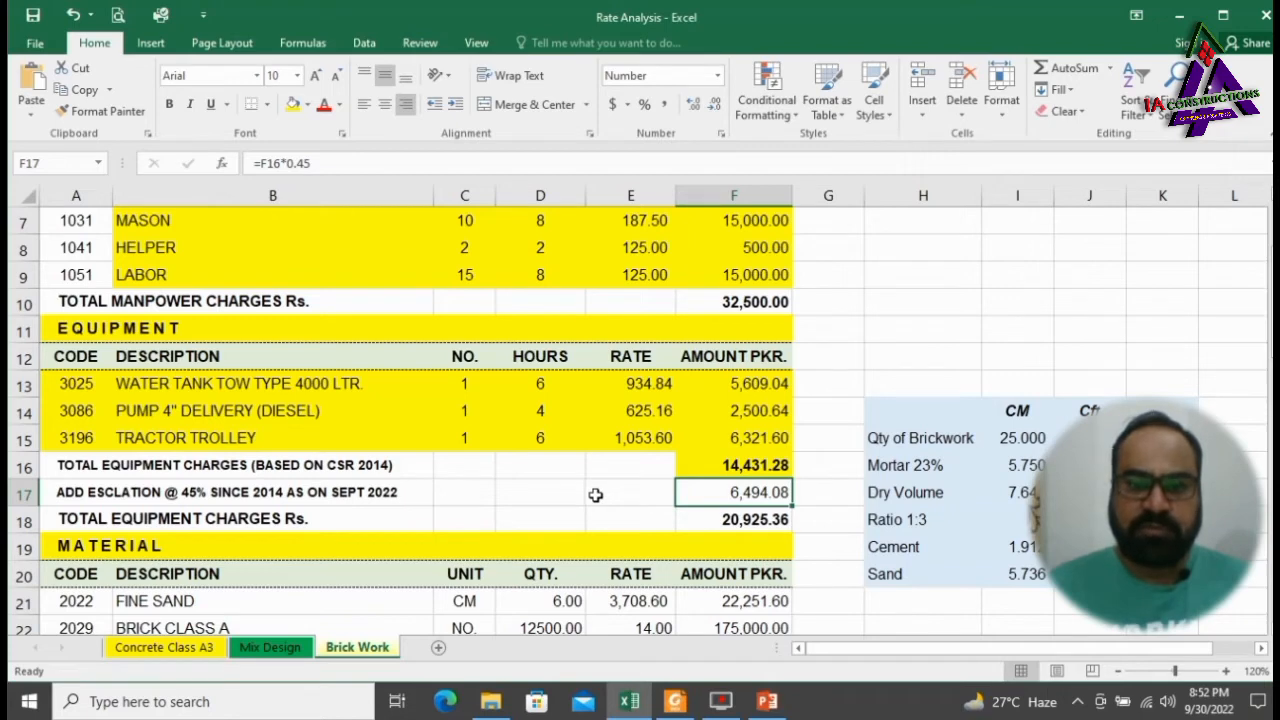
{"action": "left_click", "coordinate": [733, 519]}
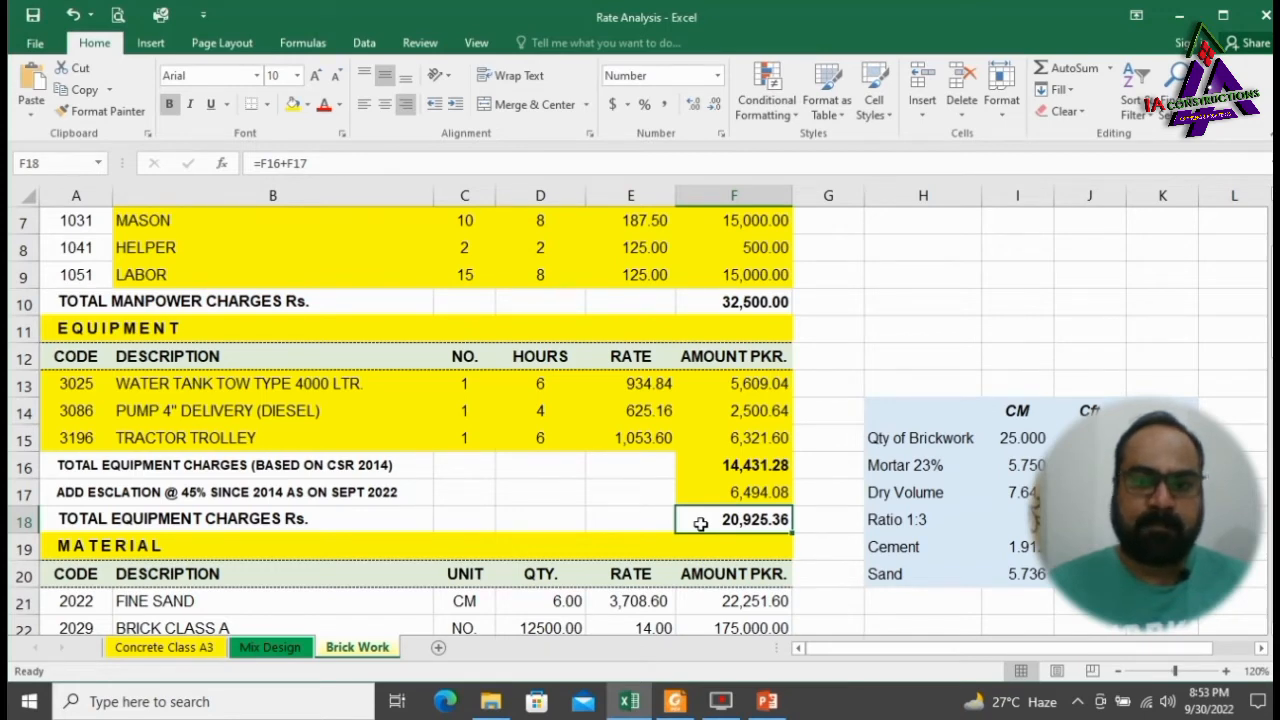
Fill the Brick Class A row's description, unit and quantity cells yellow.
{"action": "scroll", "scroll_direction": "down", "scroll_amount": 3}
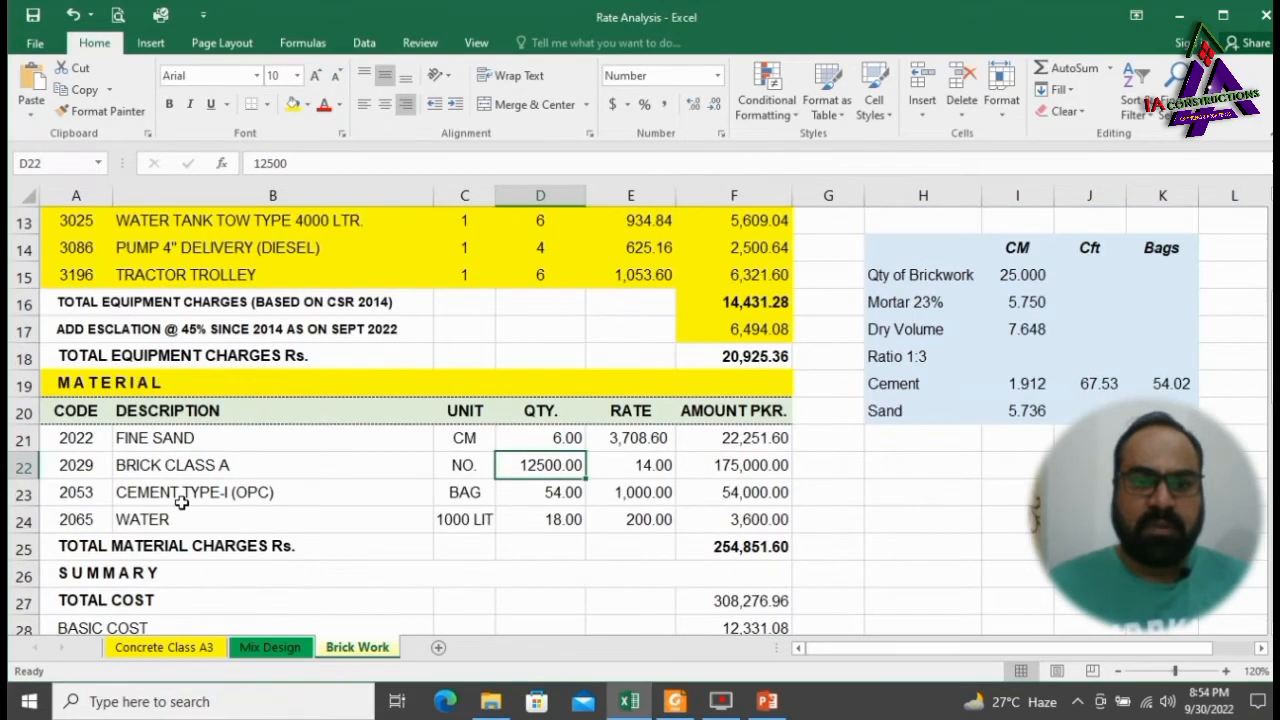
{"action": "left_click", "coordinate": [272, 465]}
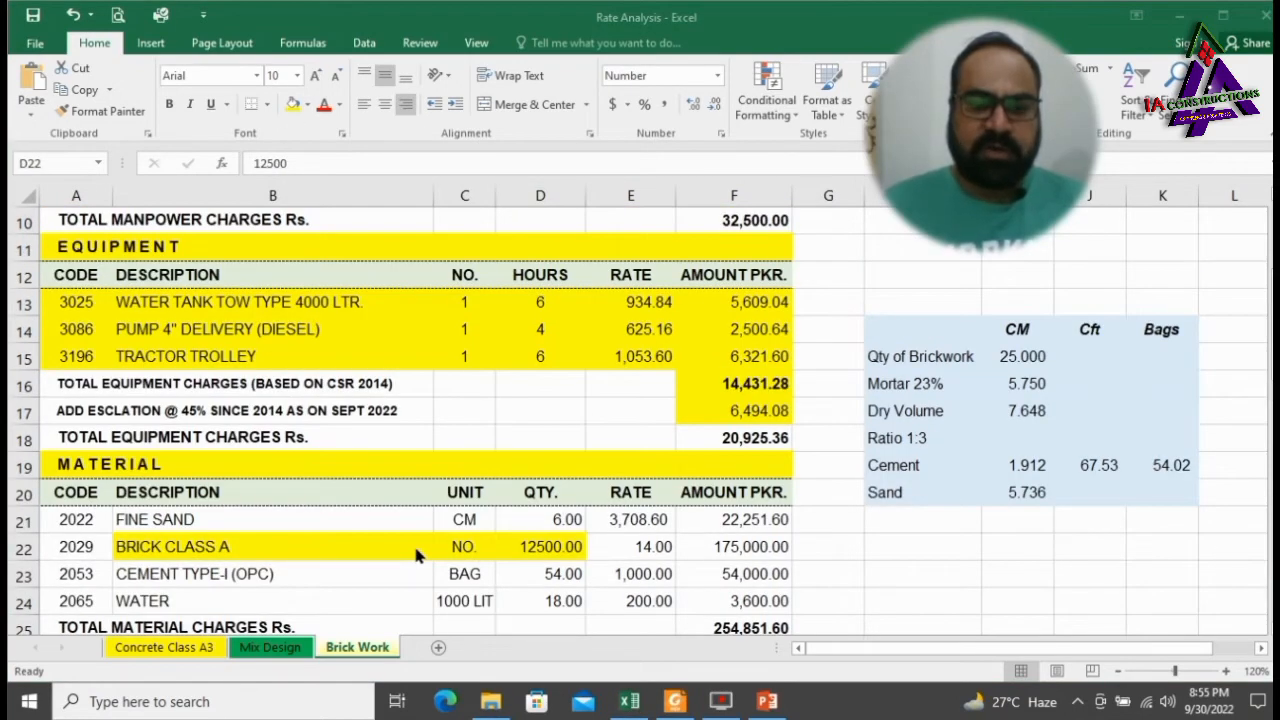
{"action": "mouse_move", "coordinate": [525, 551]}
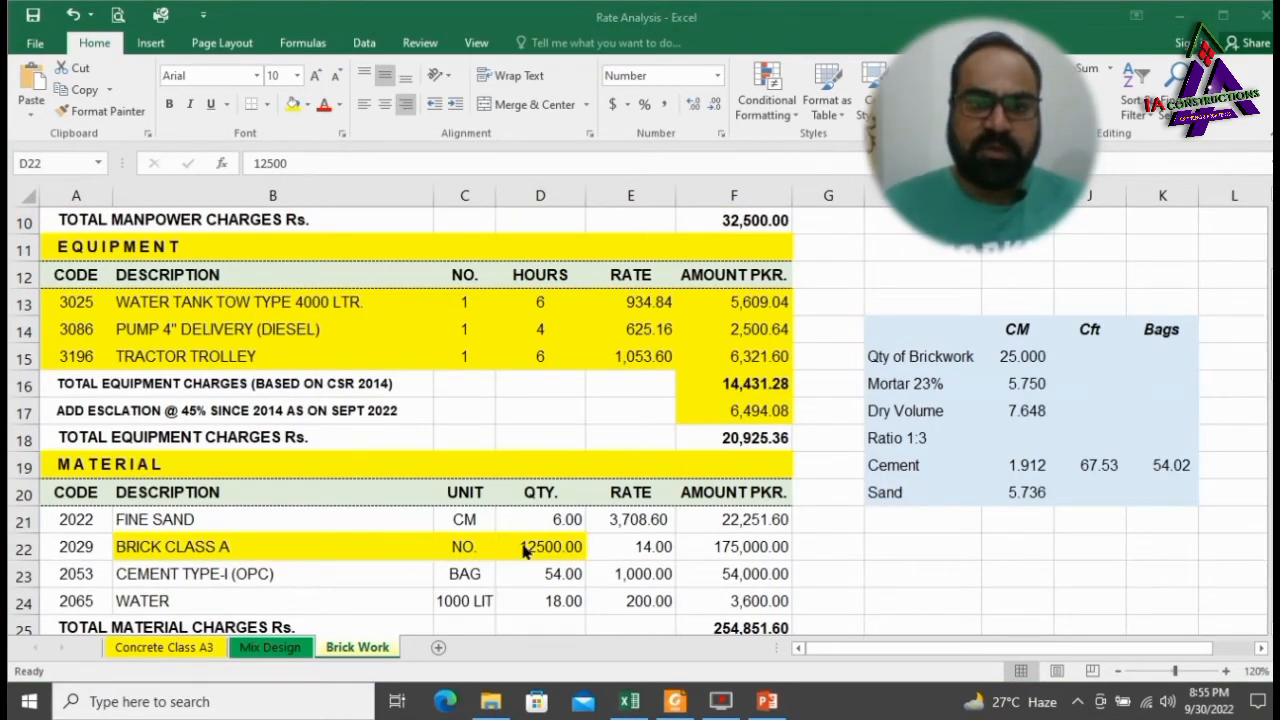
{"action": "left_click", "coordinate": [540, 546]}
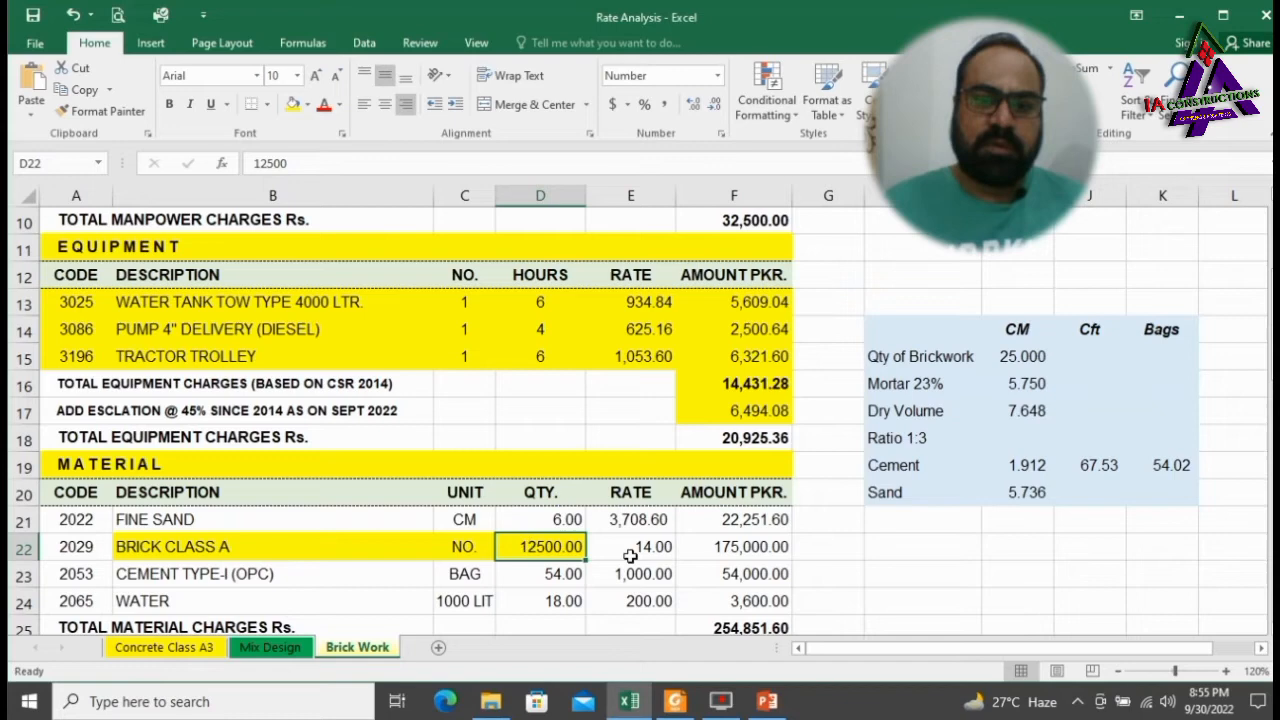
{"action": "left_click", "coordinate": [630, 546]}
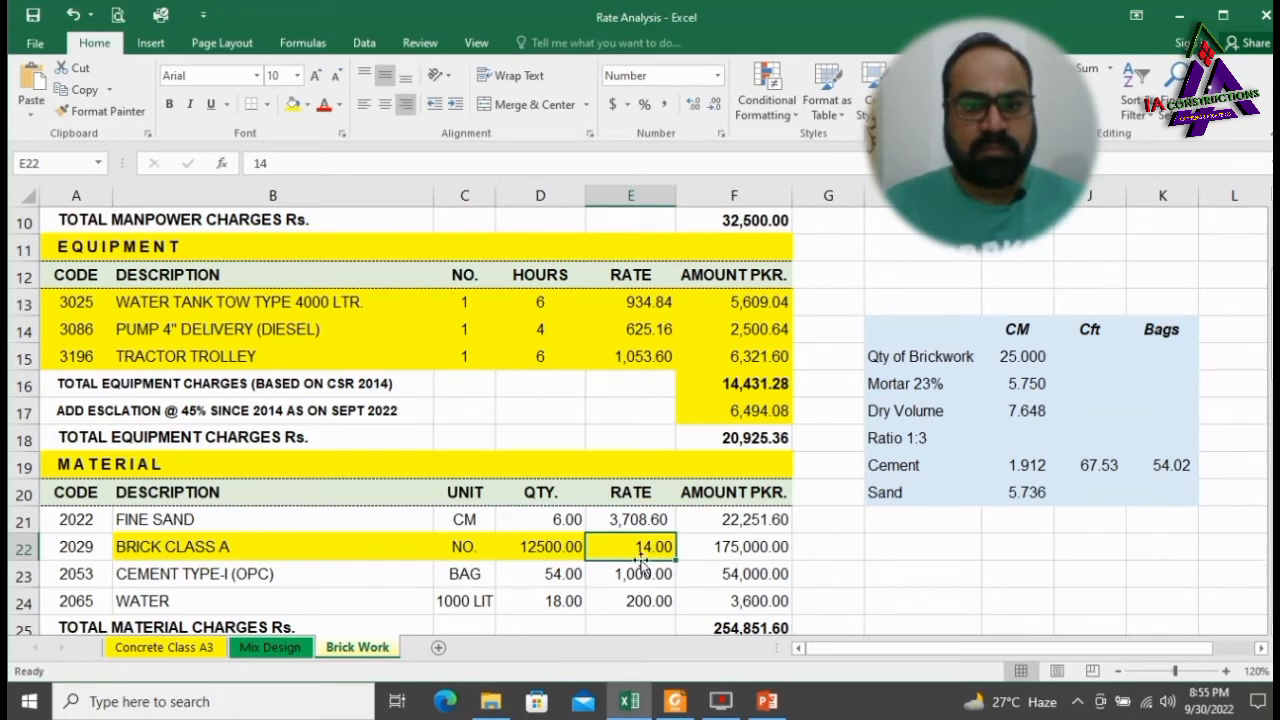
{"action": "left_click", "coordinate": [734, 546]}
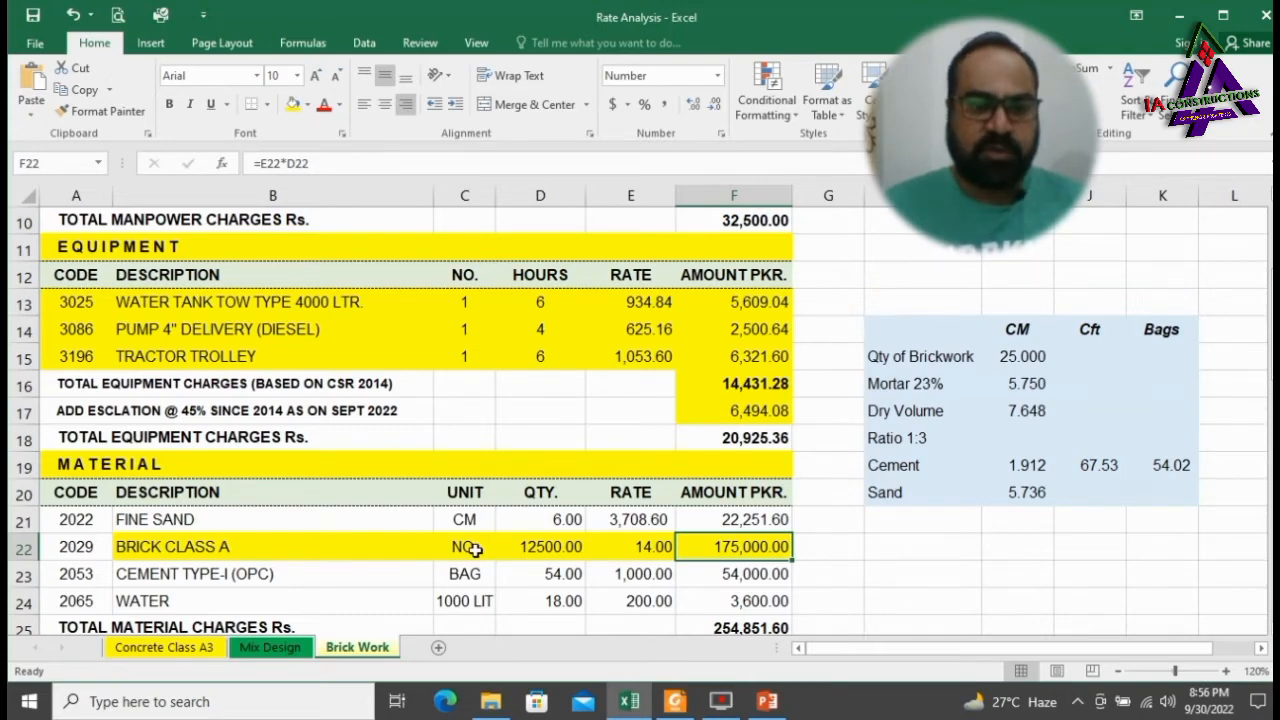
Fill Brick Class A's rate and amount yellow and check the brickwork and Mortar 23% figures.
{"action": "scroll", "scroll_direction": "up", "scroll_amount": 3}
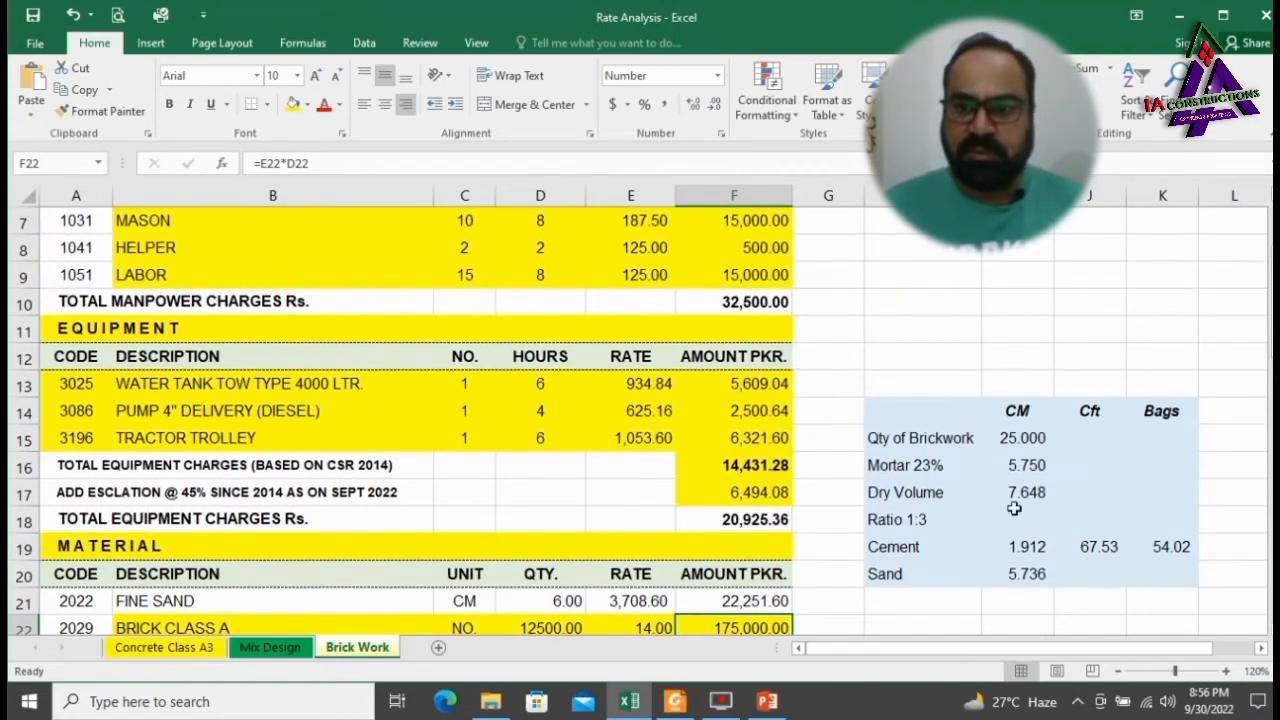
{"action": "left_click", "coordinate": [895, 420]}
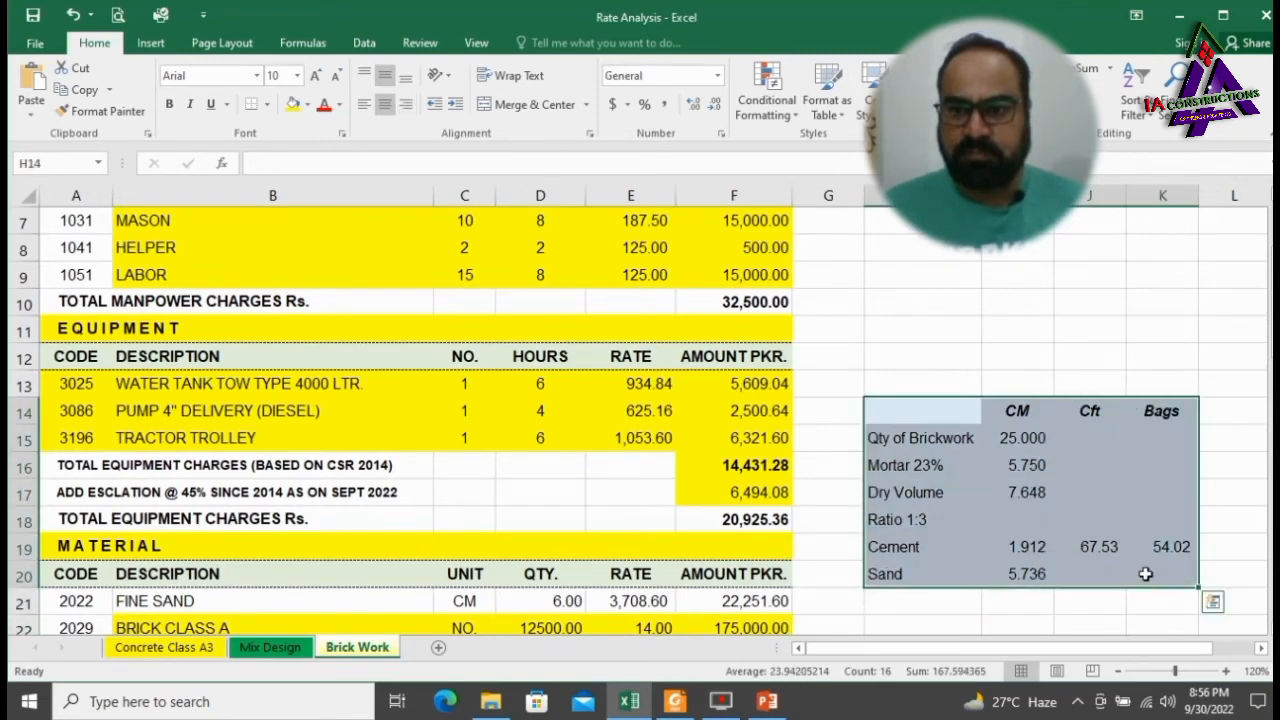
{"action": "left_click", "coordinate": [919, 438]}
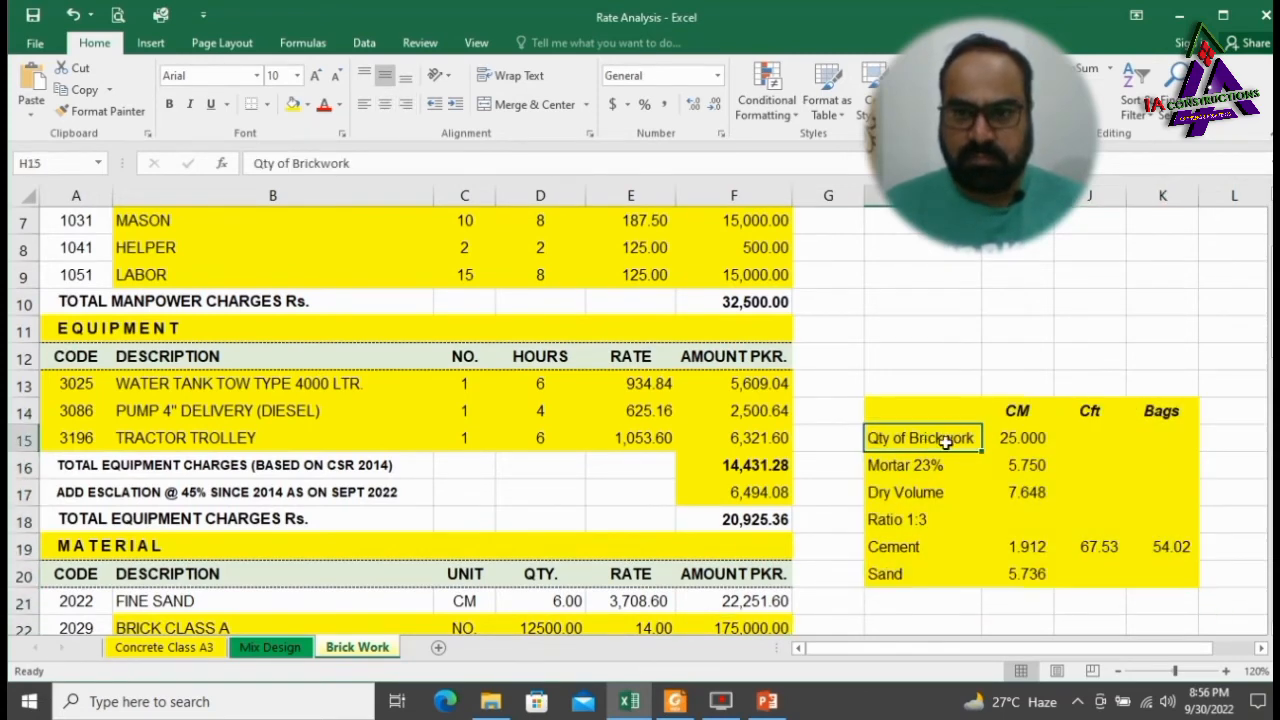
{"action": "left_click", "coordinate": [1016, 438]}
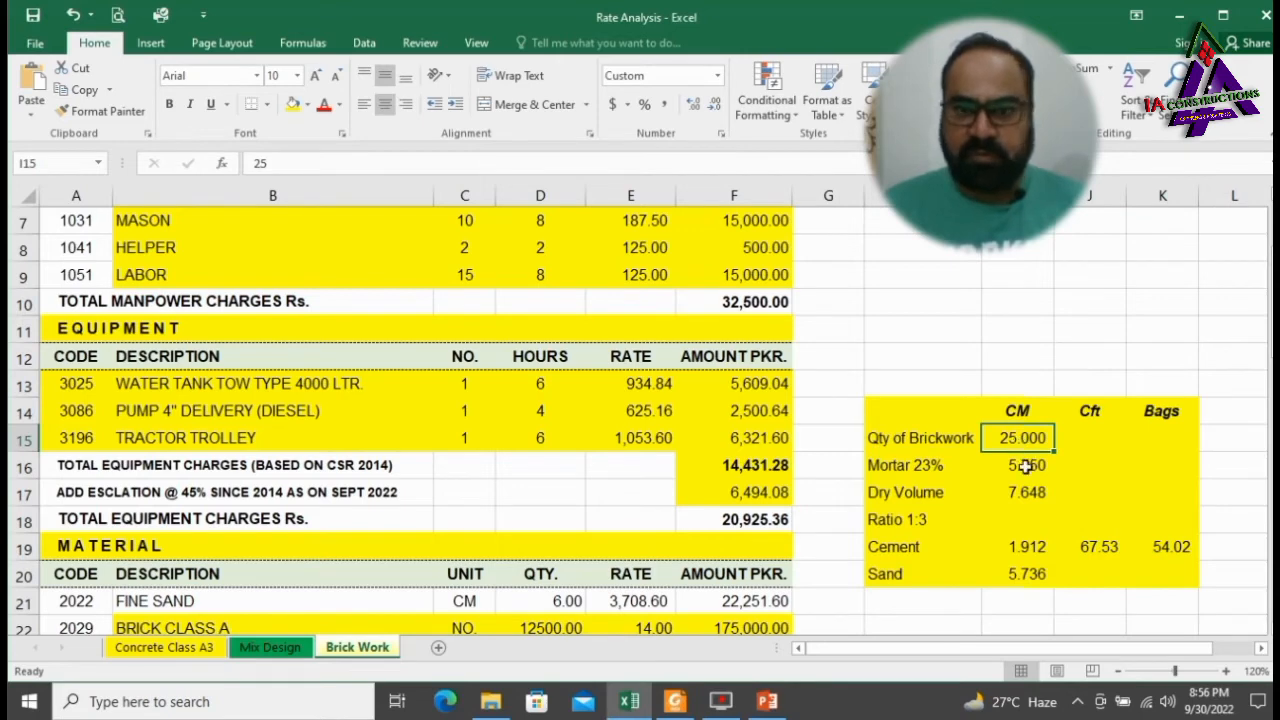
{"action": "left_click", "coordinate": [1017, 465]}
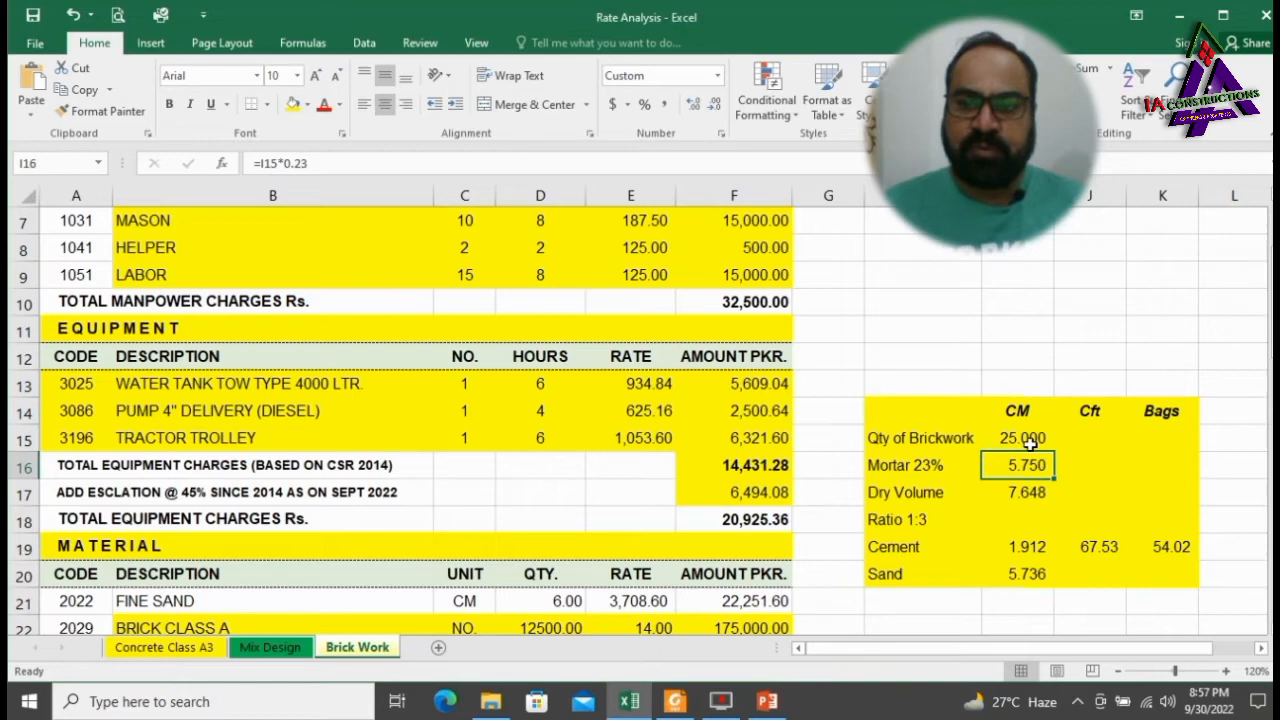
{"action": "mouse_move", "coordinate": [1112, 465]}
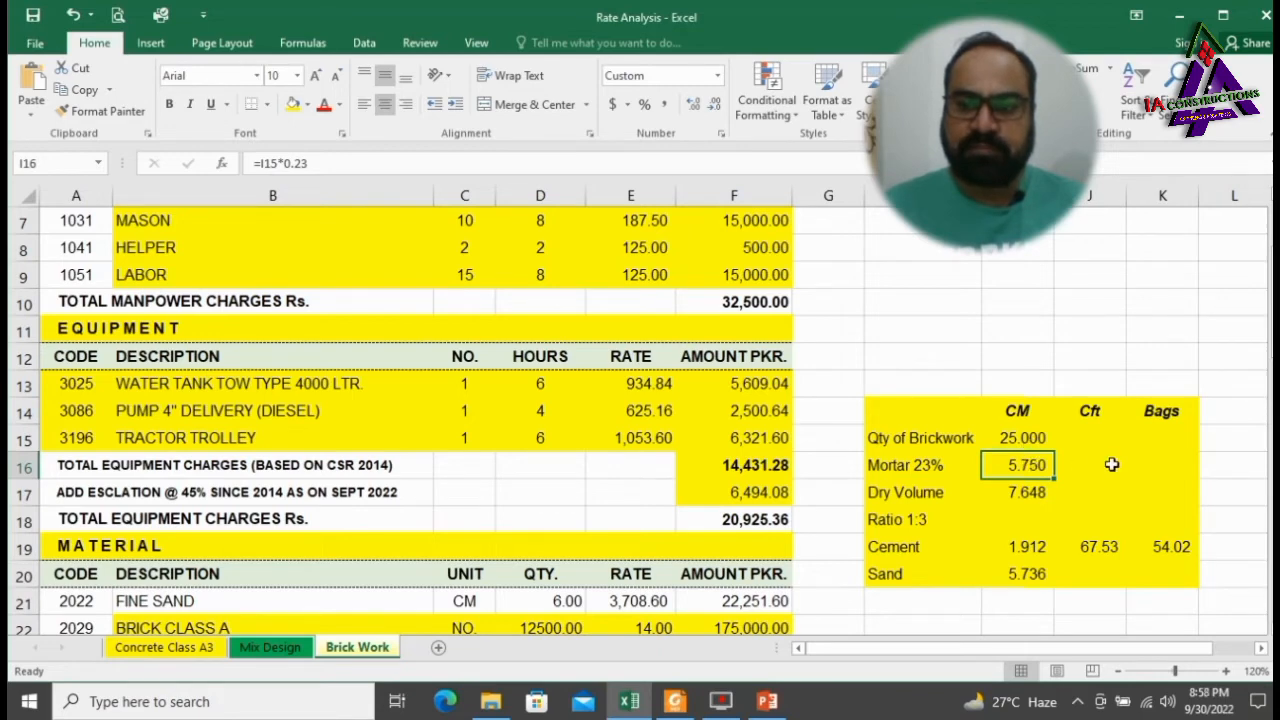
Review the Dry Volume, Ratio 1:3, sand and cement volume formulas.
{"action": "left_click", "coordinate": [905, 492]}
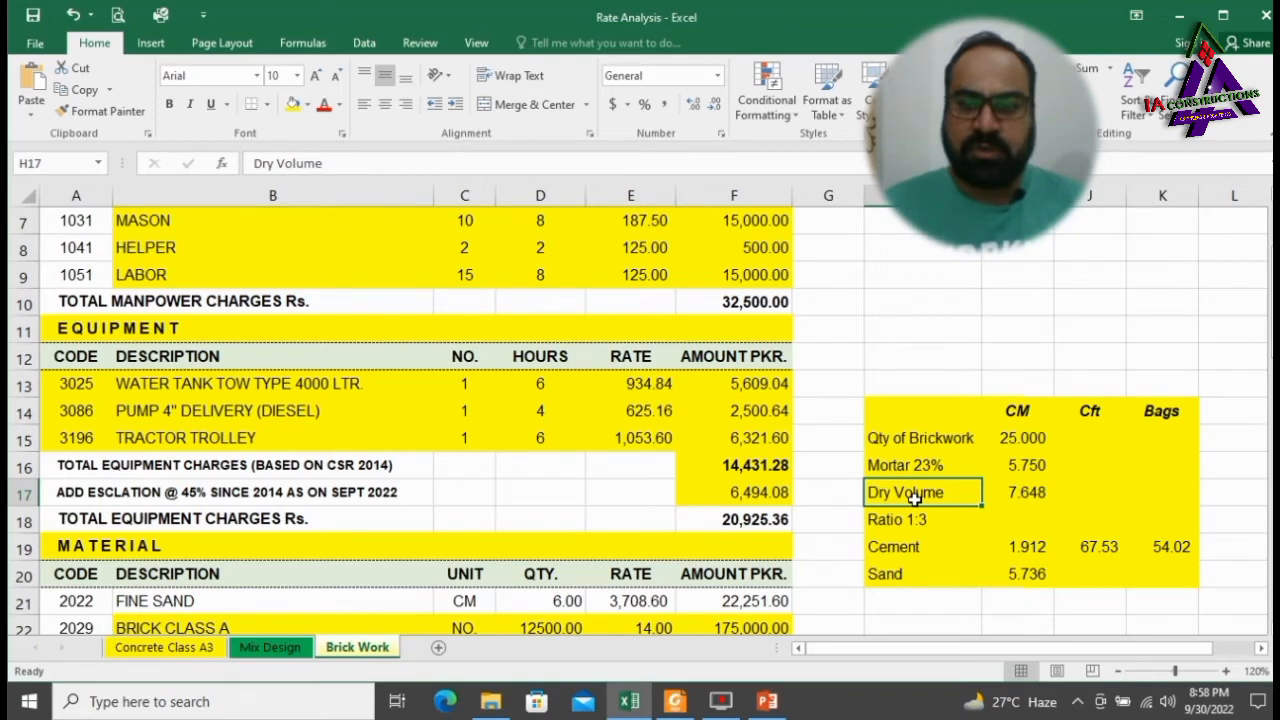
{"action": "left_click", "coordinate": [1017, 491]}
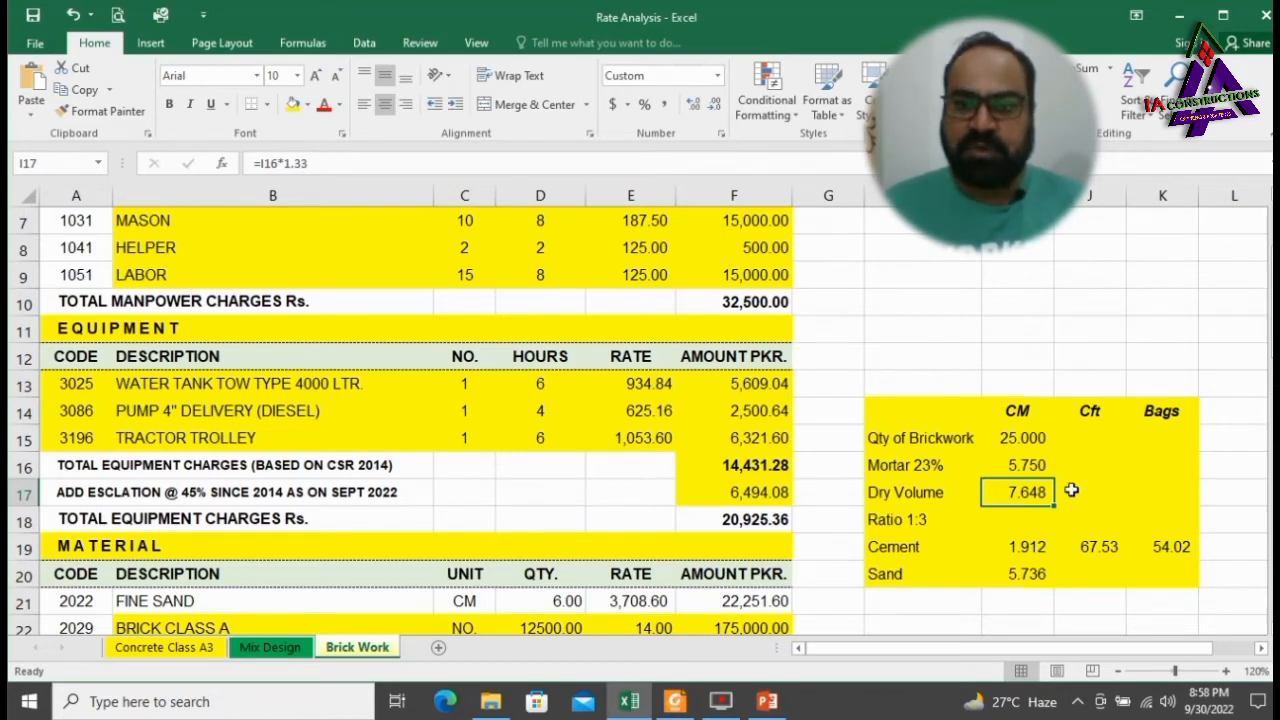
{"action": "left_click", "coordinate": [920, 519]}
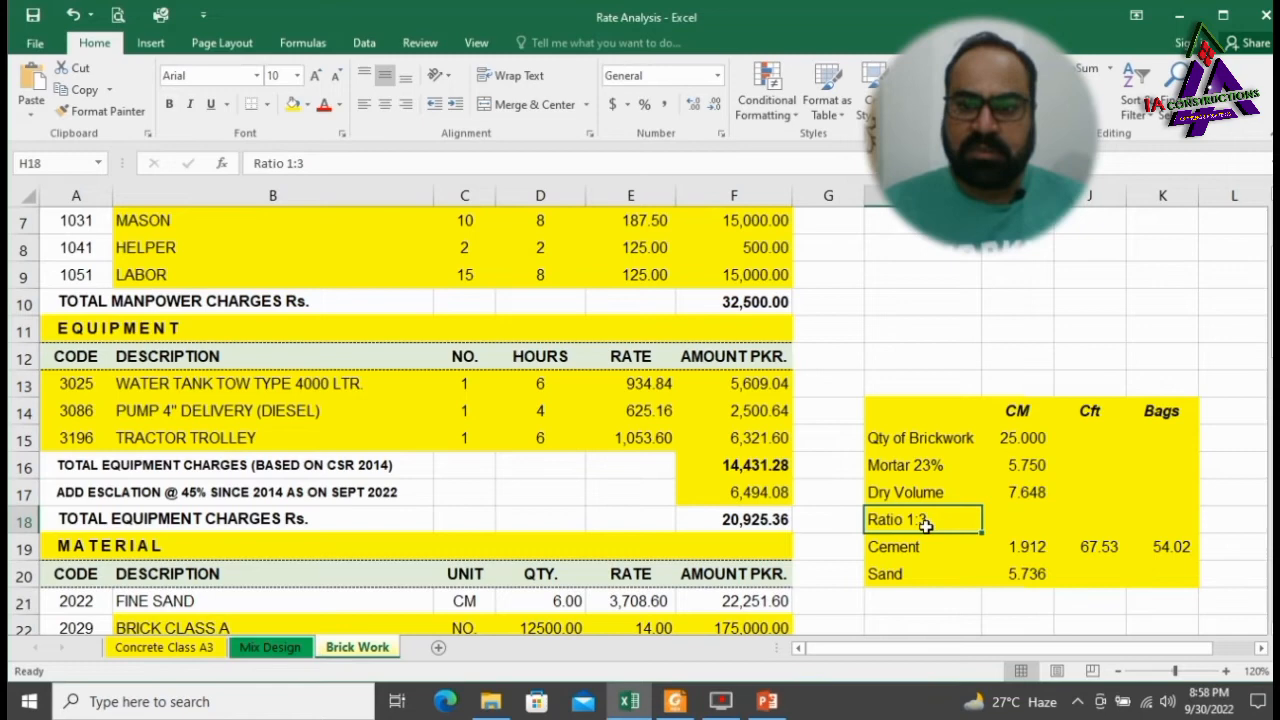
{"action": "scroll", "scroll_direction": "down", "scroll_amount": 3}
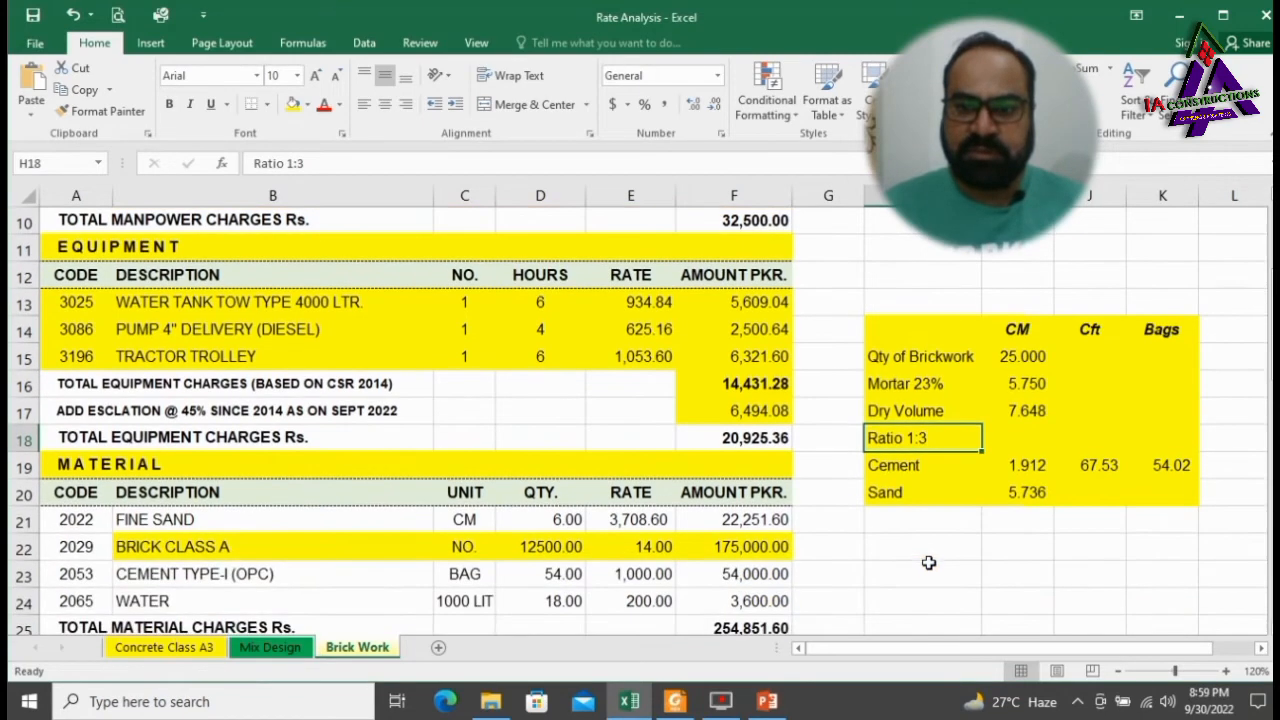
{"action": "left_click", "coordinate": [1017, 492]}
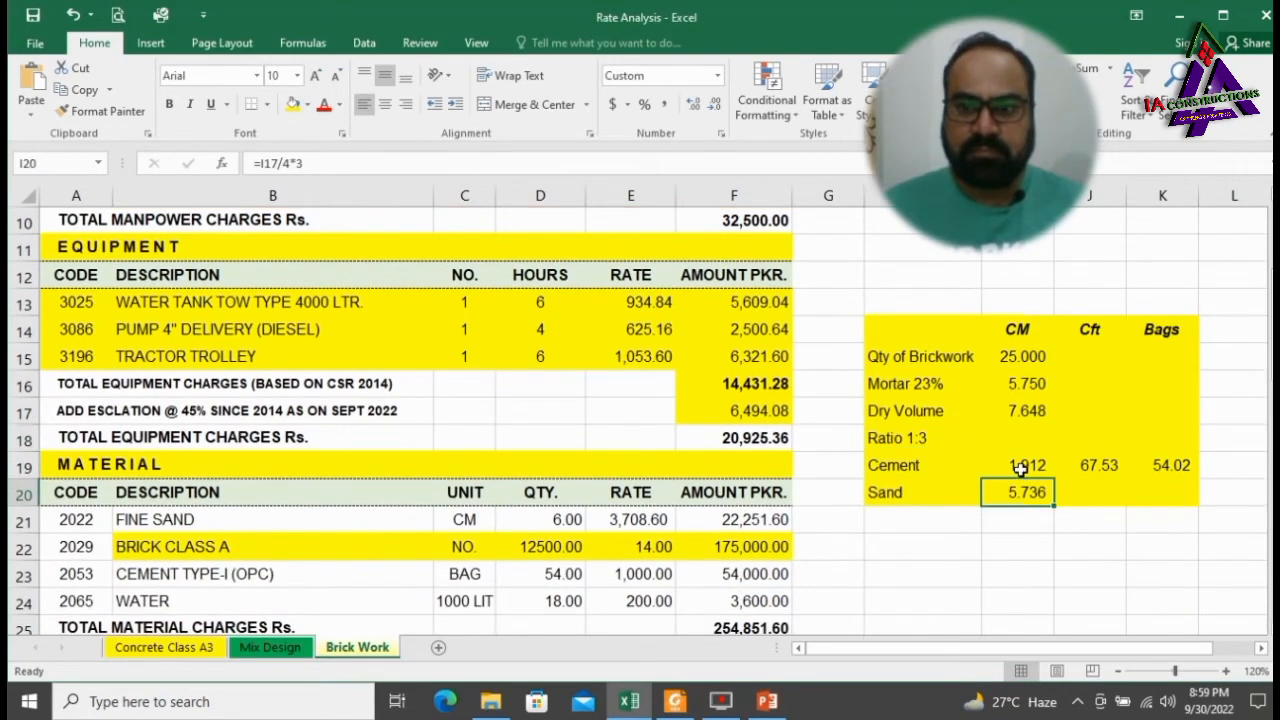
{"action": "left_click", "coordinate": [1017, 465]}
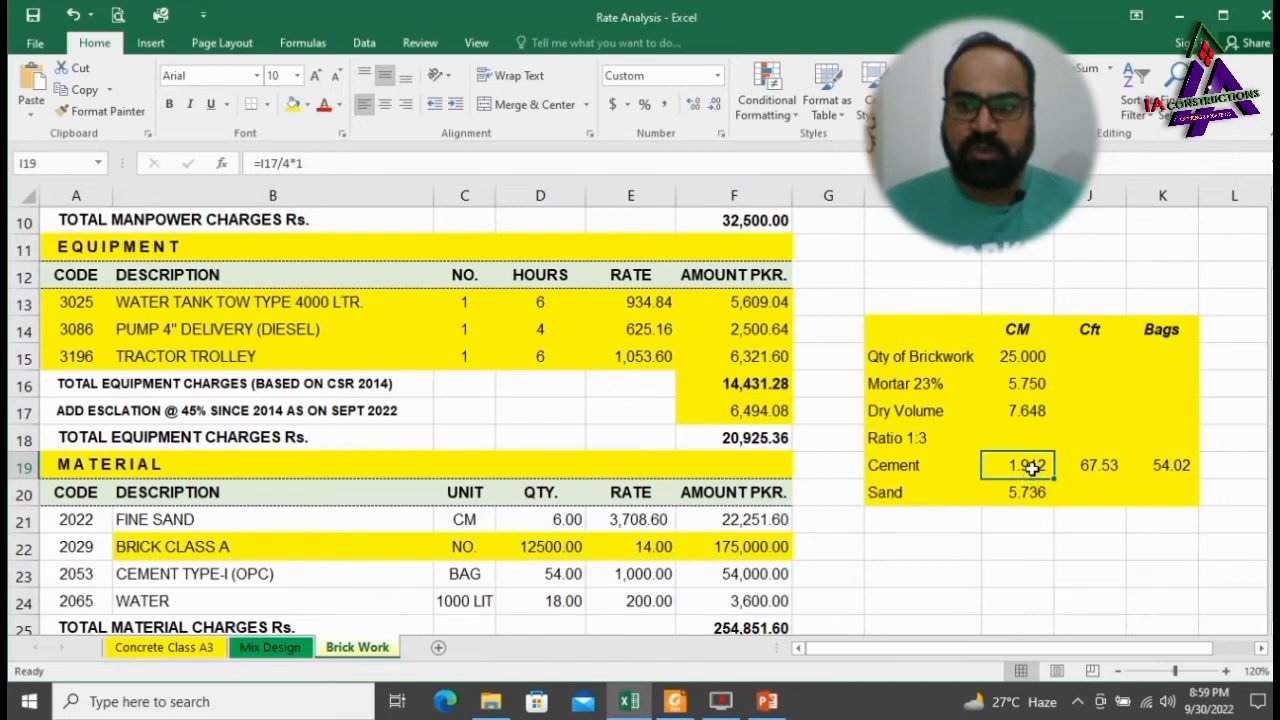
{"action": "left_click", "coordinate": [1017, 492]}
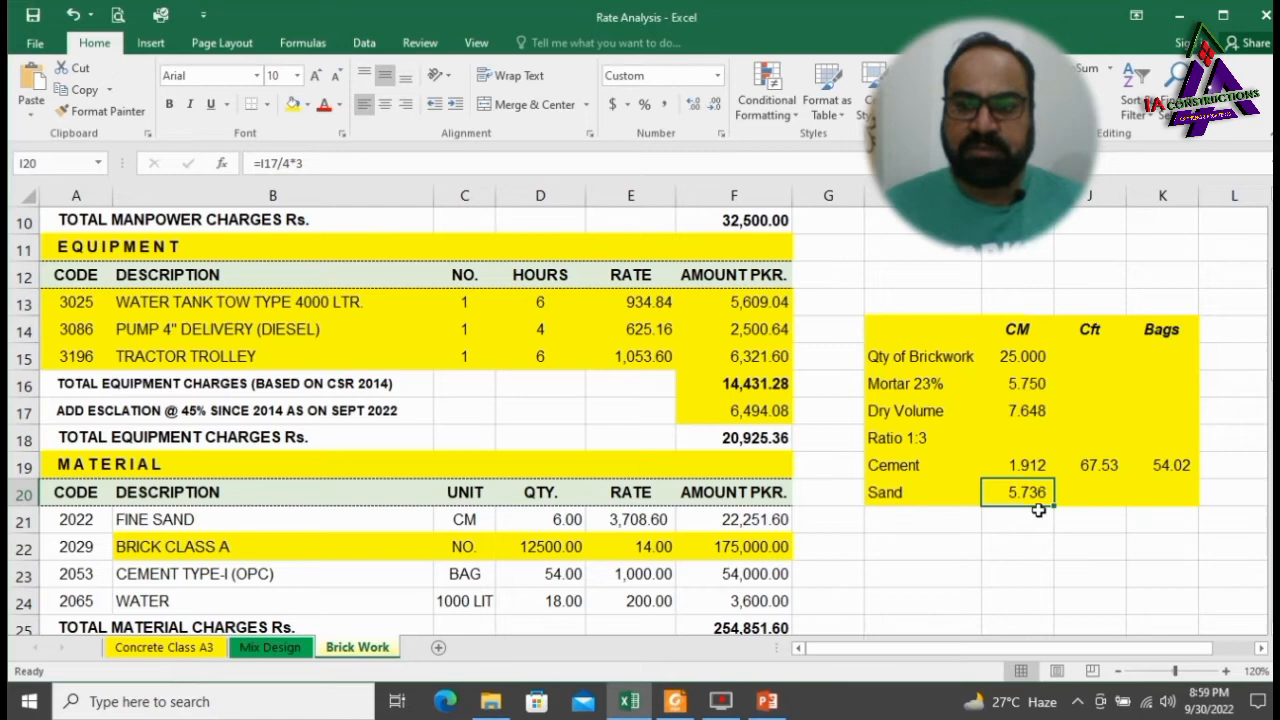
Check the cement cubic-feet and bag calculations, then shade cement bags 54.02 and sand 5.736 blue.
{"action": "left_click", "coordinate": [1089, 464]}
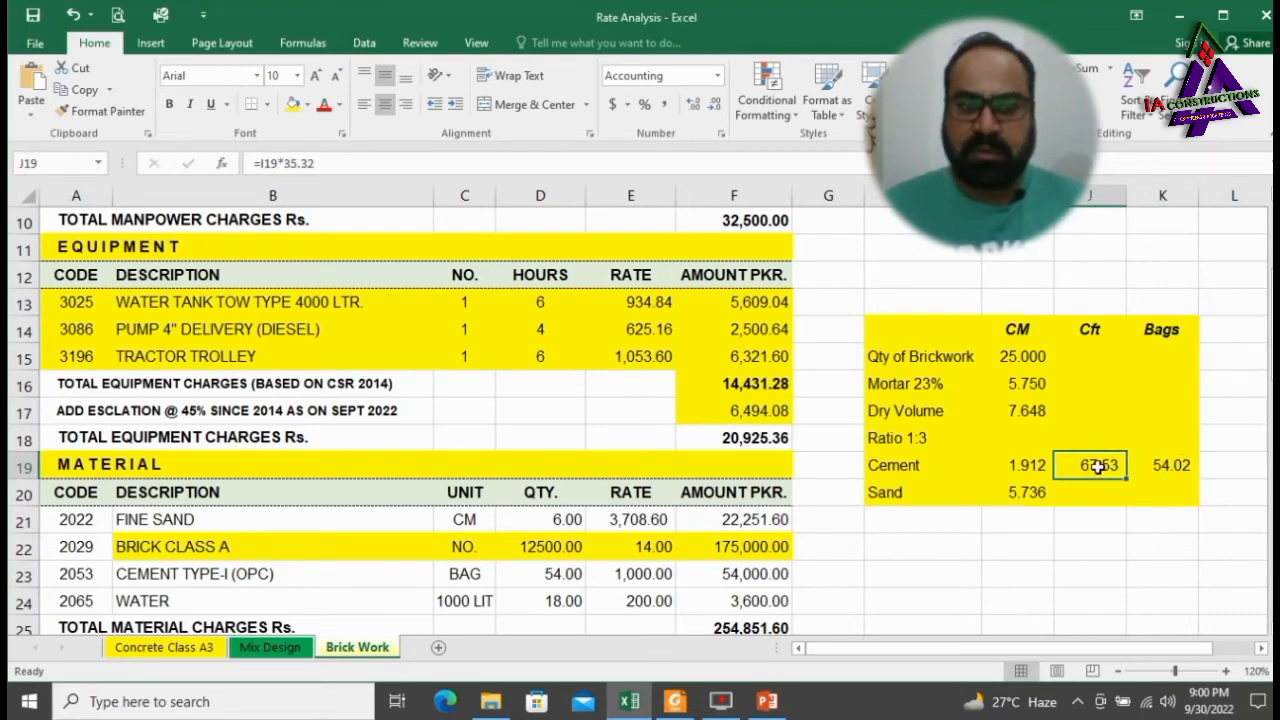
{"action": "left_click", "coordinate": [1162, 465]}
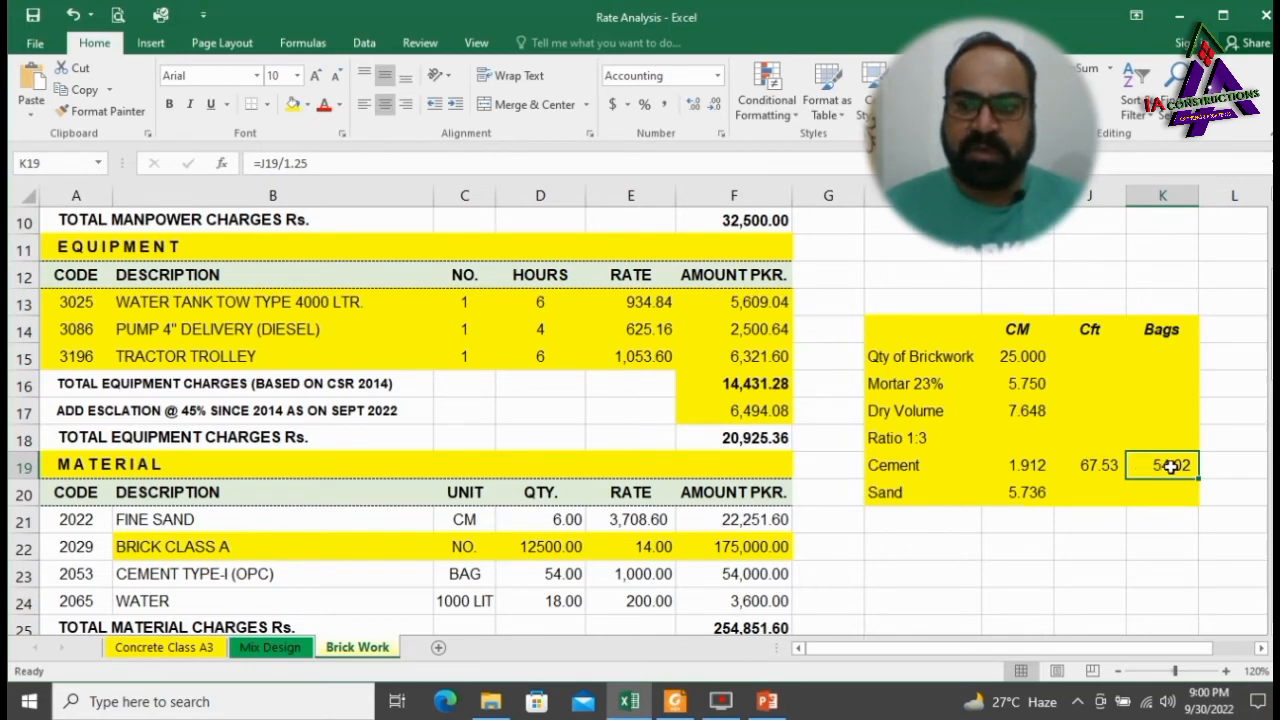
{"action": "left_click", "coordinate": [272, 546]}
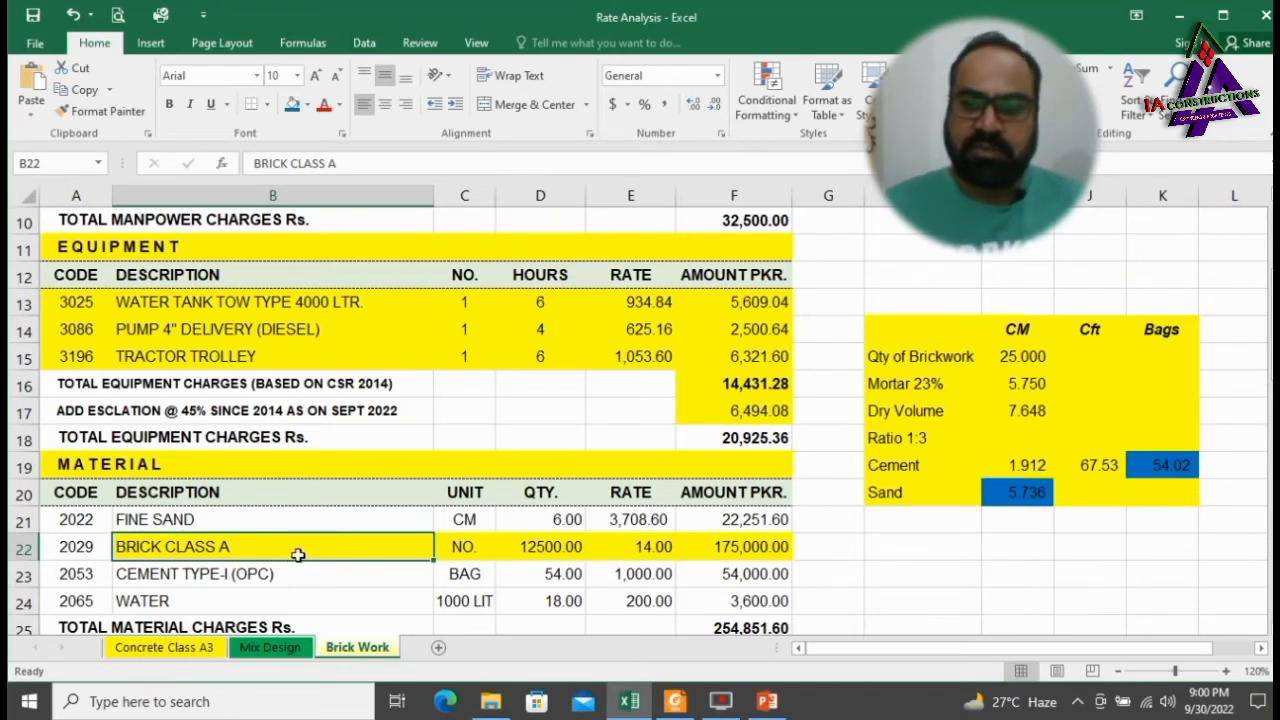
Fill the Fine Sand, Cement Type-I and Water rows (B21:E21, B23:E23, B24:E24) yellow.
{"action": "left_click", "coordinate": [290, 519]}
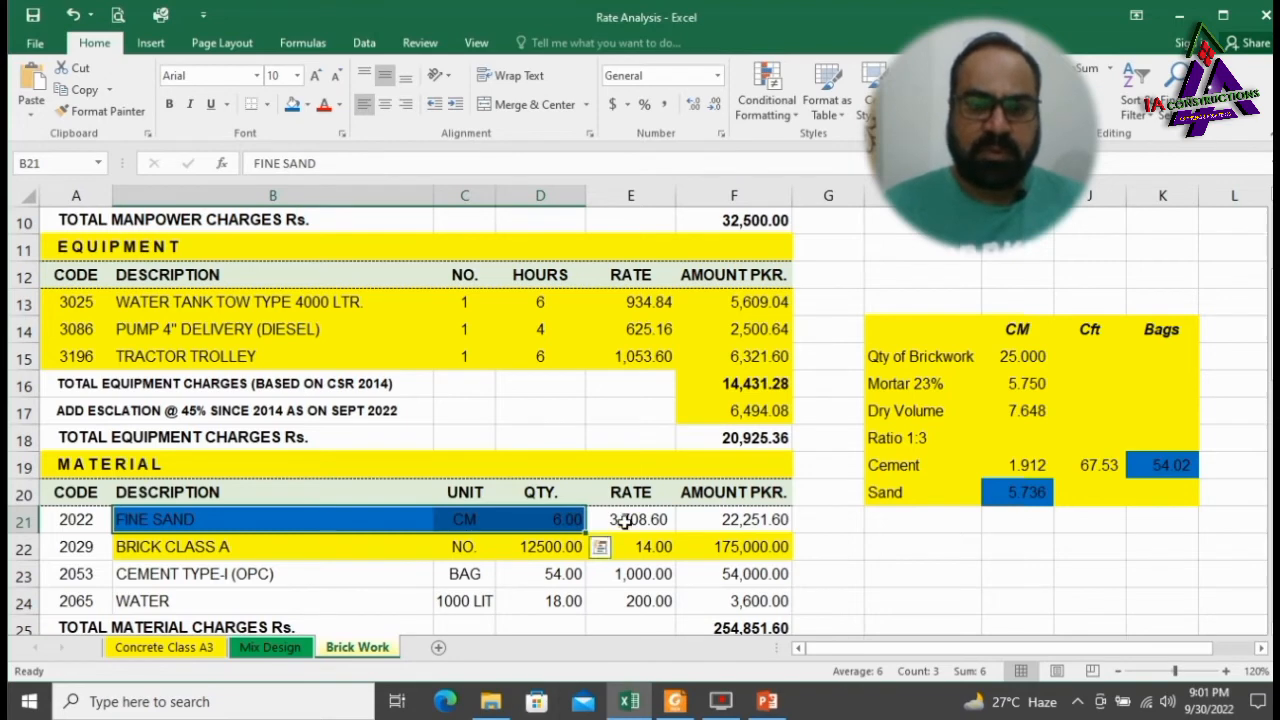
{"action": "left_click", "coordinate": [630, 519]}
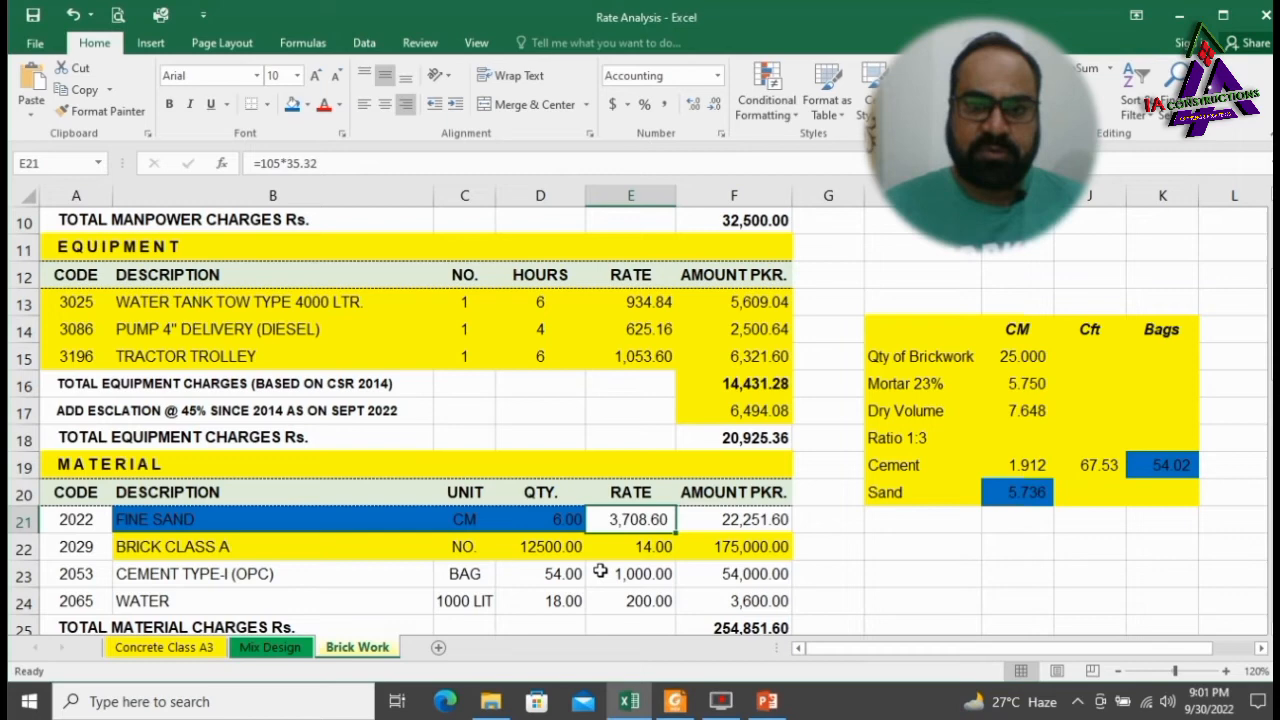
{"action": "mouse_move", "coordinate": [210, 219]}
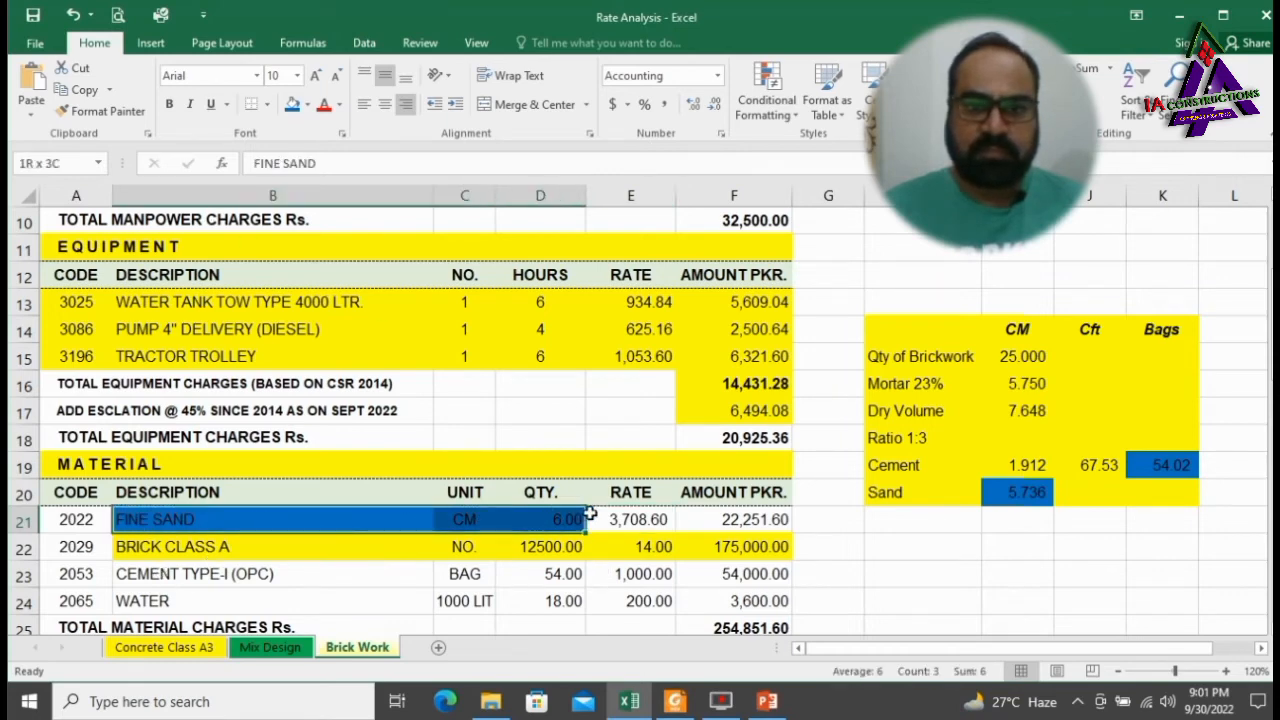
{"action": "left_click", "coordinate": [308, 104]}
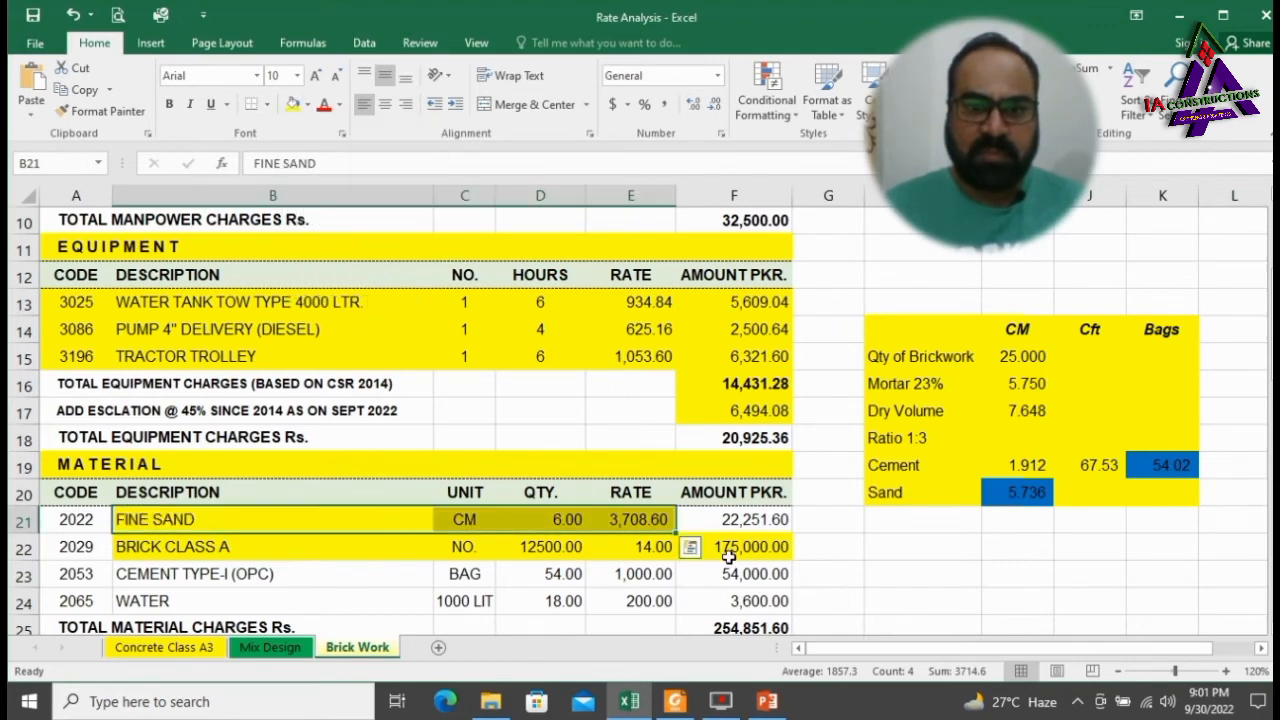
{"action": "left_click", "coordinate": [734, 519]}
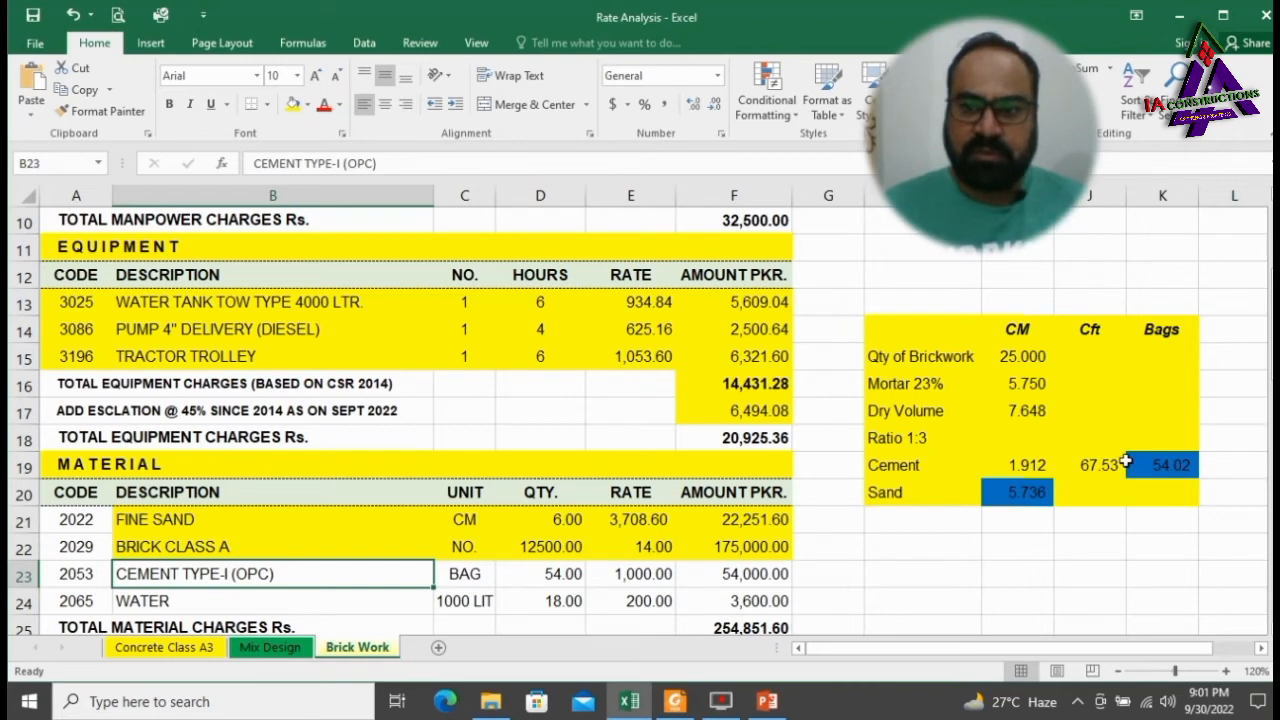
{"action": "left_click_drag", "start_coordinate": [273, 573], "coordinate": [540, 573]}
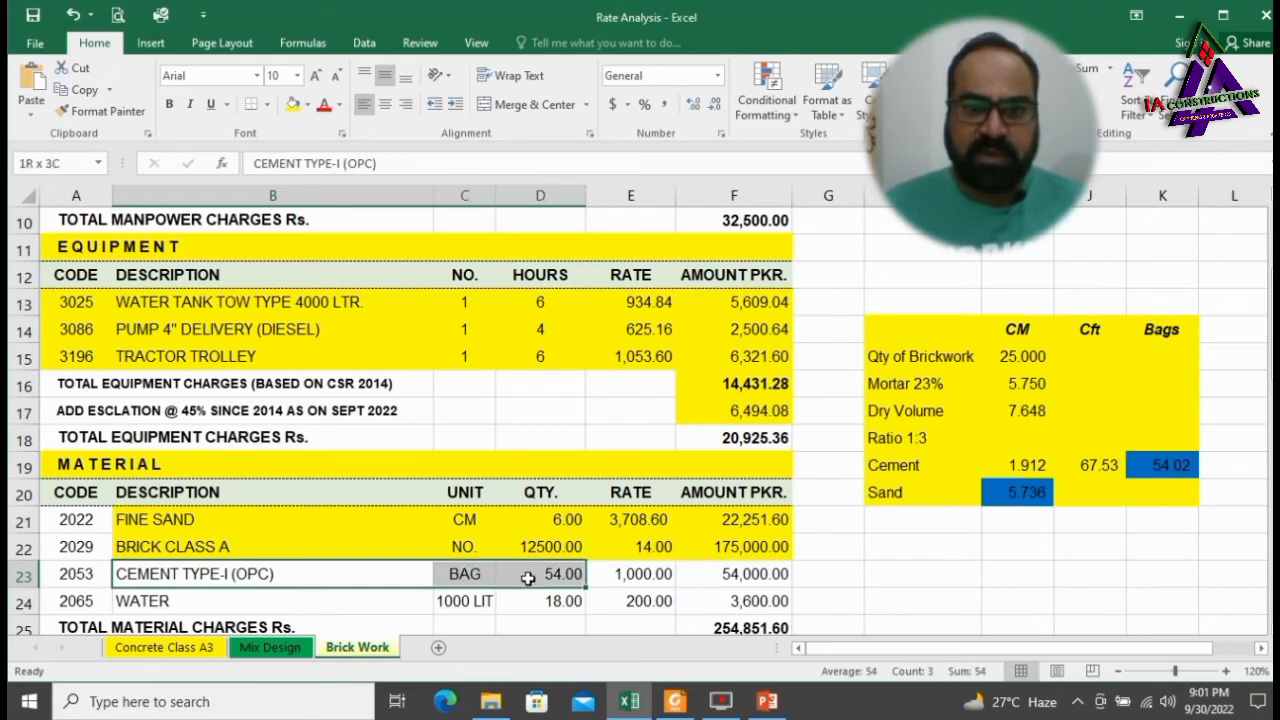
{"action": "left_click", "coordinate": [631, 573]}
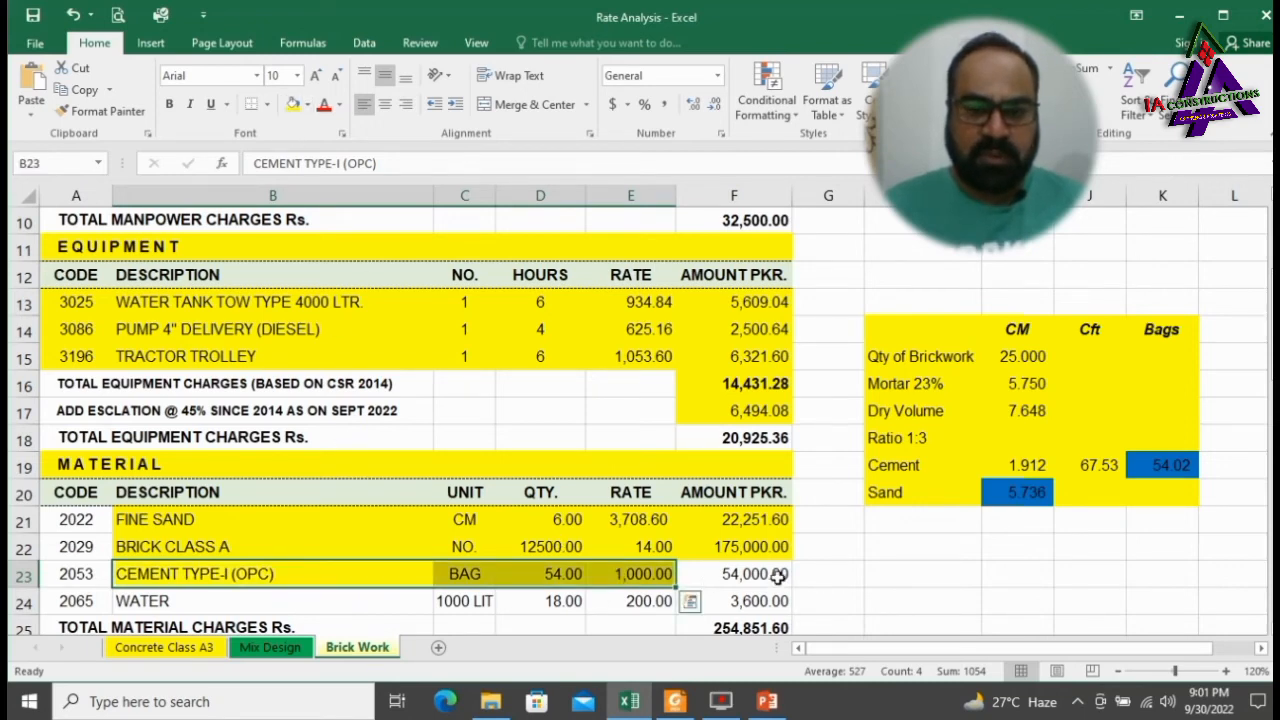
{"action": "left_click", "coordinate": [734, 573]}
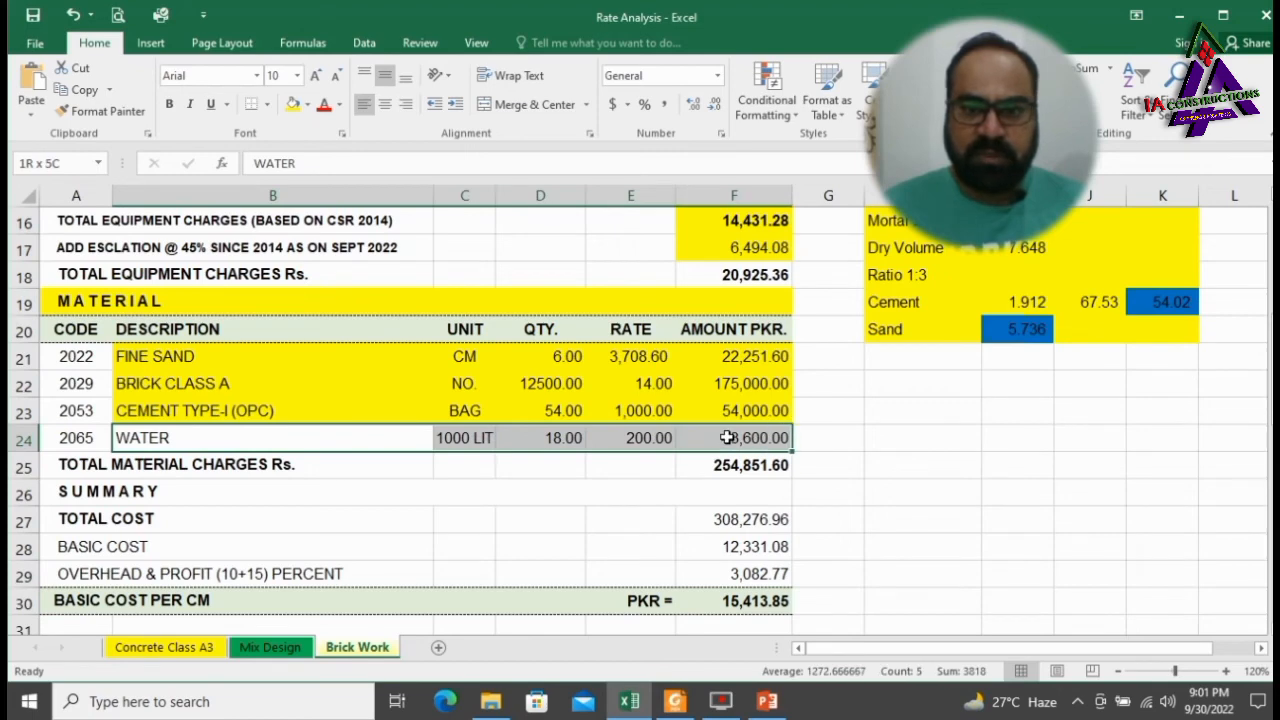
{"action": "left_click", "coordinate": [273, 437]}
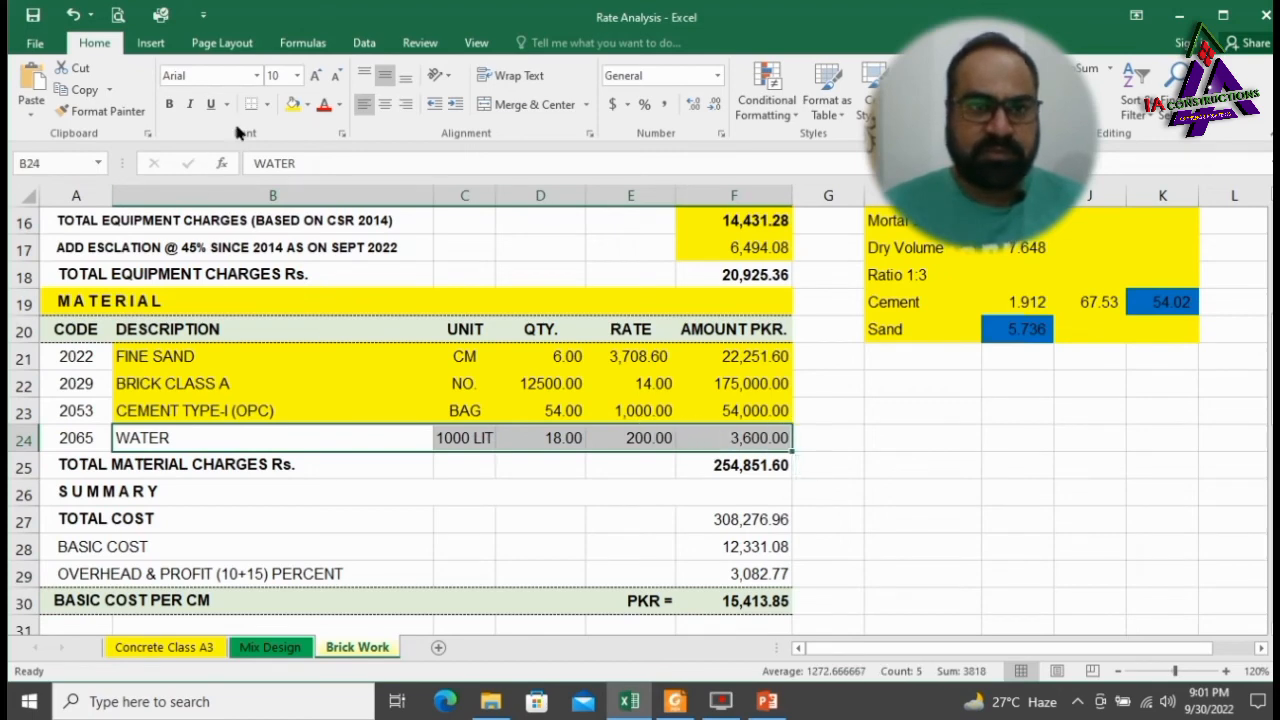
{"action": "left_click", "coordinate": [75, 464]}
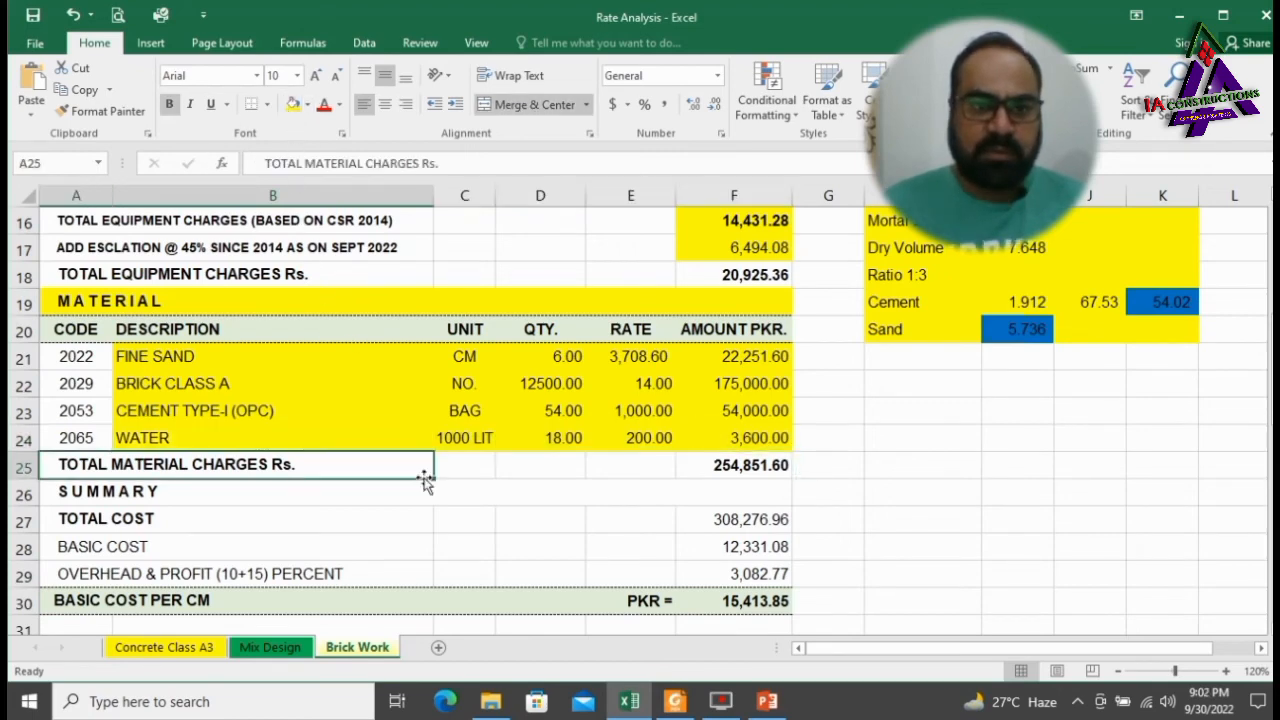
{"action": "left_click", "coordinate": [734, 465]}
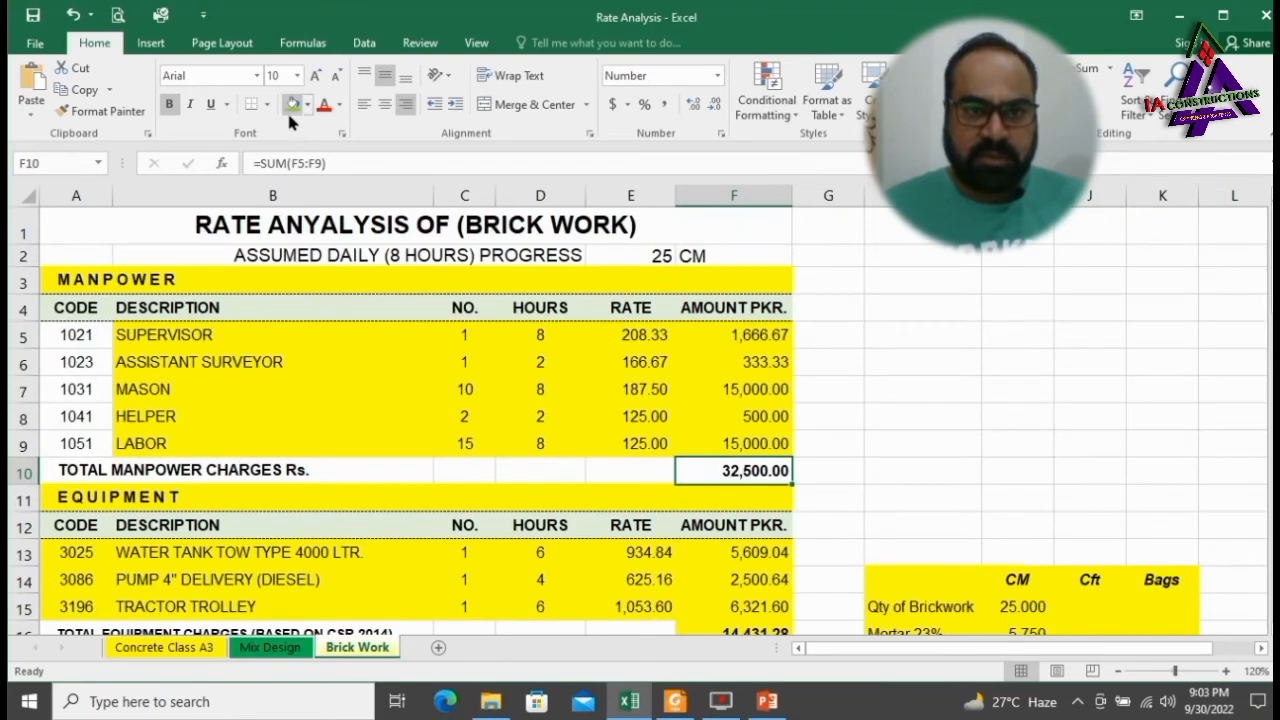
Fill the total material, total cost and basic cost amounts green.
{"action": "scroll", "scroll_direction": "down", "scroll_amount": 3}
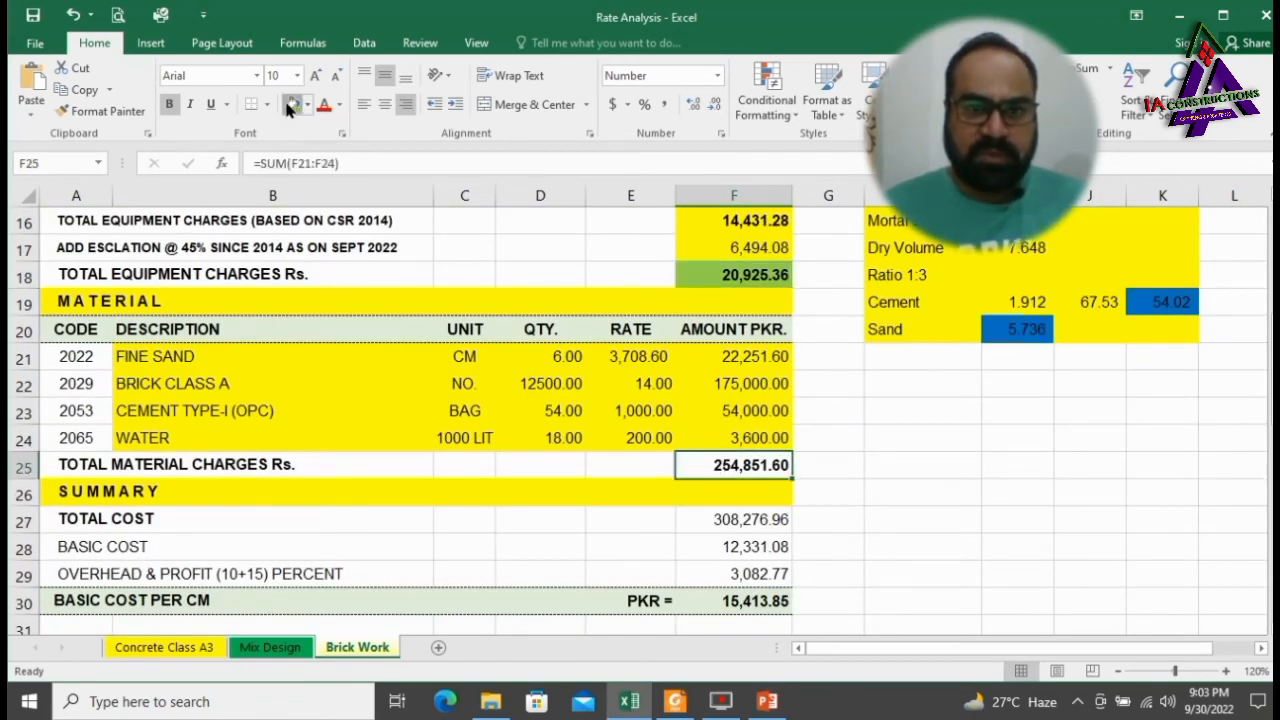
{"action": "left_click", "coordinate": [734, 518]}
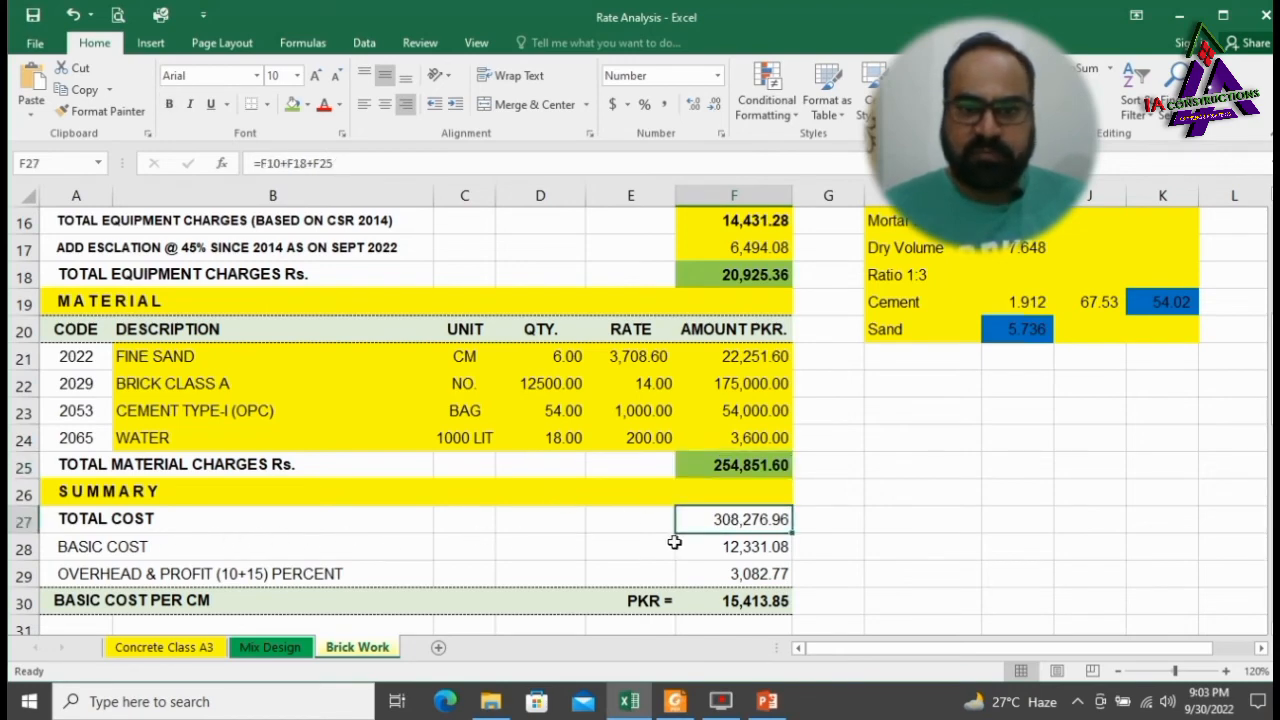
{"action": "mouse_move", "coordinate": [695, 538]}
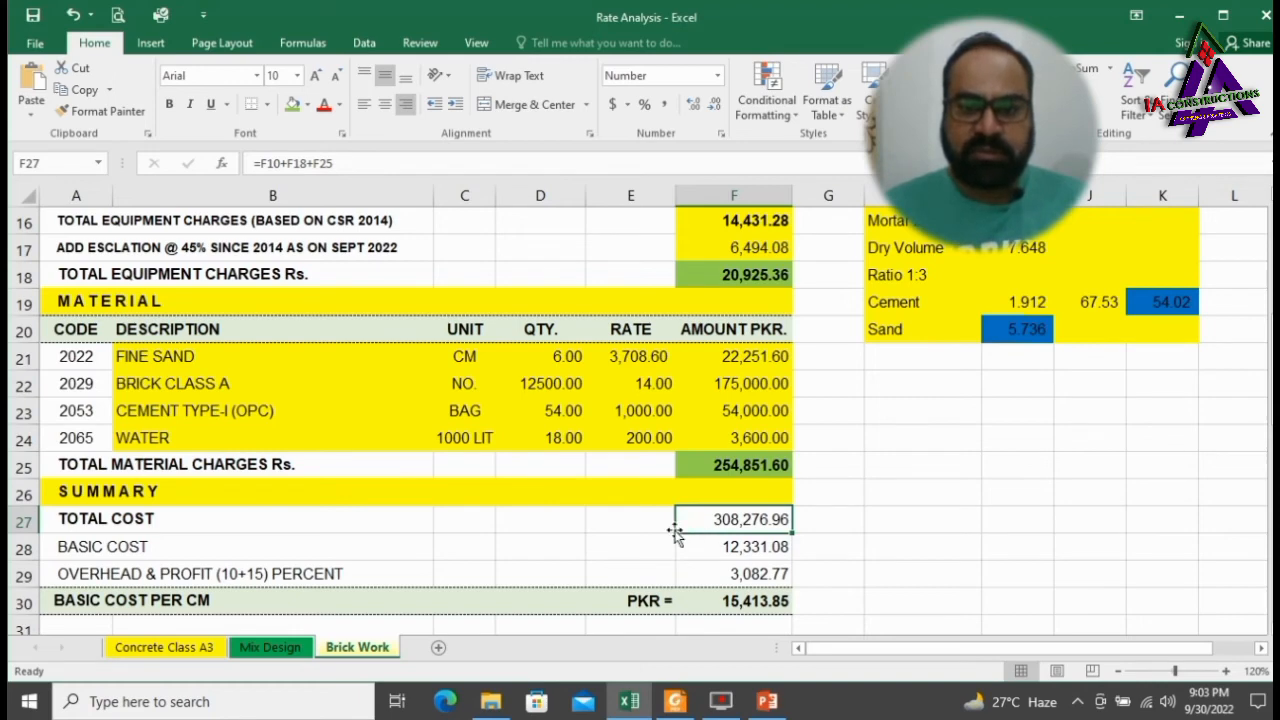
{"action": "left_click", "coordinate": [294, 104]}
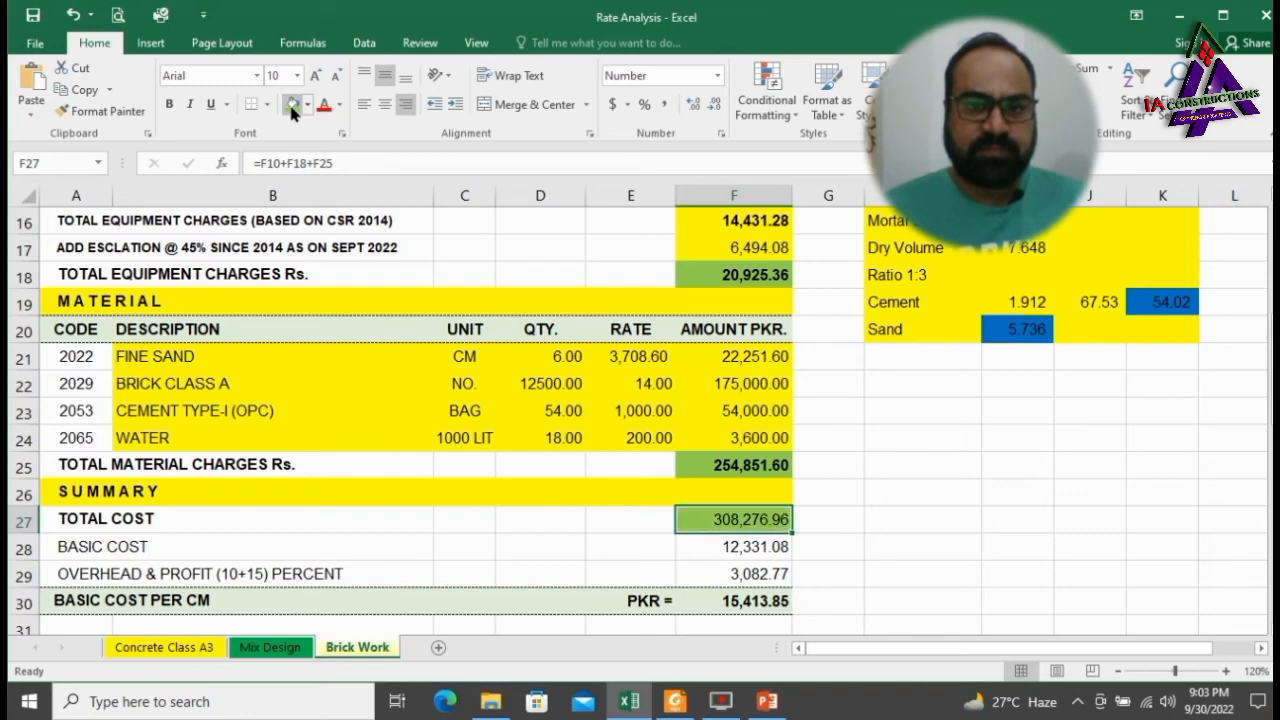
{"action": "left_click", "coordinate": [100, 546]}
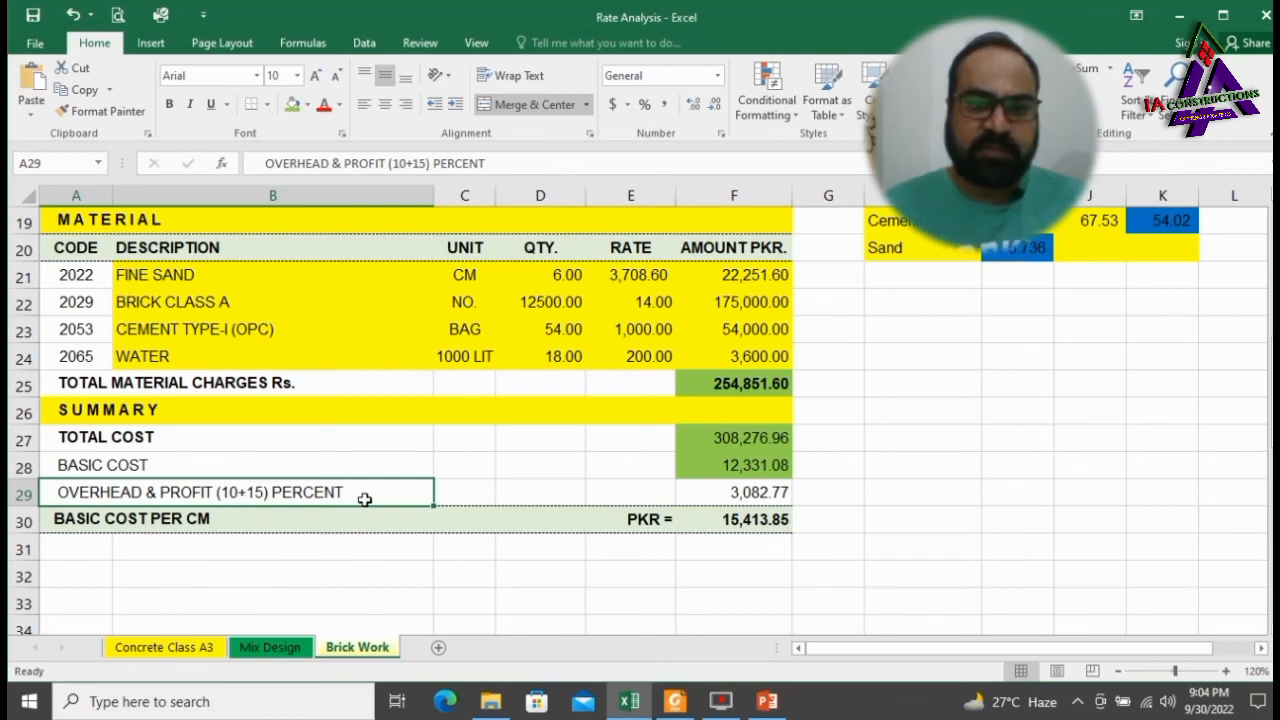
Fill the overhead and profit amount green and deselect to view the summary.
{"action": "left_click", "coordinate": [734, 492]}
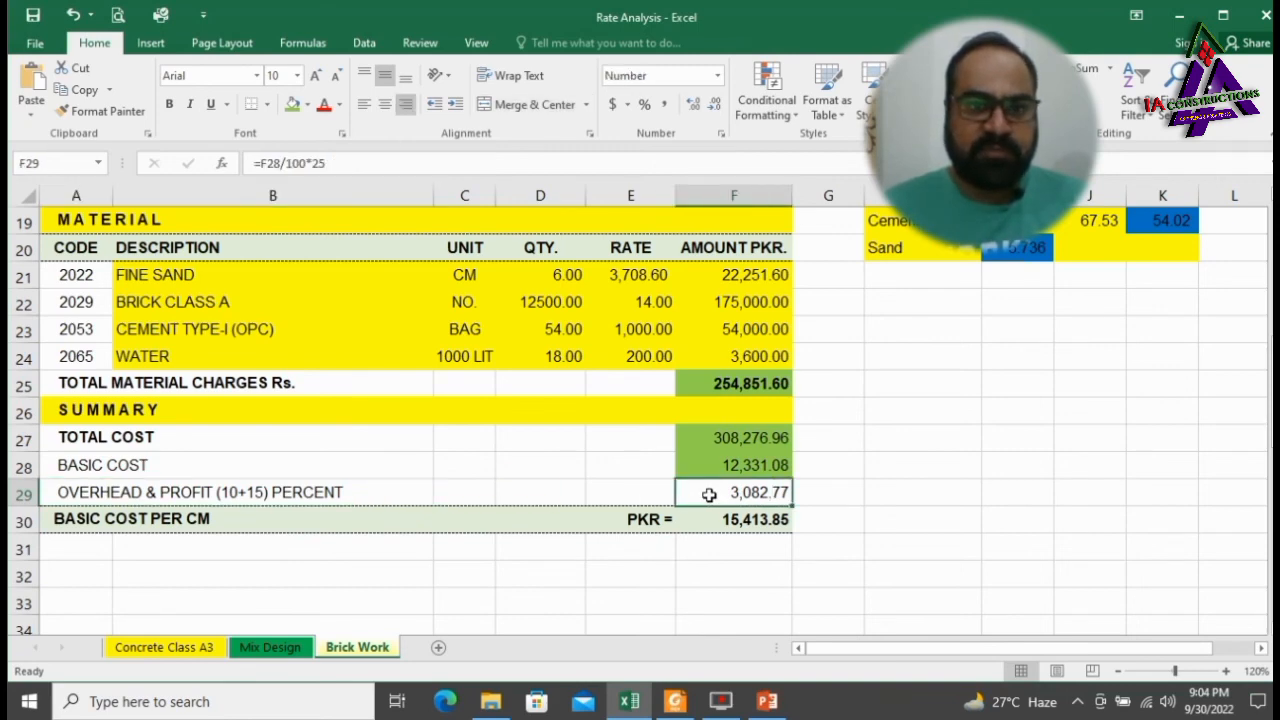
{"action": "left_click", "coordinate": [272, 573]}
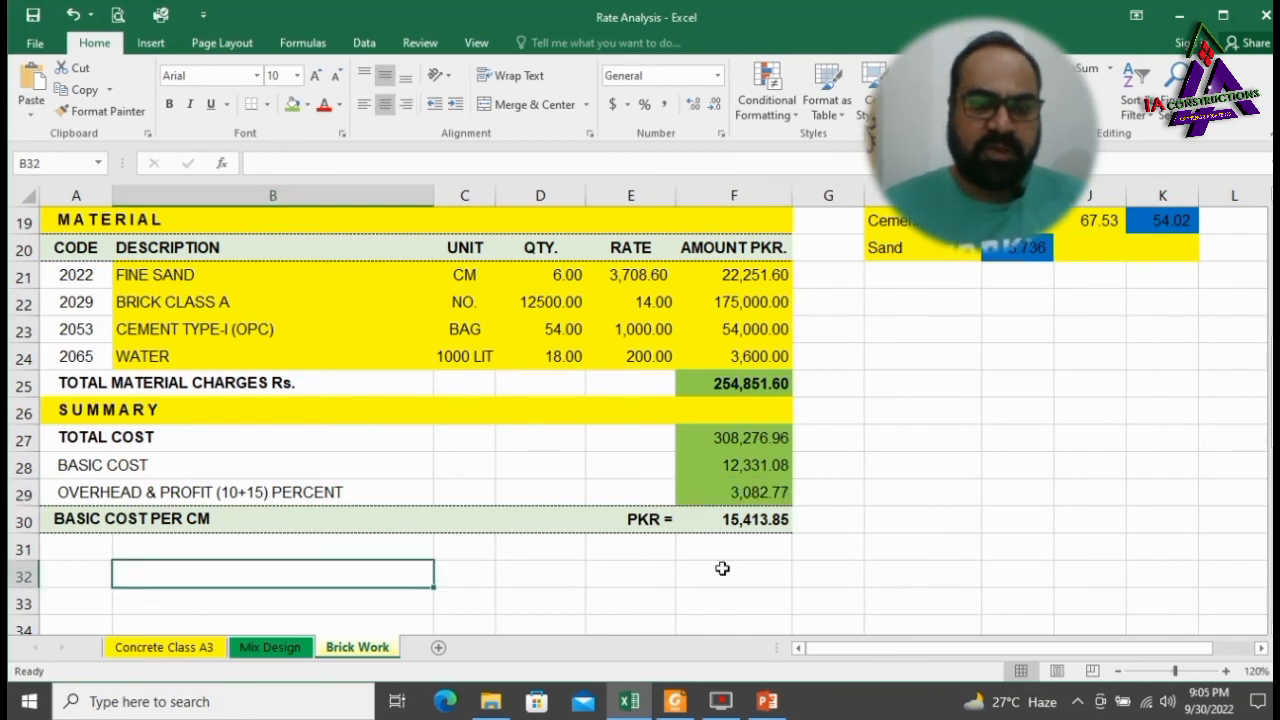
{"action": "left_click", "coordinate": [733, 519]}
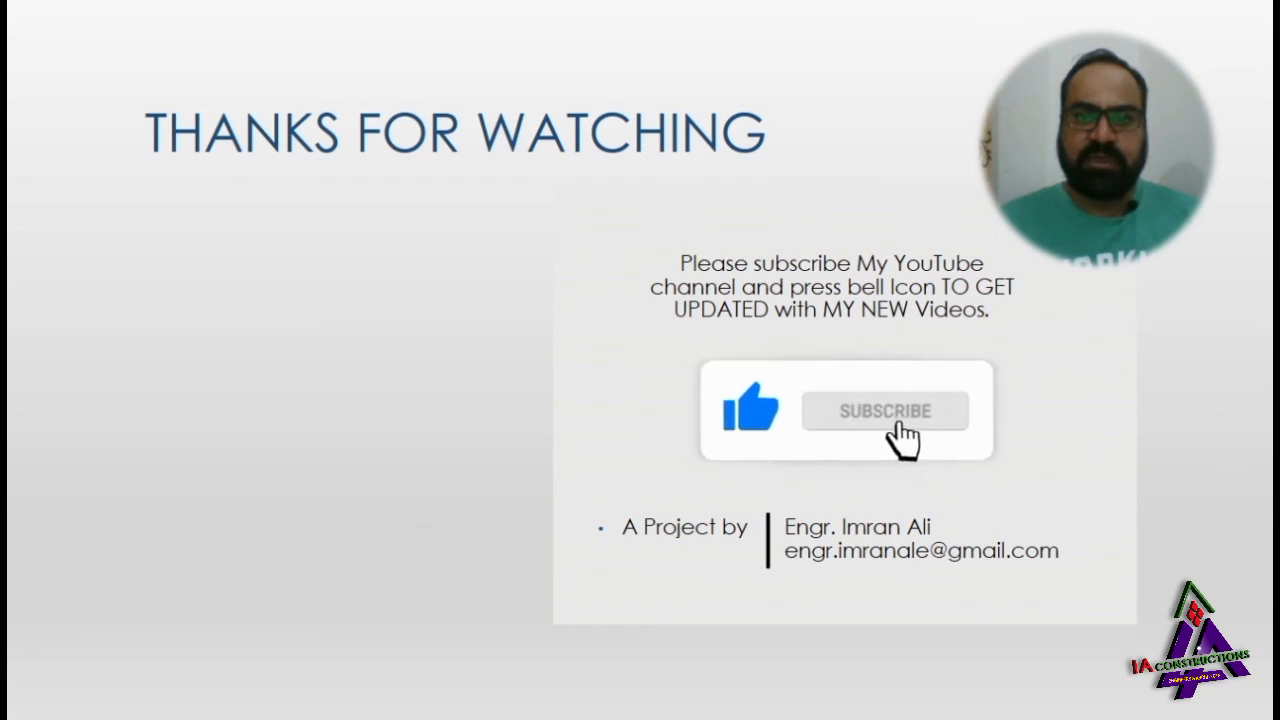
Play the subscribe and like animations on the Thanks for Watching slide.
{"action": "left_click", "coordinate": [884, 411]}
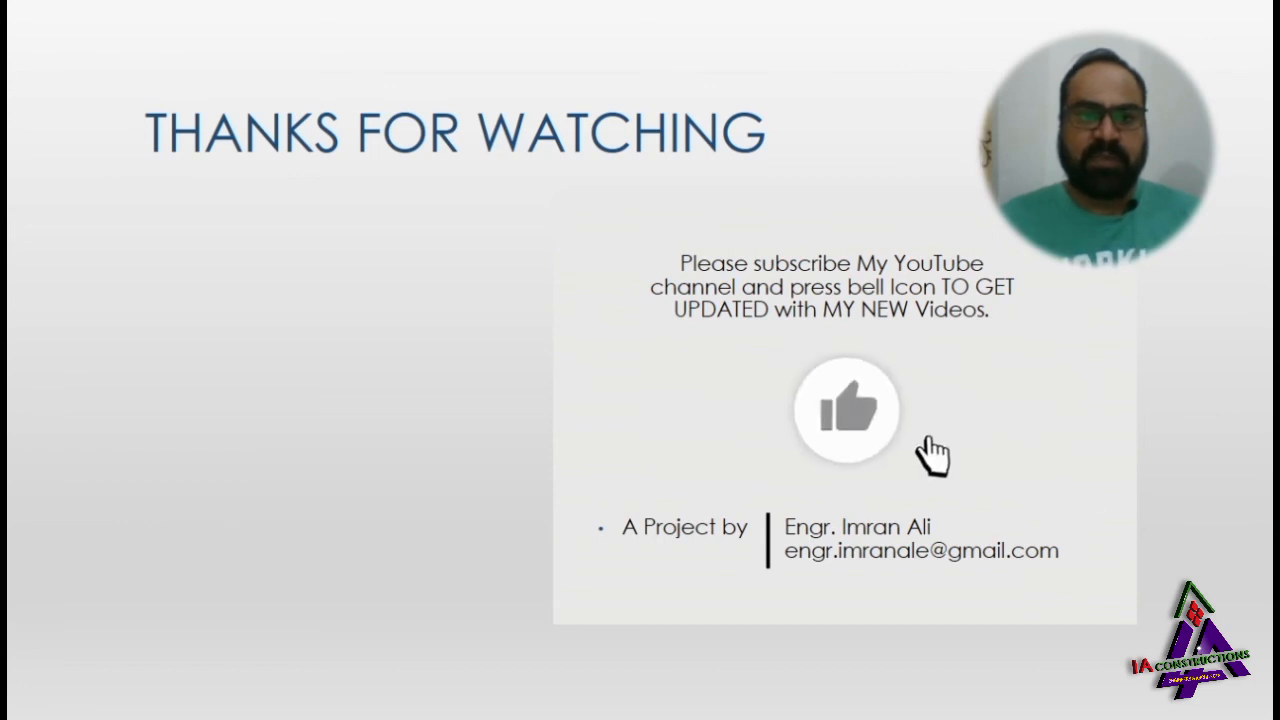
{"action": "left_click", "coordinate": [847, 410]}
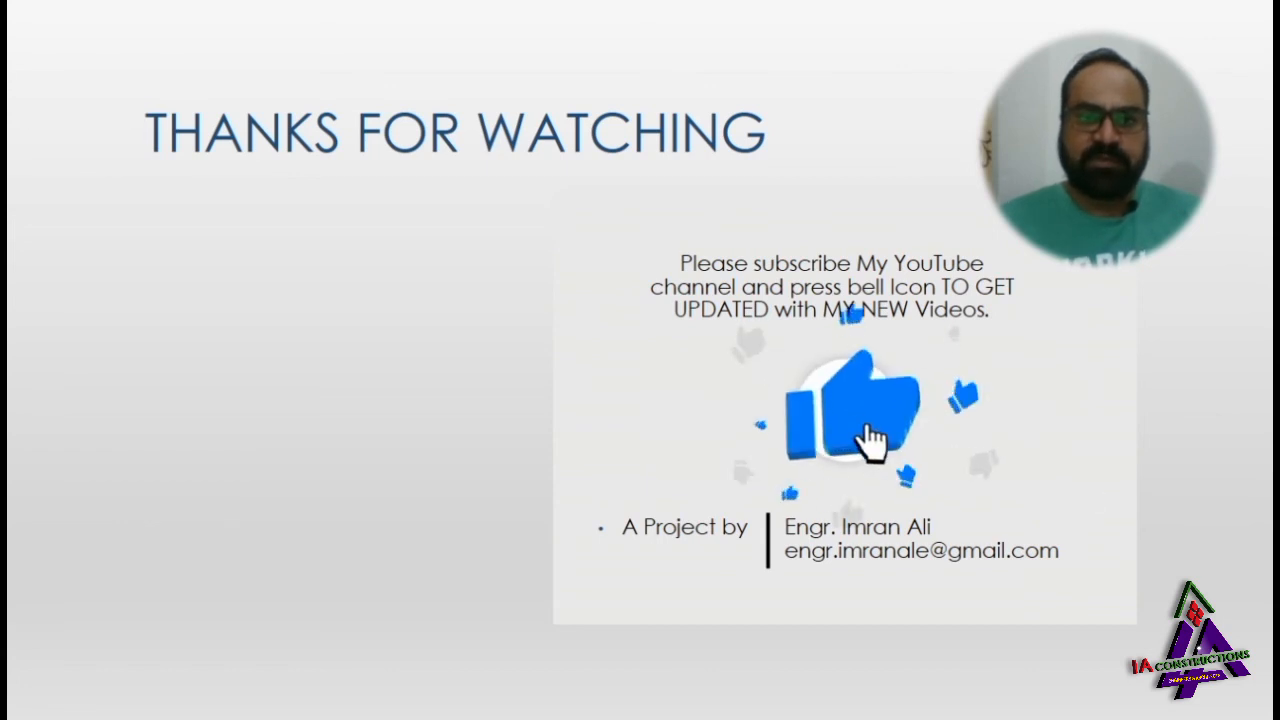